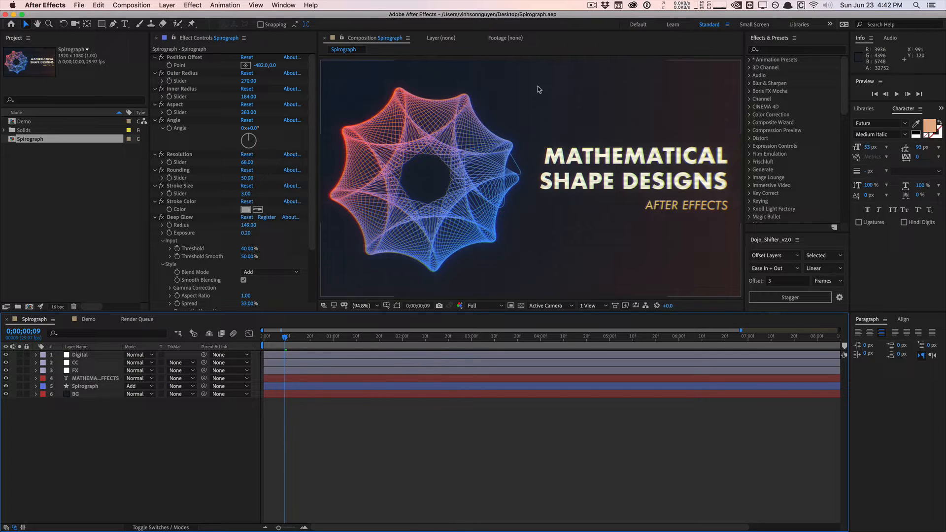
{"action": "mouse_move", "coordinate": [558, 261]}
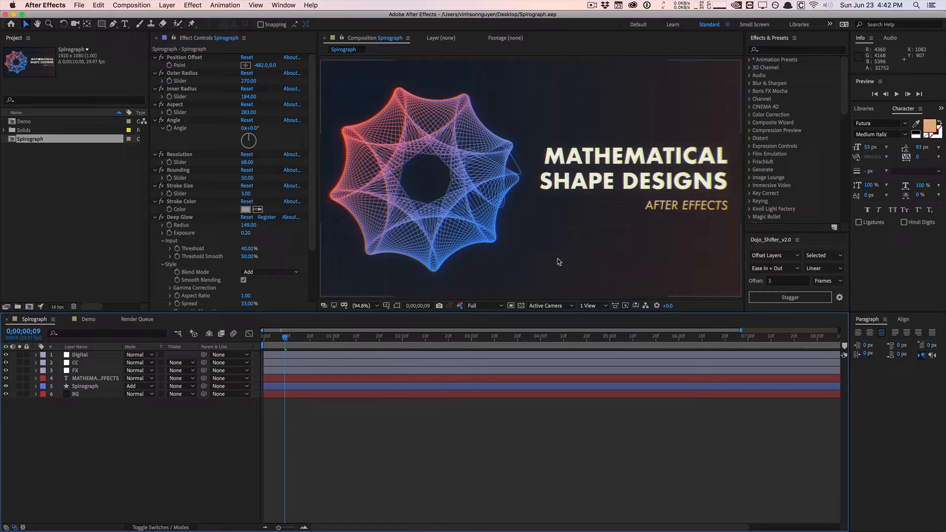
{"action": "mouse_move", "coordinate": [506, 105]}
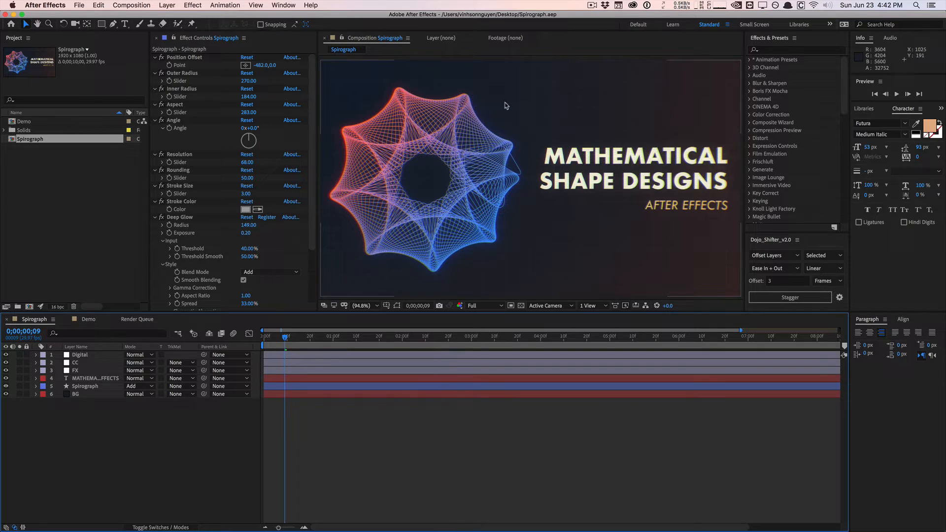
{"action": "mouse_move", "coordinate": [104, 103]}
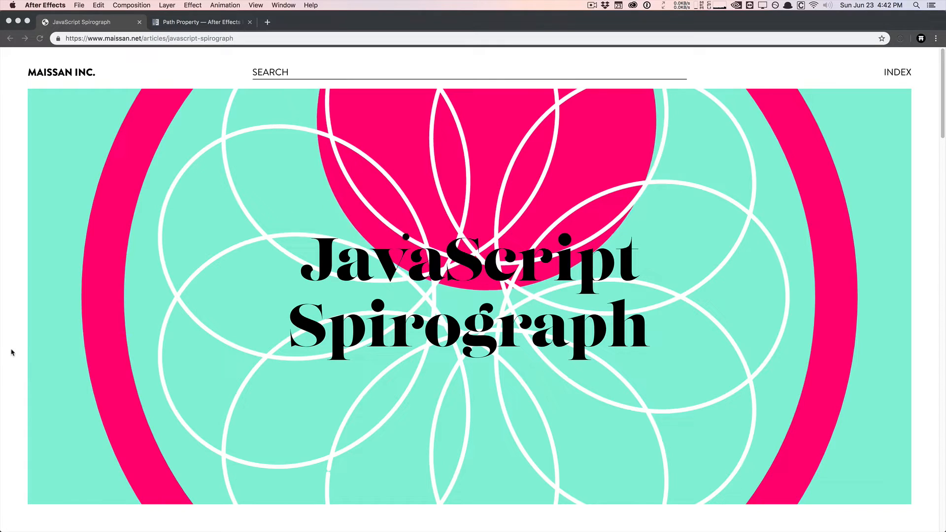
Scroll the maissan.net Spirograph article to the Drawing a Circle equations and theta-slider demo
{"action": "scroll", "scroll_direction": "down", "scroll_amount": 3}
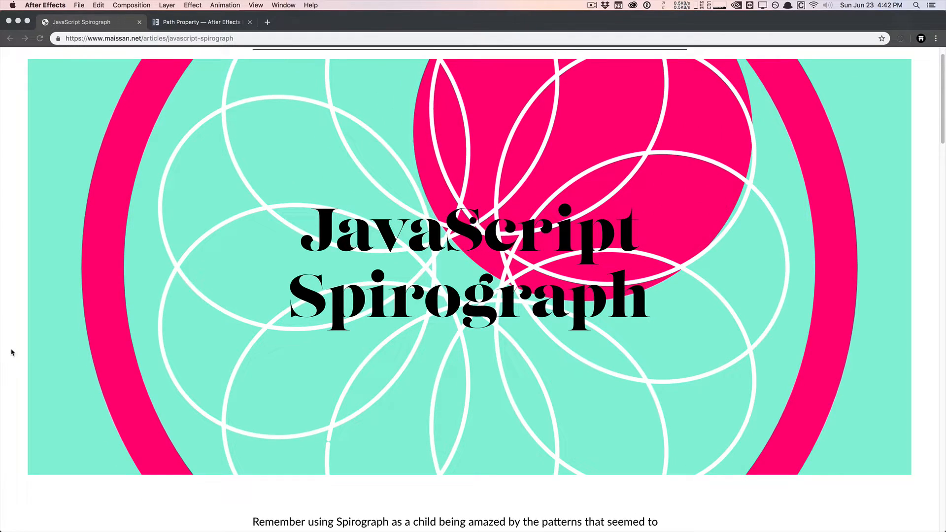
{"action": "scroll", "scroll_direction": "down", "scroll_amount": 3}
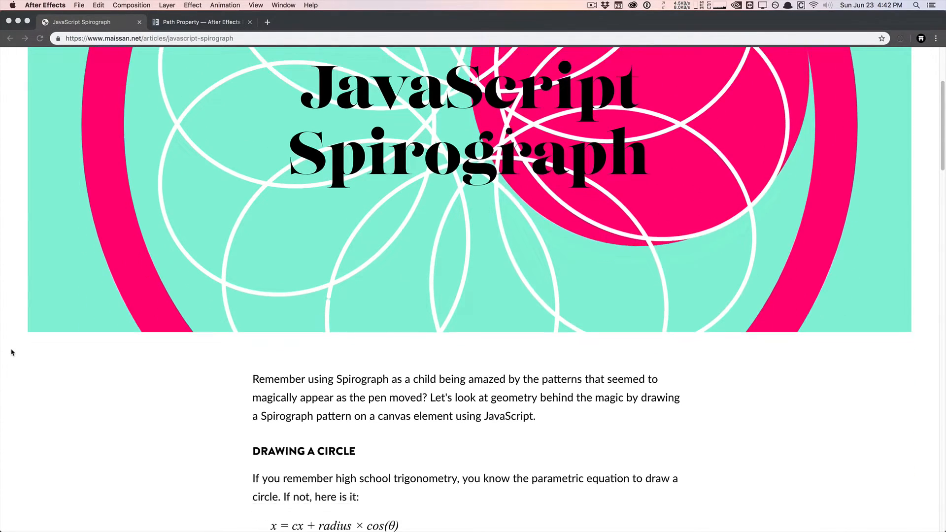
{"action": "scroll", "scroll_direction": "down", "scroll_amount": 3}
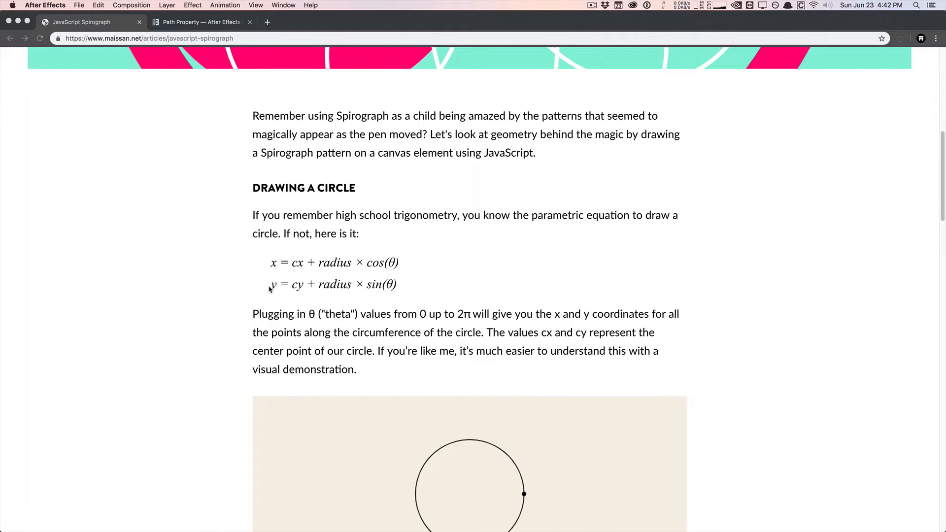
{"action": "scroll", "scroll_direction": "down", "scroll_amount": 3}
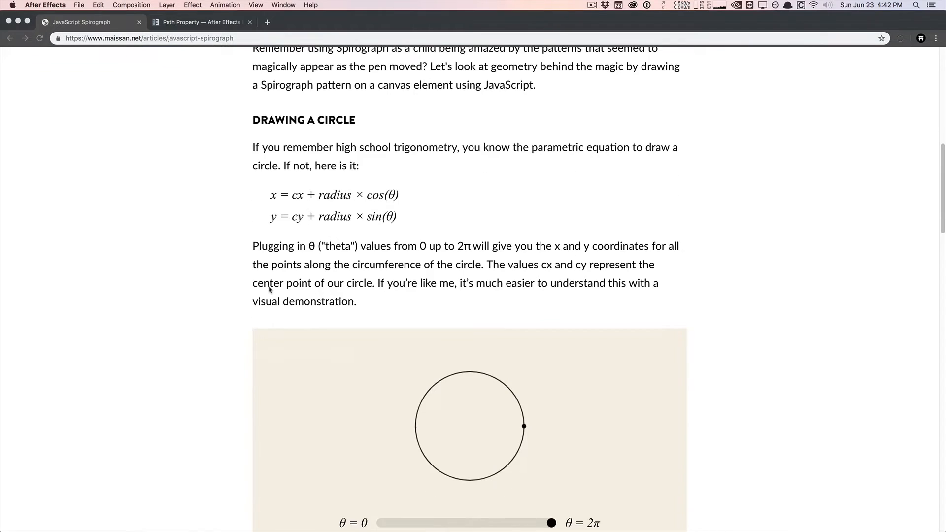
{"action": "scroll", "scroll_direction": "down", "scroll_amount": 3}
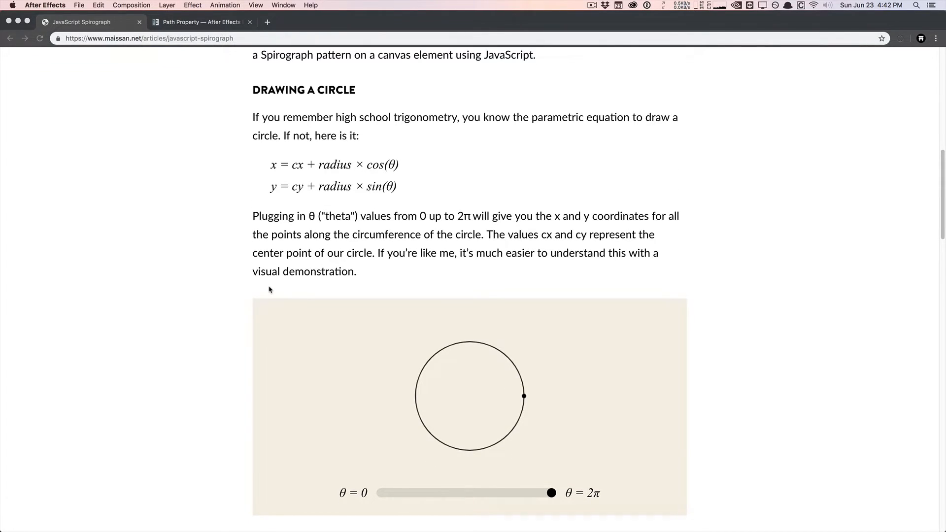
{"action": "scroll", "scroll_direction": "down", "scroll_amount": 3}
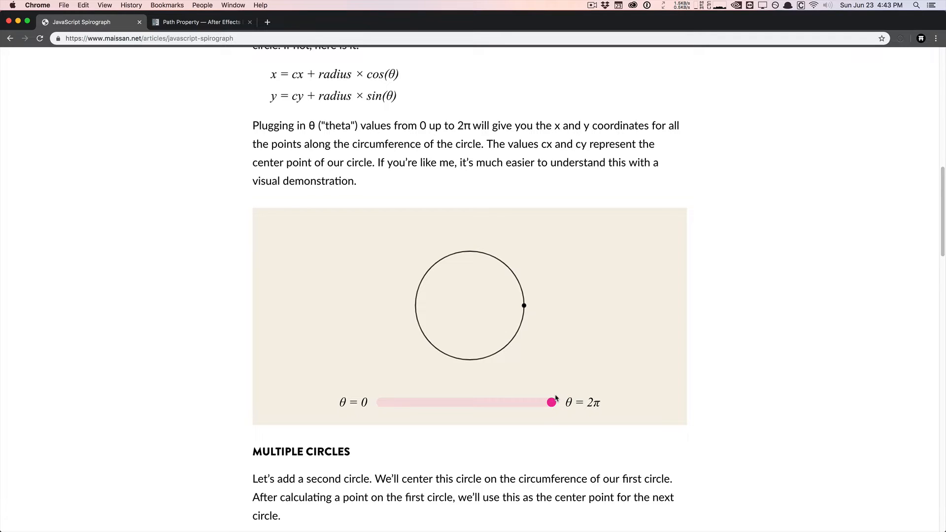
Scroll to Multiple Circles, highlight its x and y equations, and slide the demo's theta
{"action": "scroll", "scroll_direction": "down", "scroll_amount": 3}
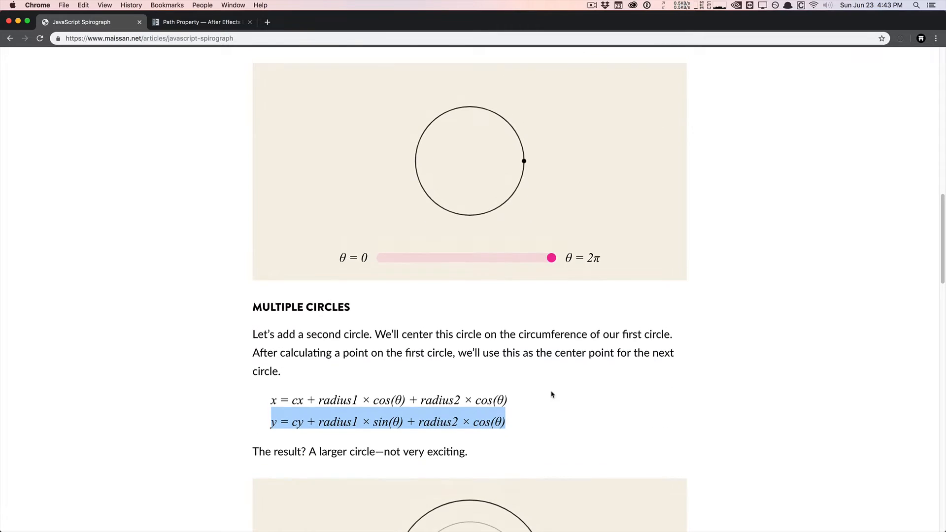
{"action": "scroll", "scroll_direction": "up", "scroll_amount": 3}
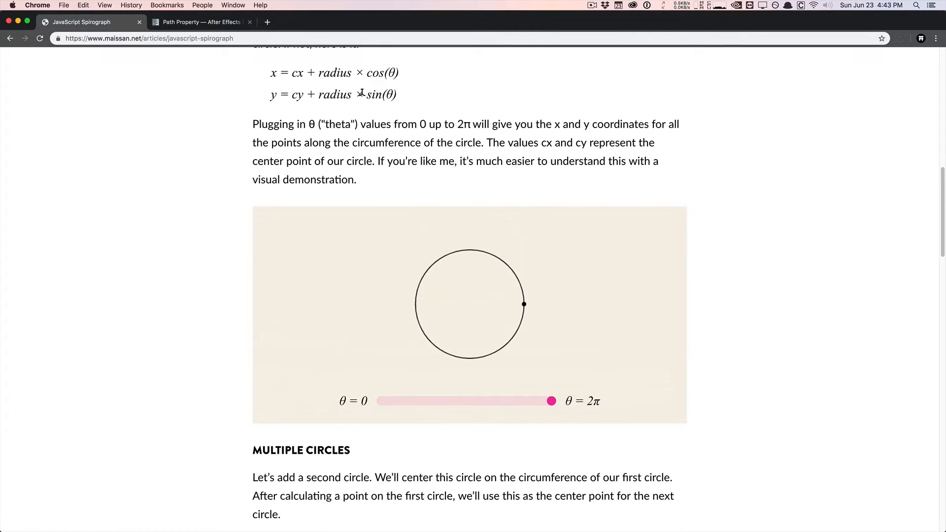
{"action": "mouse_move", "coordinate": [406, 355]}
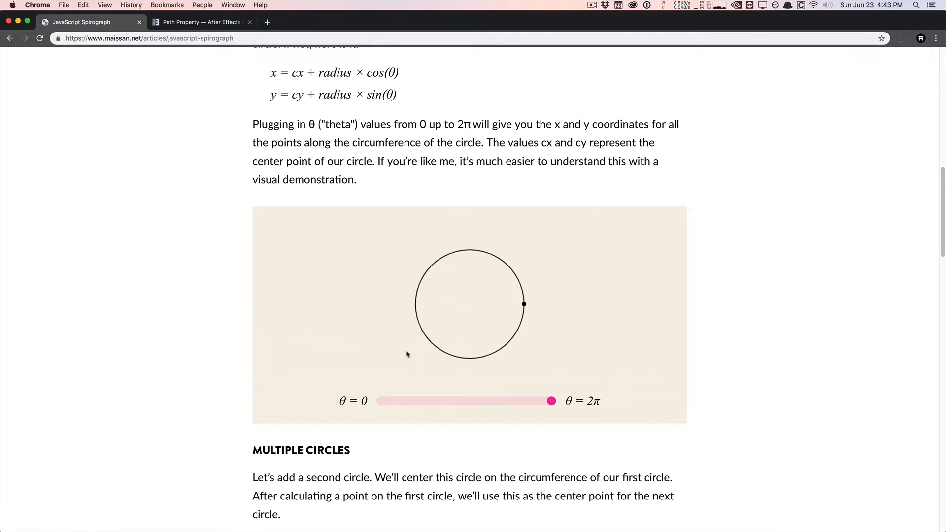
{"action": "scroll", "scroll_direction": "down", "scroll_amount": 3}
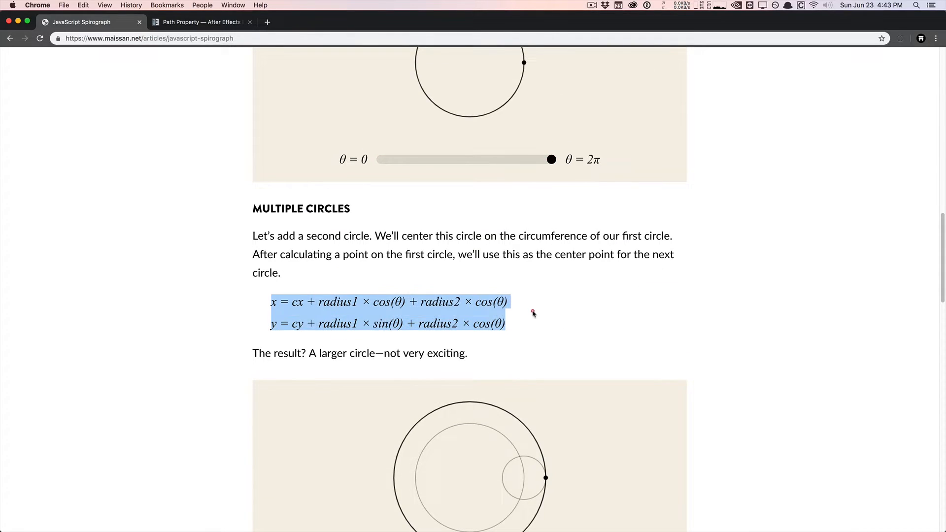
{"action": "scroll", "scroll_direction": "down", "scroll_amount": 3}
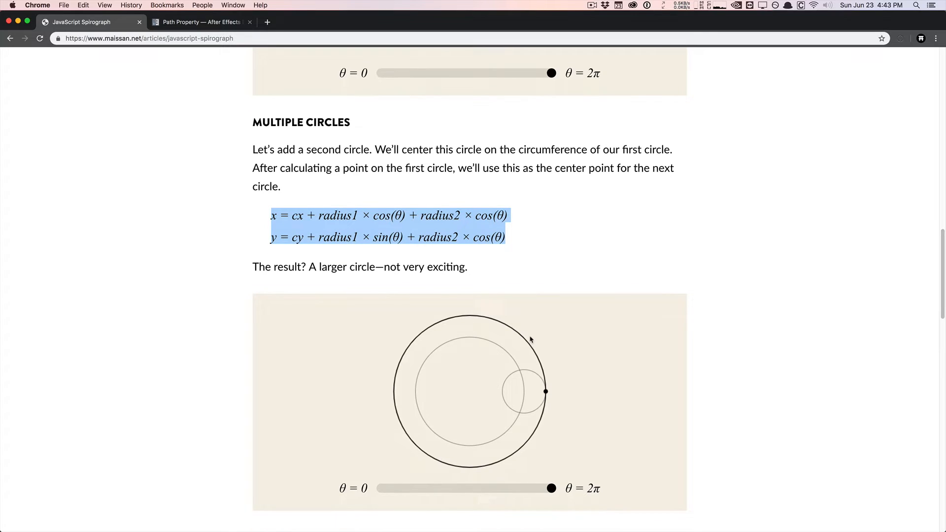
{"action": "mouse_move", "coordinate": [521, 451]}
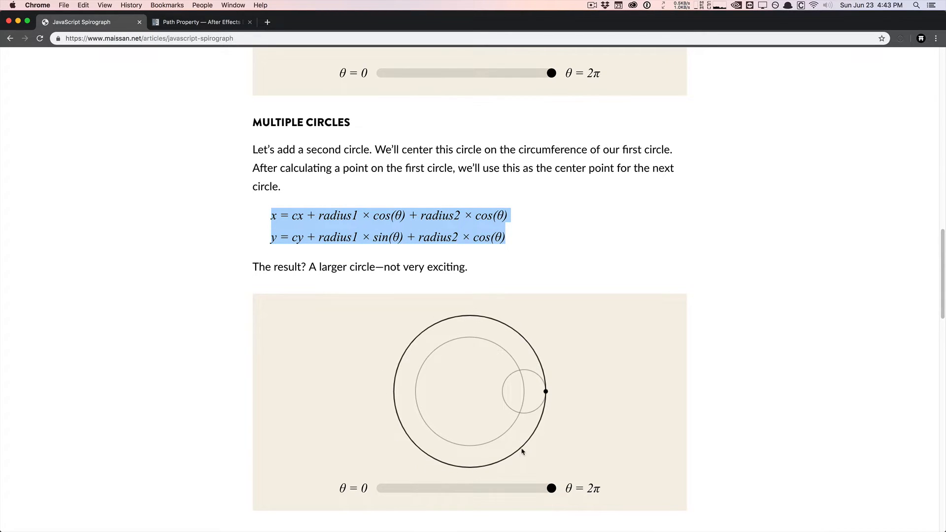
{"action": "mouse_move", "coordinate": [533, 363]}
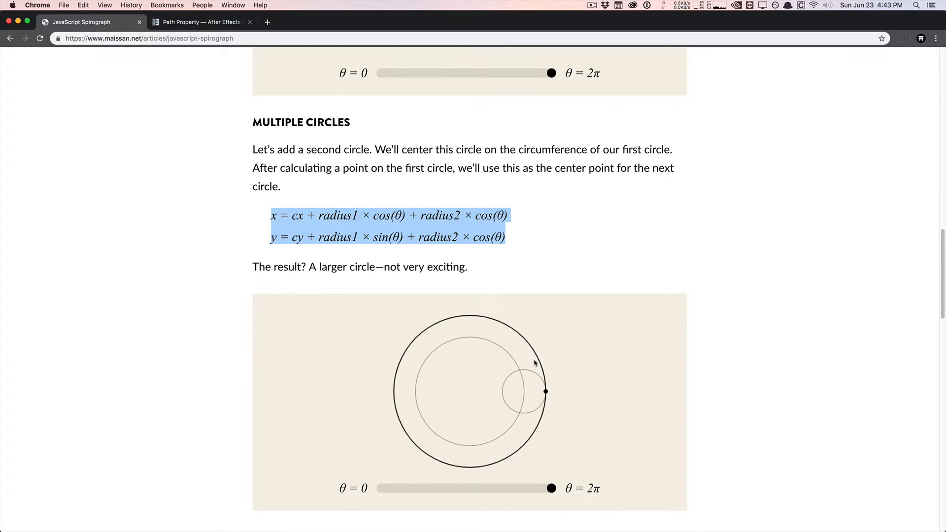
{"action": "mouse_move", "coordinate": [395, 400]}
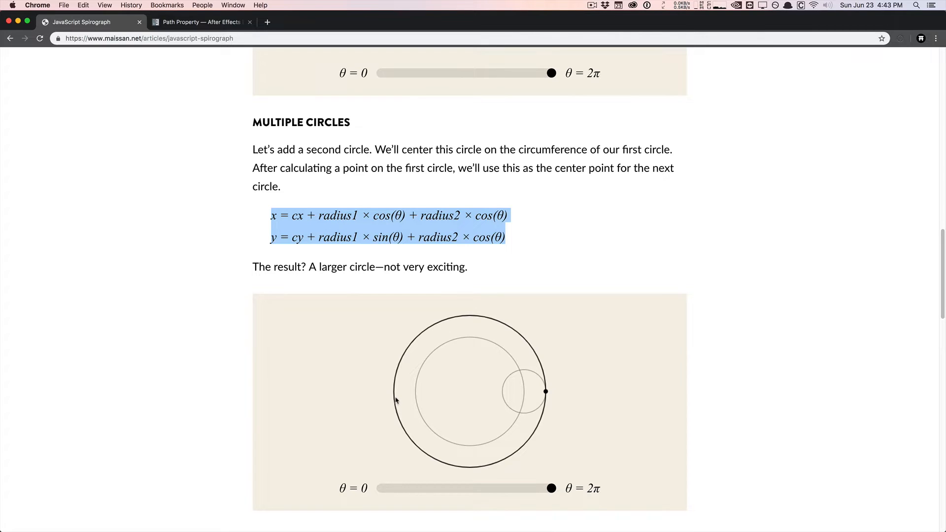
{"action": "scroll", "scroll_direction": "down", "scroll_amount": 3}
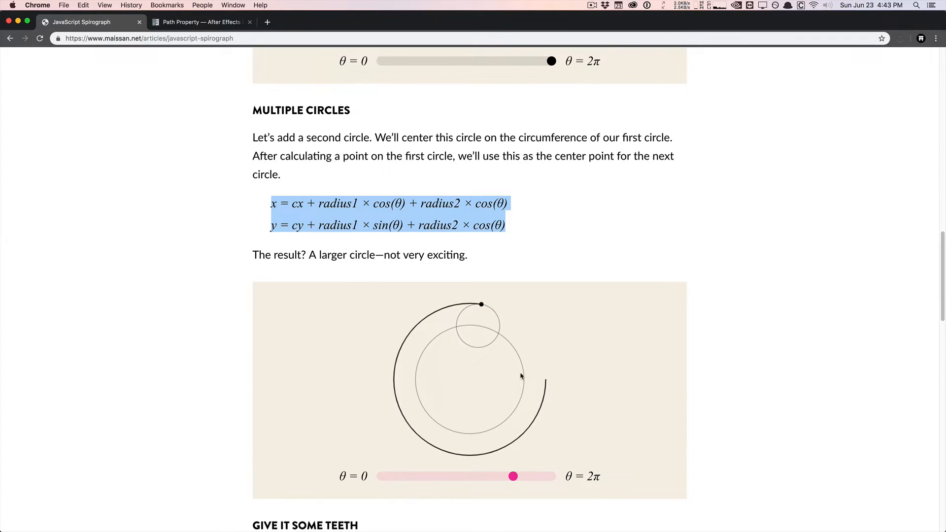
{"action": "mouse_move", "coordinate": [473, 444]}
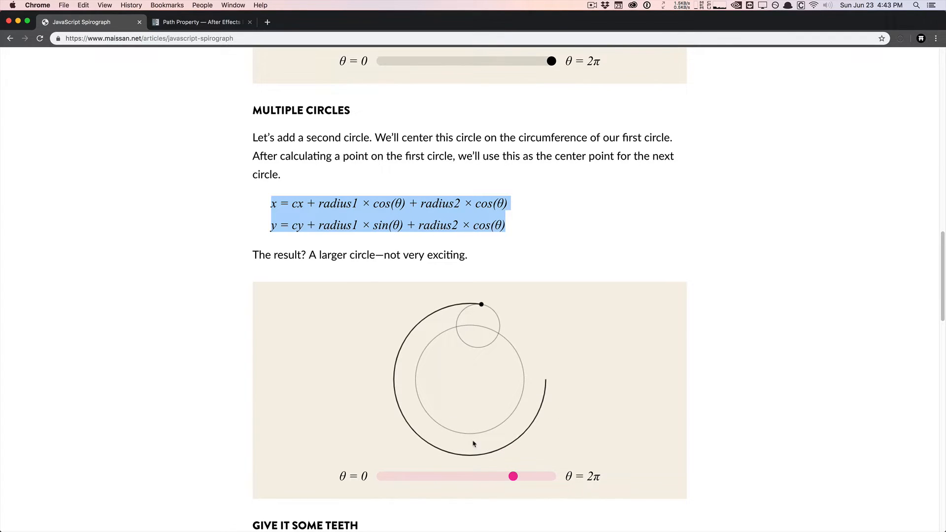
{"action": "mouse_move", "coordinate": [432, 428]}
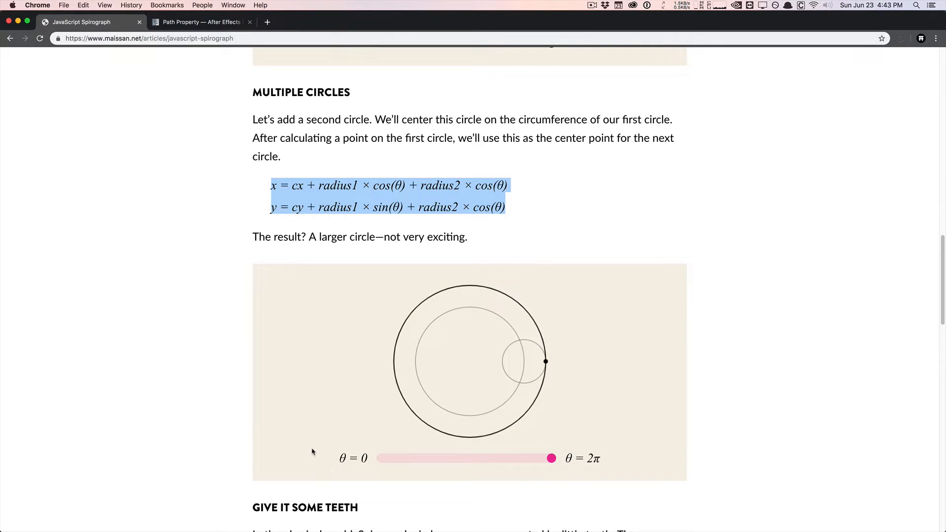
{"action": "scroll", "scroll_direction": "down", "scroll_amount": 3}
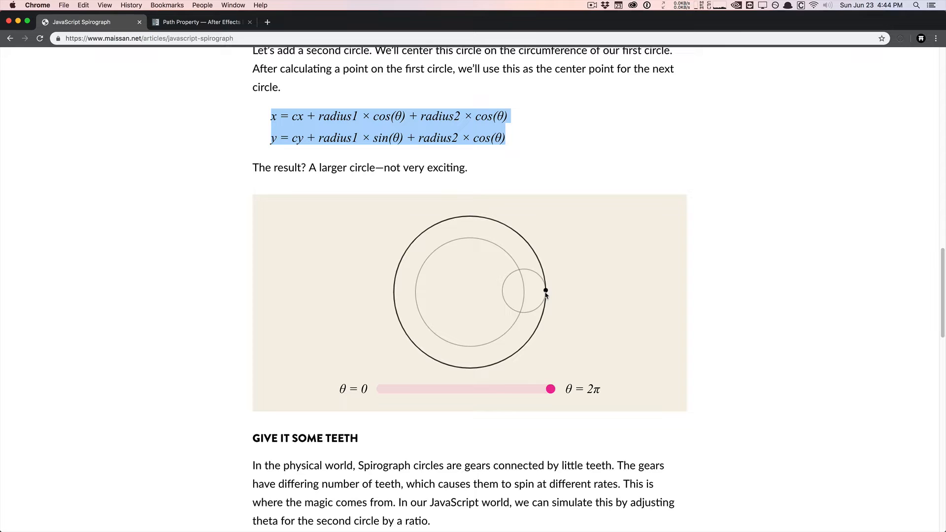
{"action": "mouse_move", "coordinate": [379, 393]}
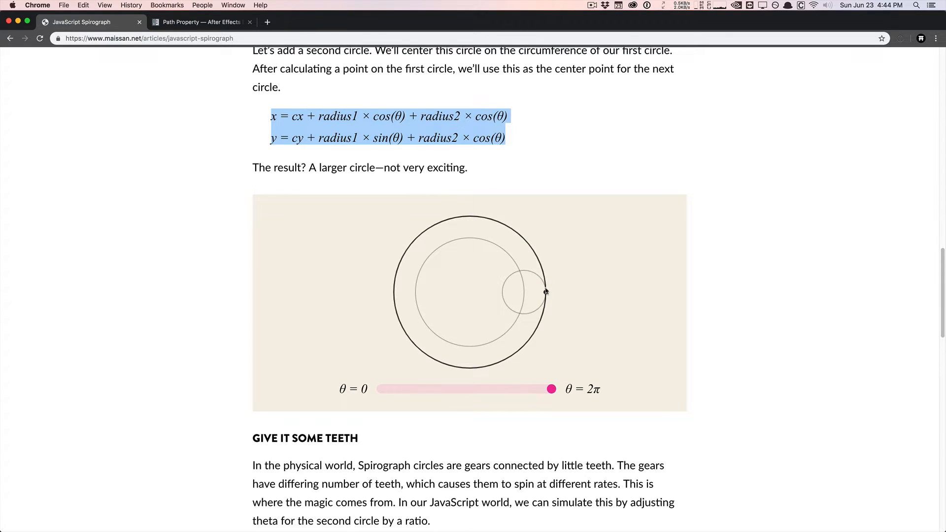
{"action": "mouse_move", "coordinate": [247, 320]}
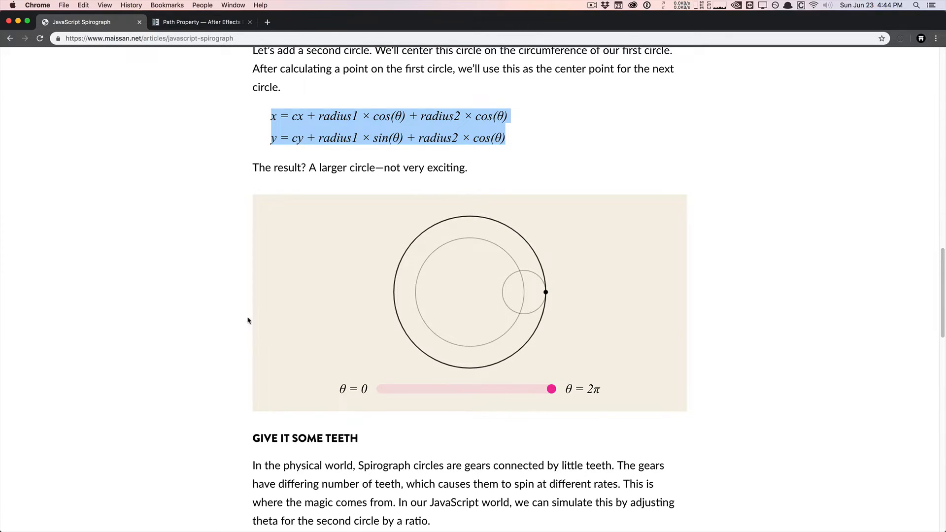
Scroll down to 'Give it some teeth' and watch its gear-ratio demo draw
{"action": "scroll", "scroll_direction": "down", "scroll_amount": 3}
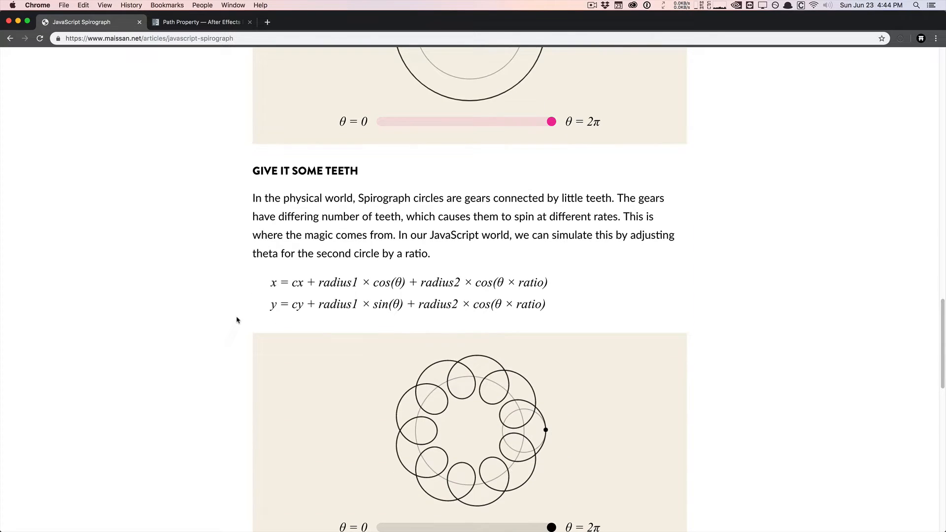
{"action": "scroll", "scroll_direction": "down", "scroll_amount": 3}
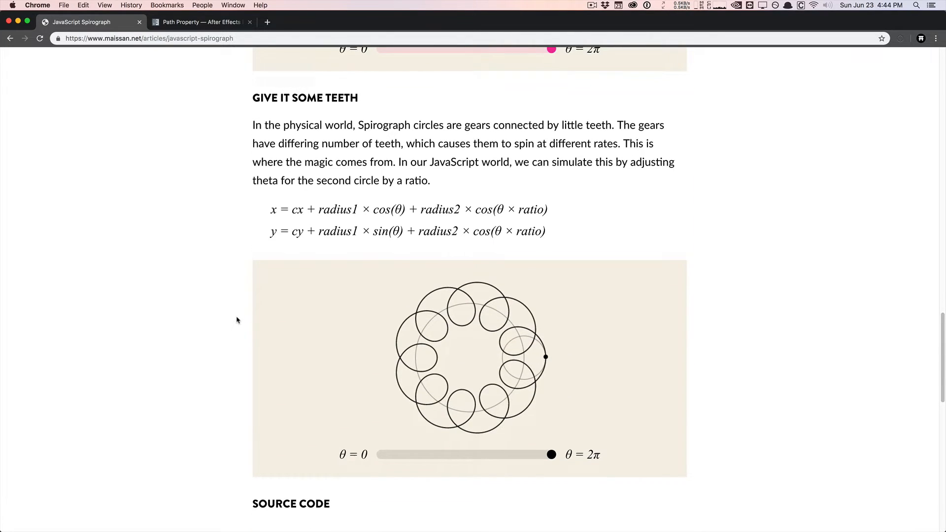
{"action": "scroll", "scroll_direction": "down", "scroll_amount": 3}
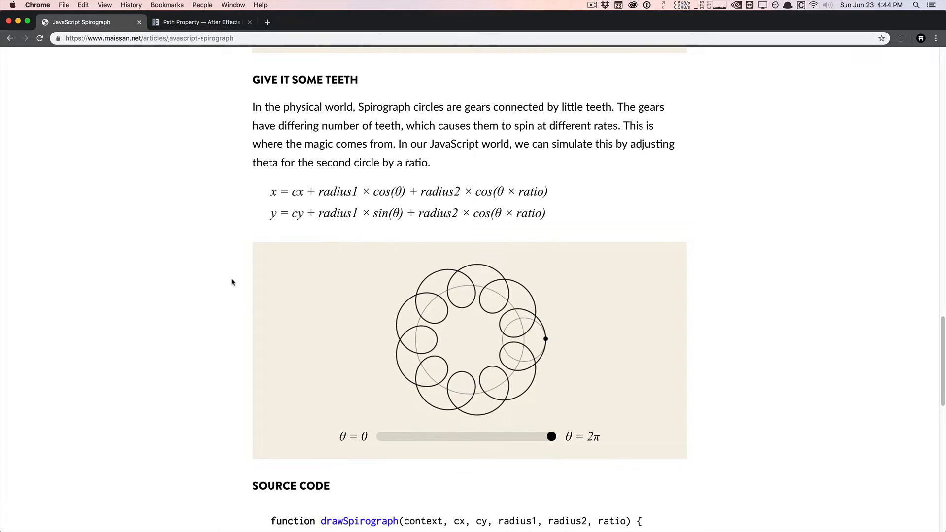
{"action": "mouse_move", "coordinate": [238, 222]}
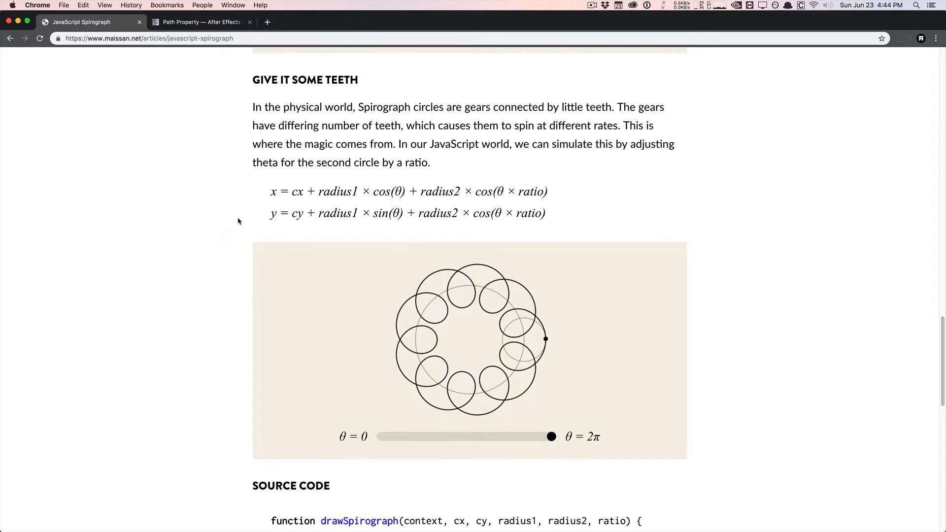
{"action": "mouse_move", "coordinate": [522, 374]}
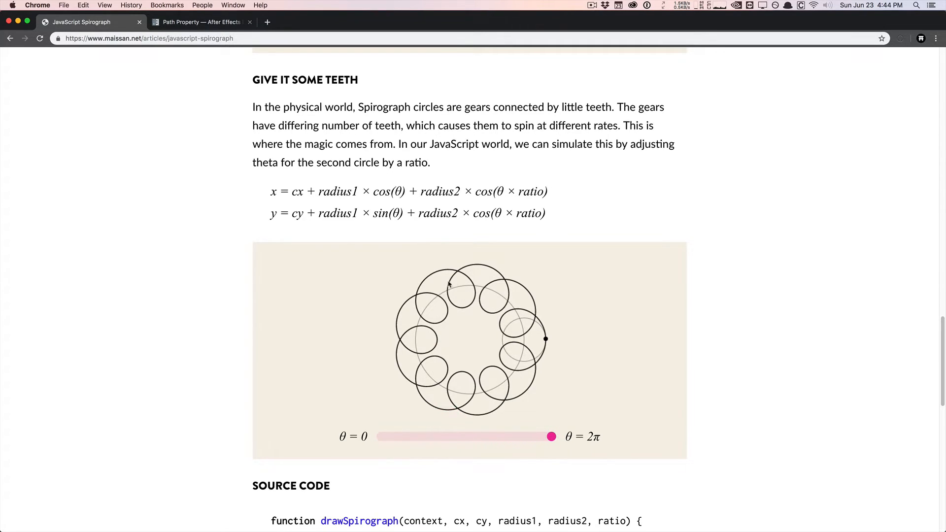
{"action": "mouse_move", "coordinate": [396, 275]}
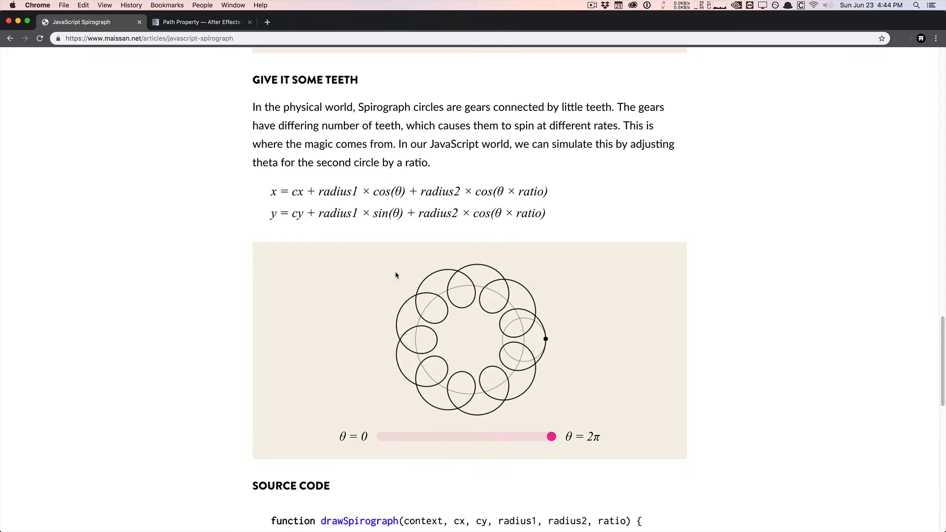
{"action": "mouse_move", "coordinate": [513, 314]}
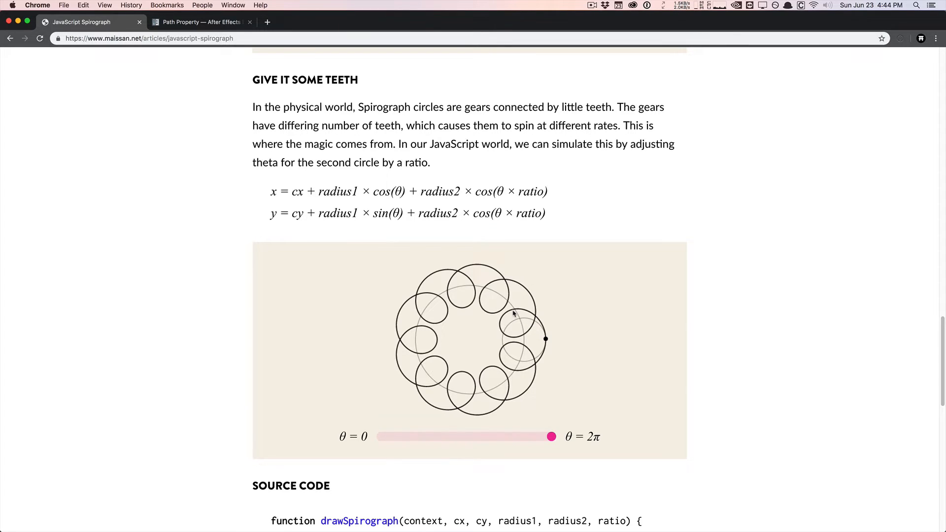
{"action": "mouse_move", "coordinate": [531, 309]}
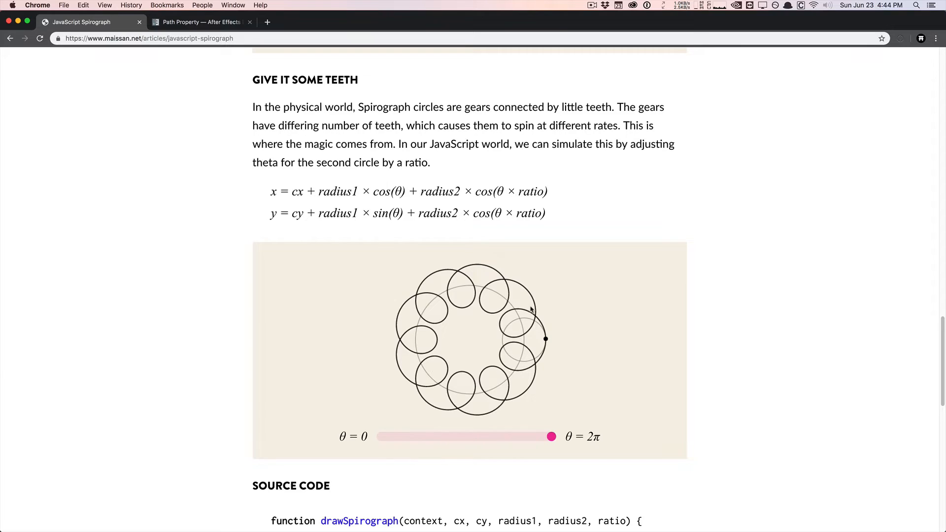
{"action": "mouse_move", "coordinate": [506, 320]}
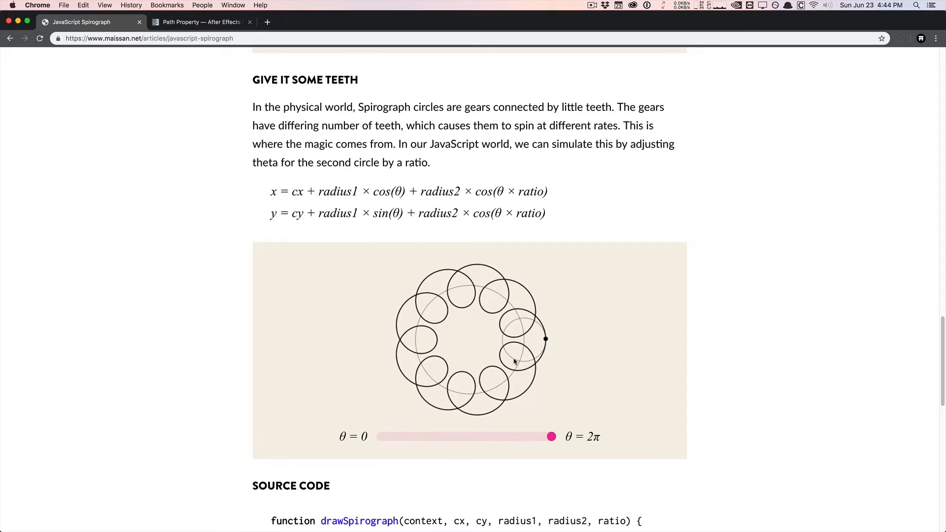
{"action": "mouse_move", "coordinate": [389, 443]}
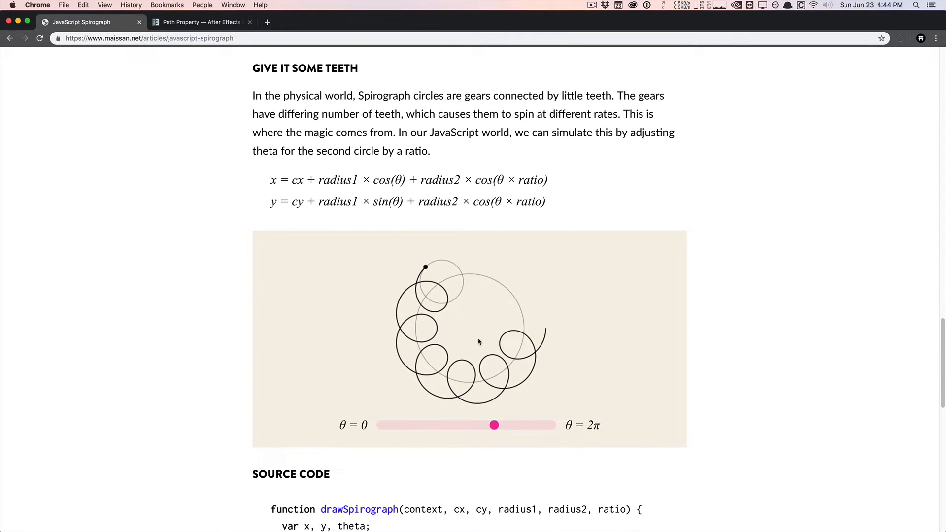
{"action": "scroll", "scroll_direction": "down", "scroll_amount": 3}
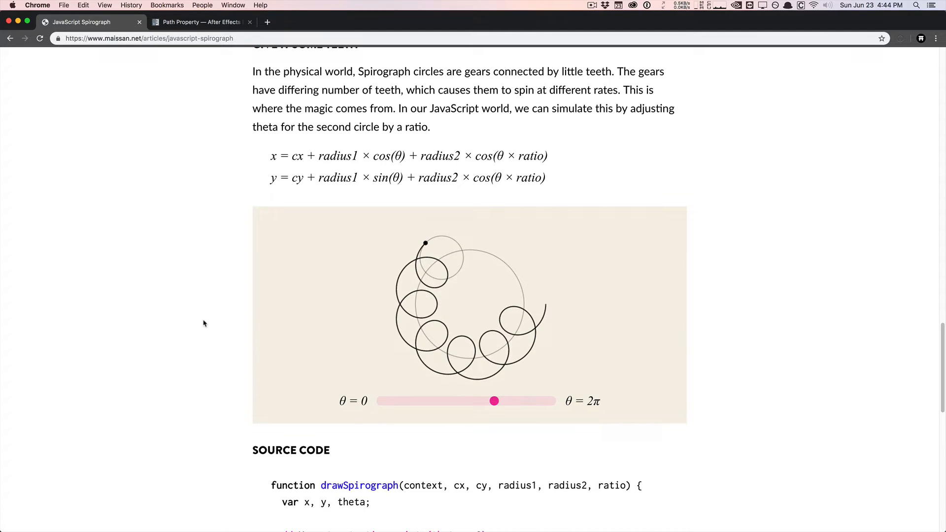
Scroll down through the article's drawSpirograph source code block
{"action": "scroll", "scroll_direction": "down", "scroll_amount": 3}
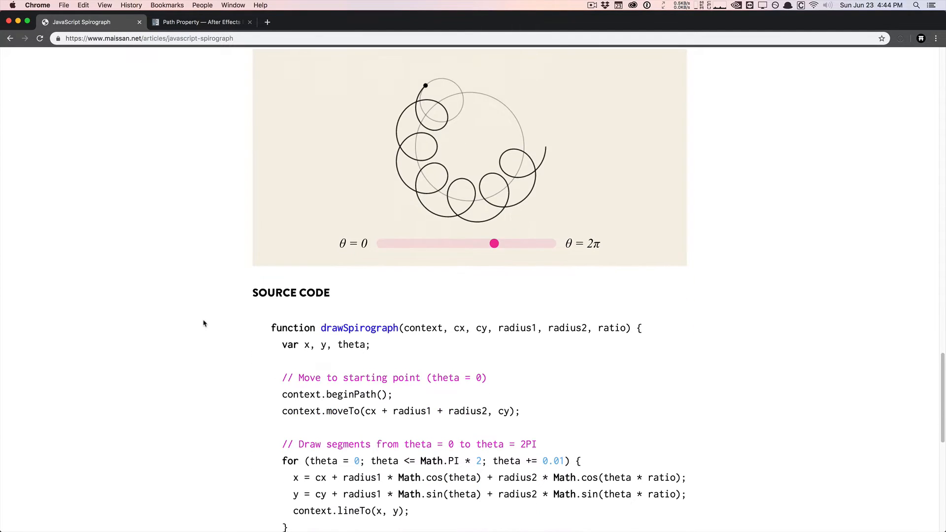
{"action": "scroll", "scroll_direction": "down", "scroll_amount": 3}
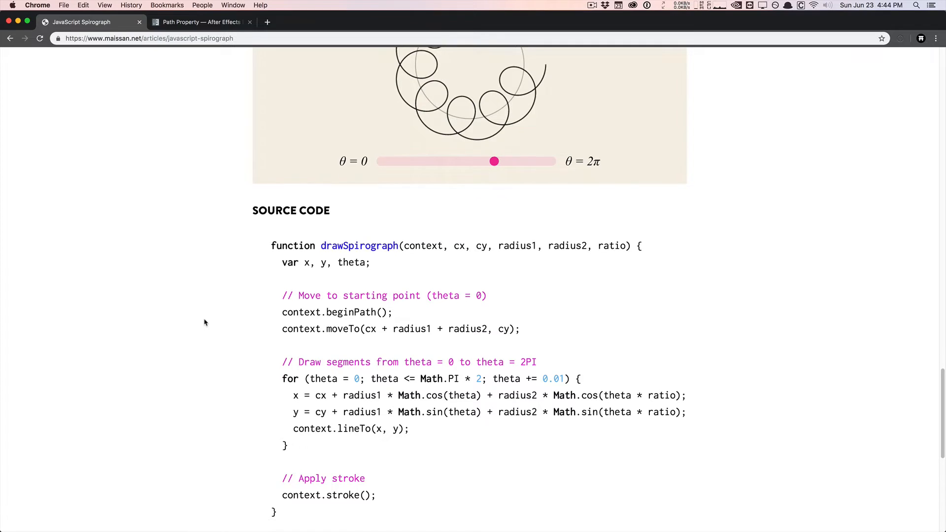
{"action": "scroll", "scroll_direction": "down", "scroll_amount": 3}
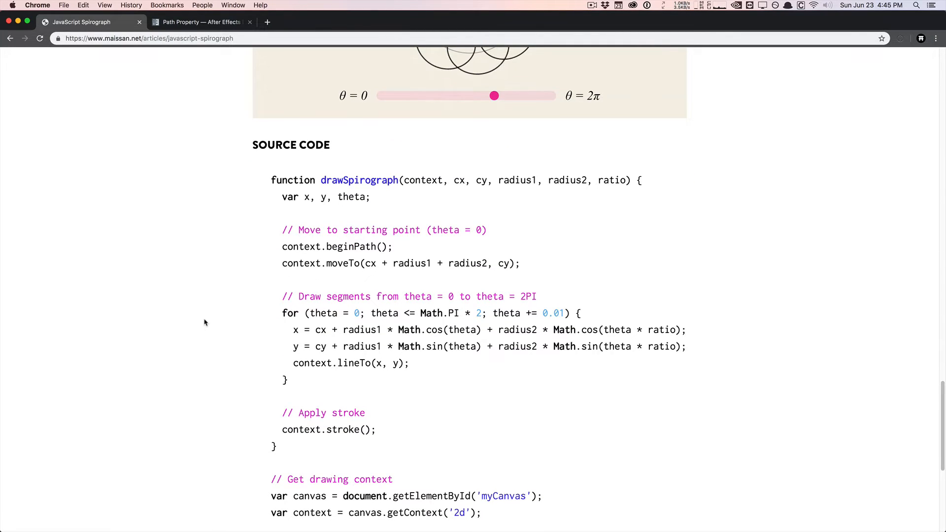
{"action": "scroll", "scroll_direction": "down", "scroll_amount": 3}
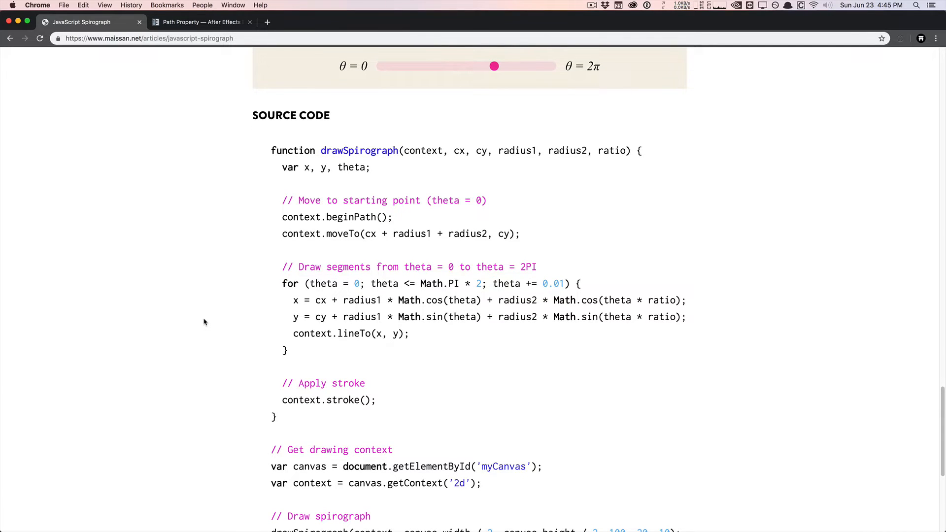
{"action": "scroll", "scroll_direction": "down", "scroll_amount": 3}
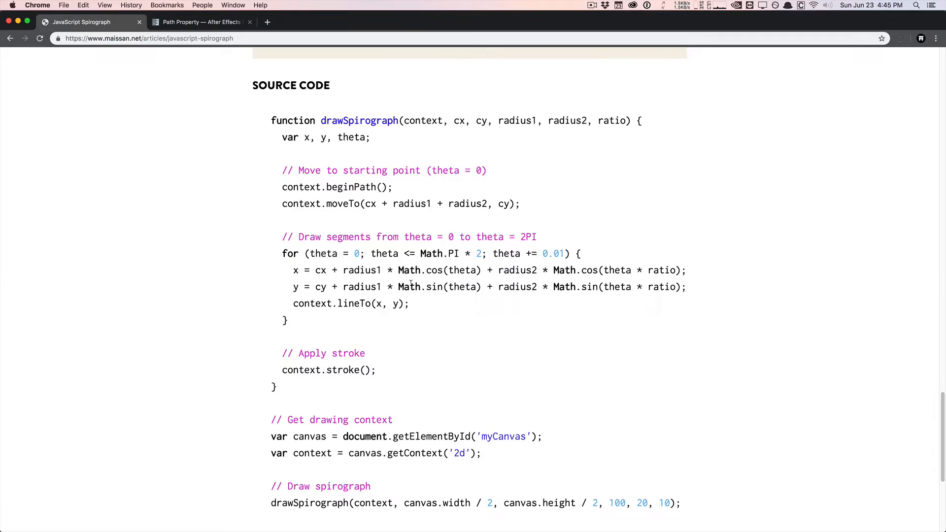
Scroll back up and open the After Effects Path Property reference page
{"action": "scroll", "scroll_direction": "up", "scroll_amount": 3}
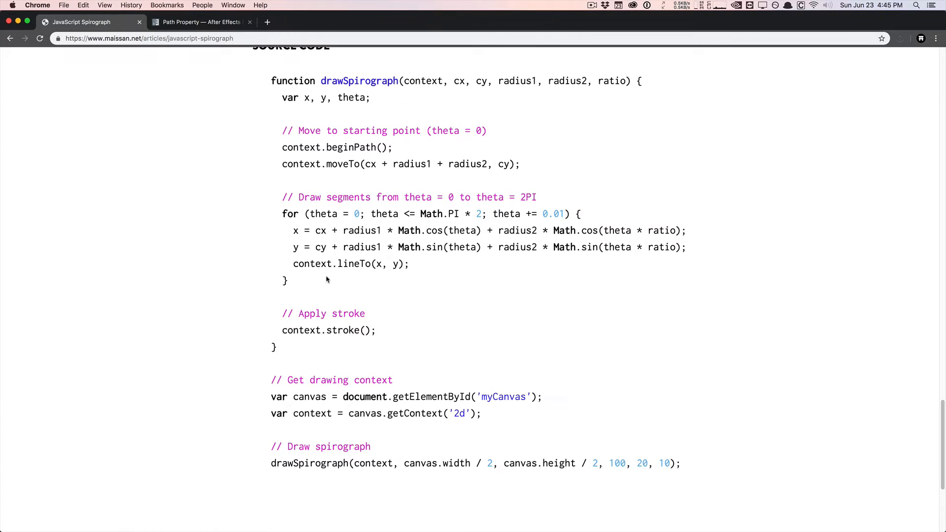
{"action": "scroll", "scroll_direction": "up", "scroll_amount": 3}
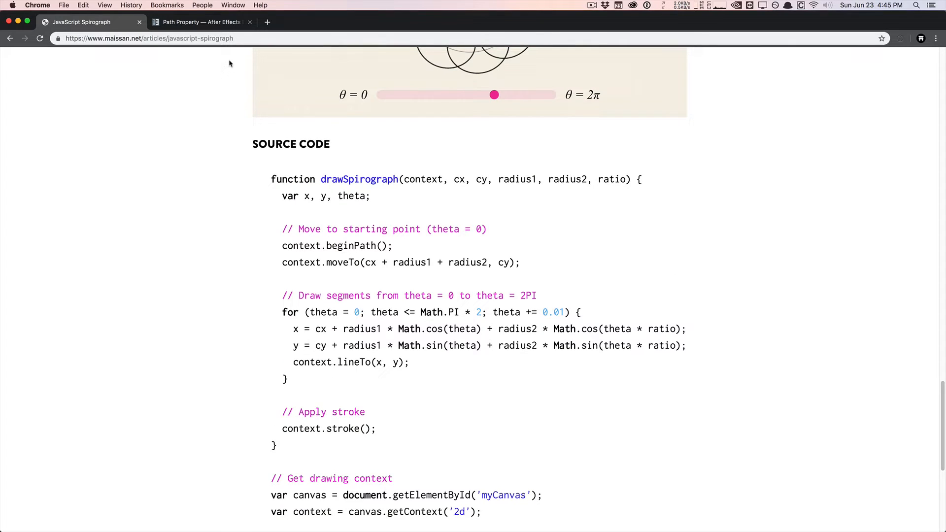
{"action": "left_click", "coordinate": [202, 22]}
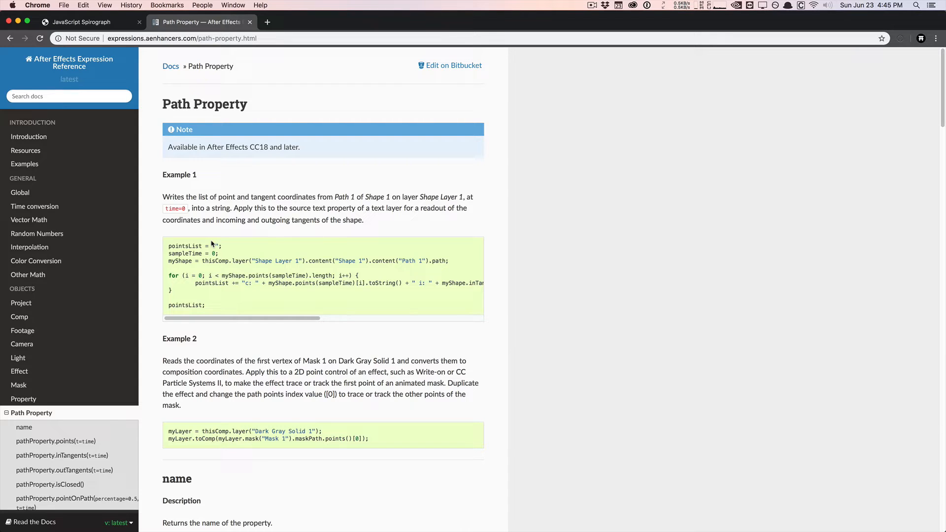
{"action": "mouse_move", "coordinate": [298, 142]}
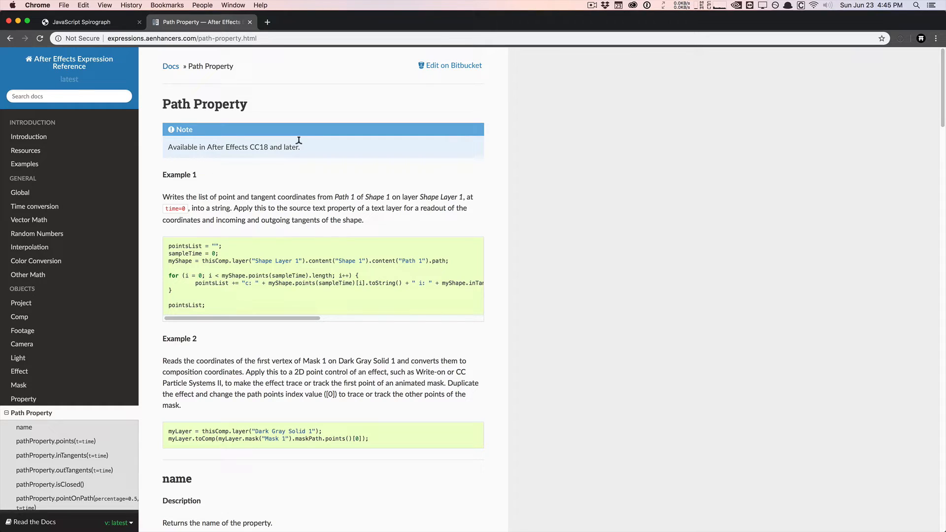
{"action": "mouse_move", "coordinate": [163, 108]}
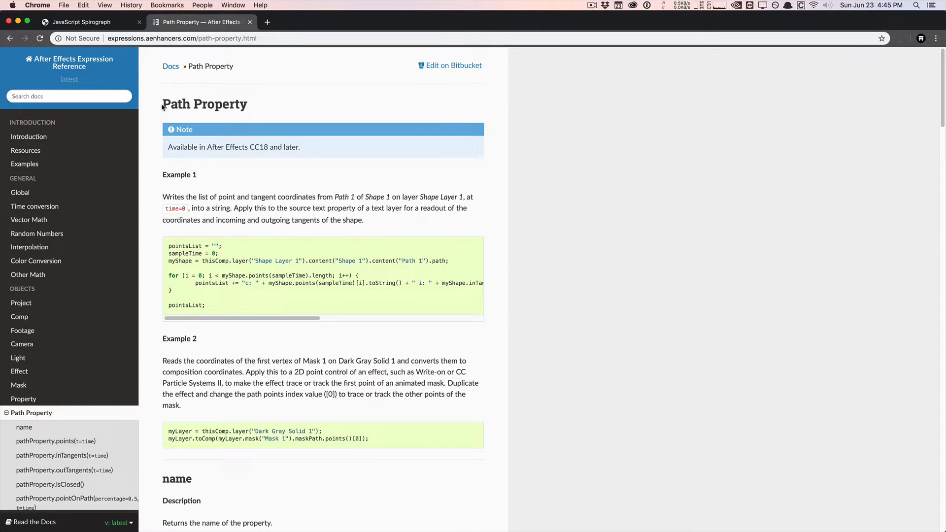
Scroll the Path Property reference from its examples down to pathProperty.createPath
{"action": "scroll", "scroll_direction": "down", "scroll_amount": 3}
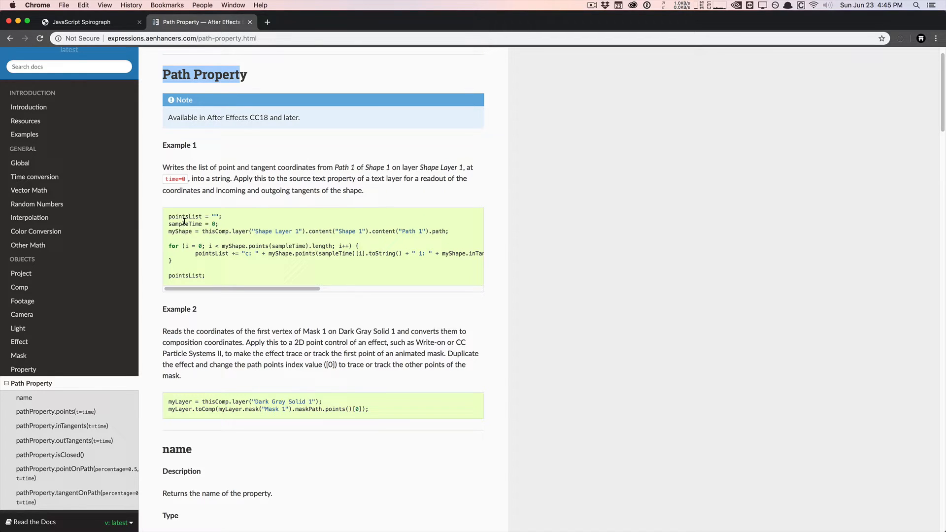
{"action": "scroll", "scroll_direction": "down", "scroll_amount": 3}
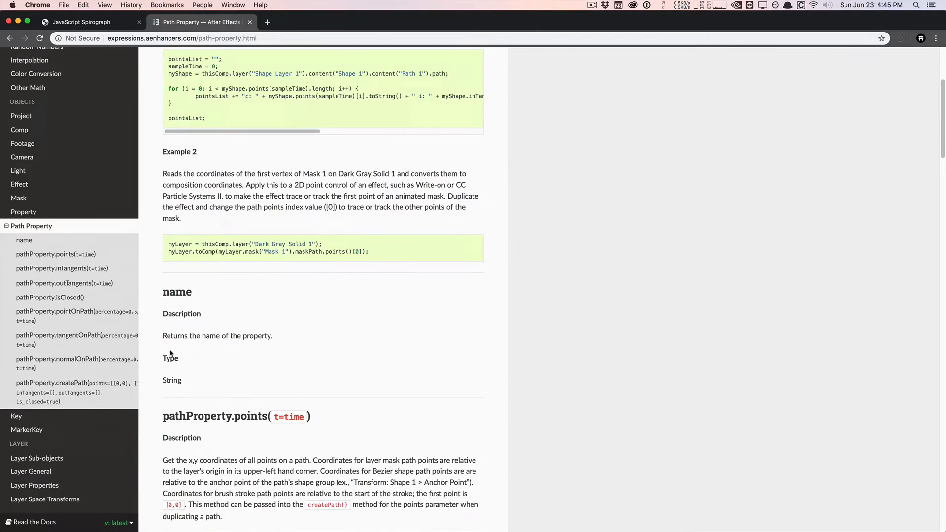
{"action": "scroll", "scroll_direction": "up", "scroll_amount": 3}
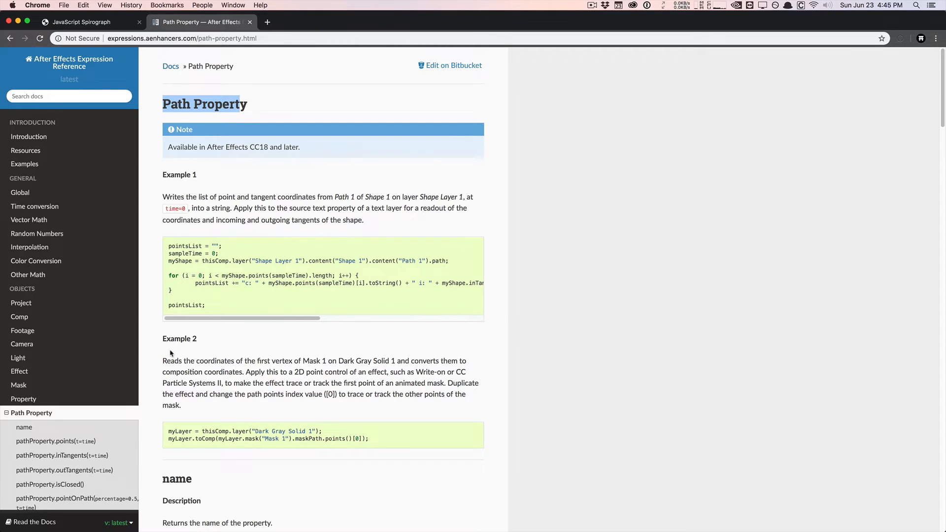
{"action": "scroll", "scroll_direction": "down", "scroll_amount": 3}
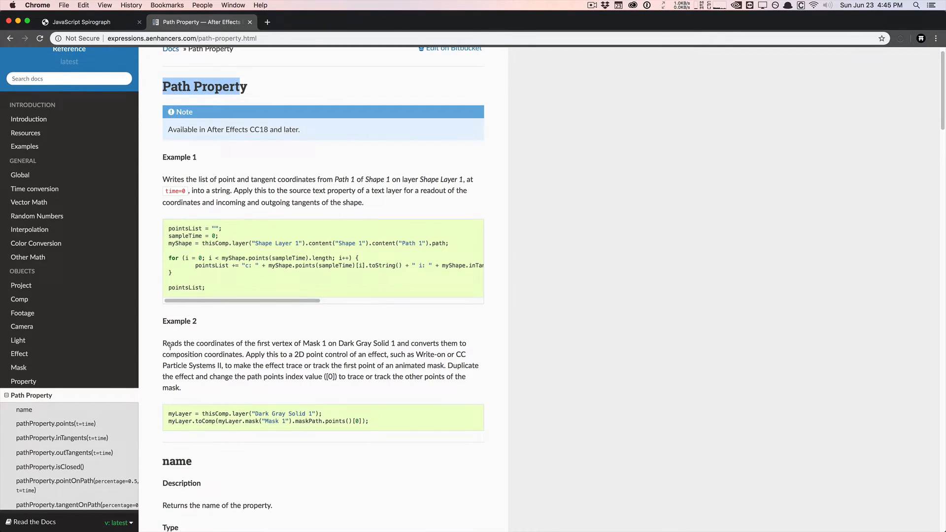
{"action": "scroll", "scroll_direction": "down", "scroll_amount": 3}
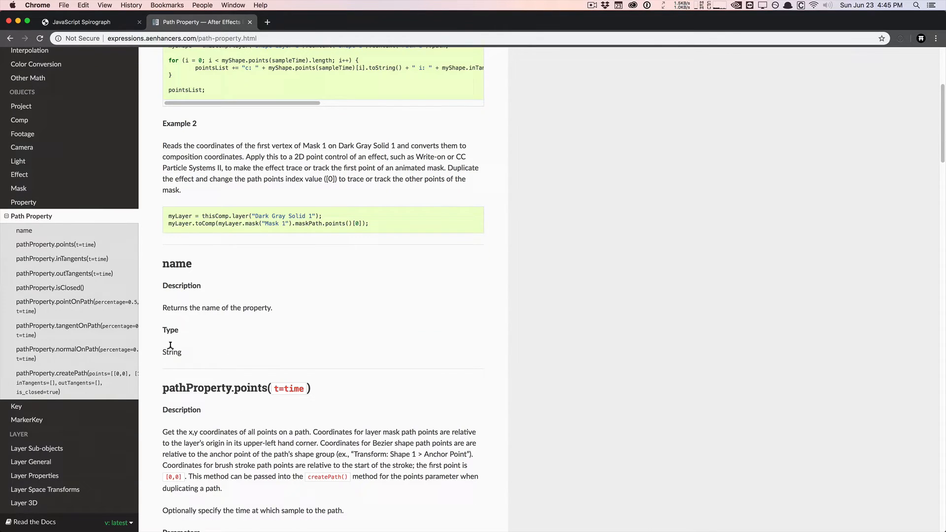
{"action": "scroll", "scroll_direction": "down", "scroll_amount": 3}
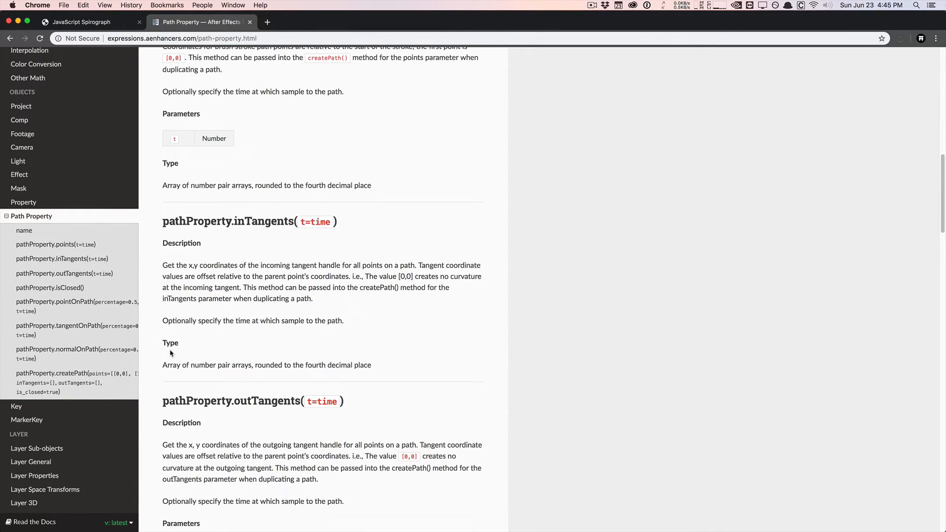
{"action": "scroll", "scroll_direction": "down", "scroll_amount": 3}
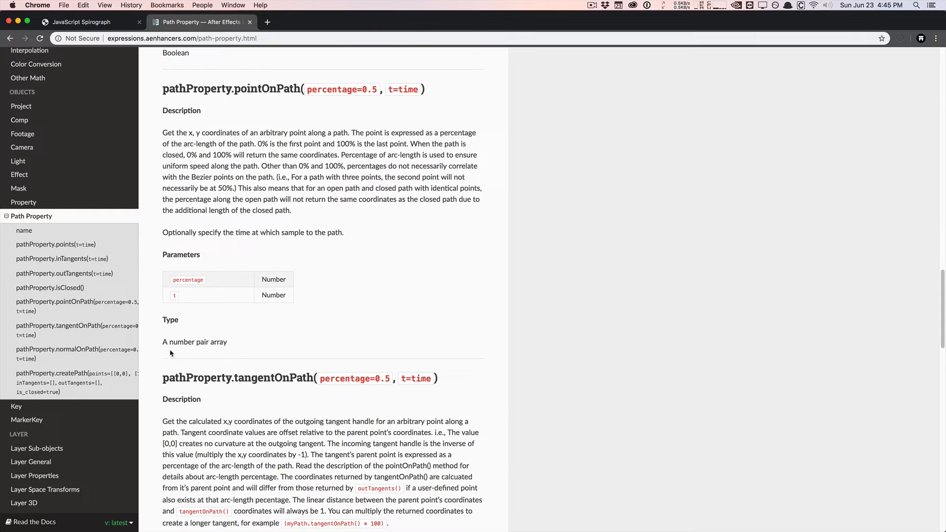
{"action": "scroll", "scroll_direction": "down", "scroll_amount": 3}
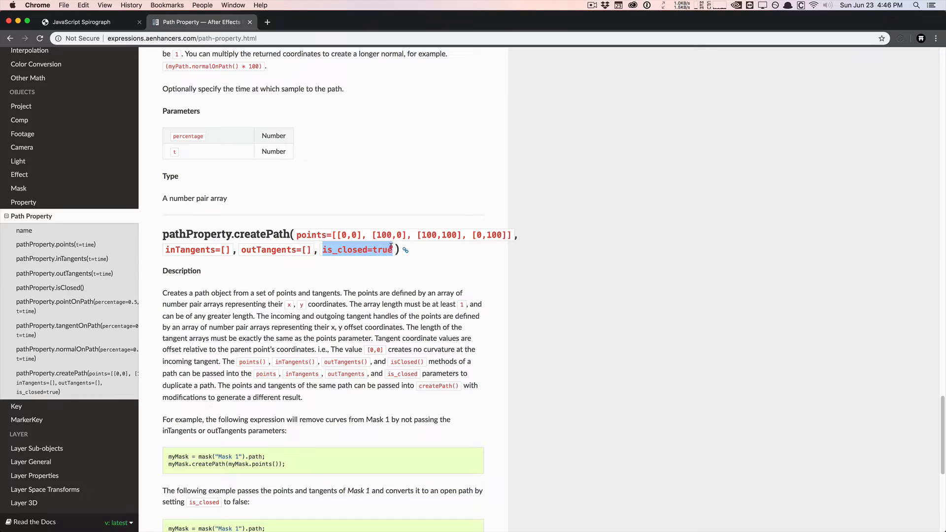
{"action": "scroll", "scroll_direction": "down", "scroll_amount": 3}
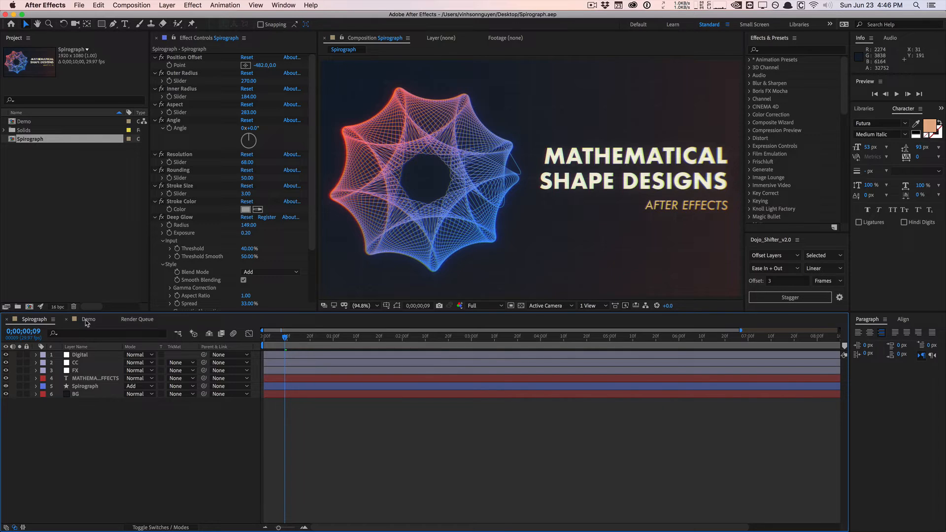
Switch to the Demo comp and add a new Spirograph shape layer above BG
{"action": "left_click", "coordinate": [88, 319]}
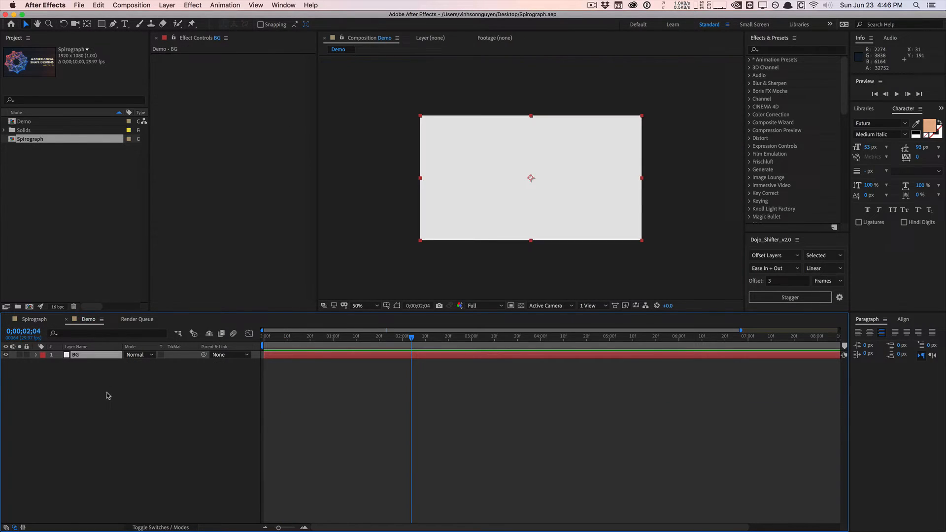
{"action": "left_click", "coordinate": [212, 389]}
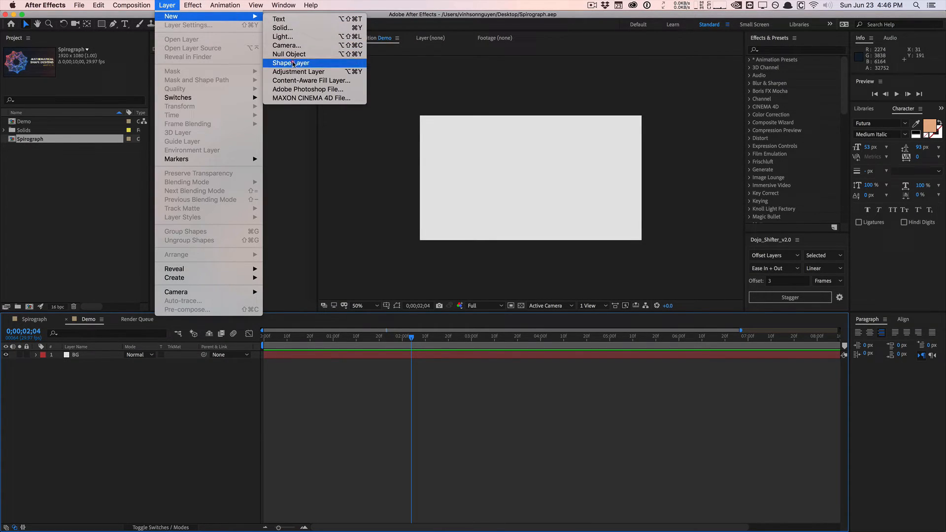
{"action": "left_click", "coordinate": [291, 63]}
{"action": "type", "text": "Spirograph"}
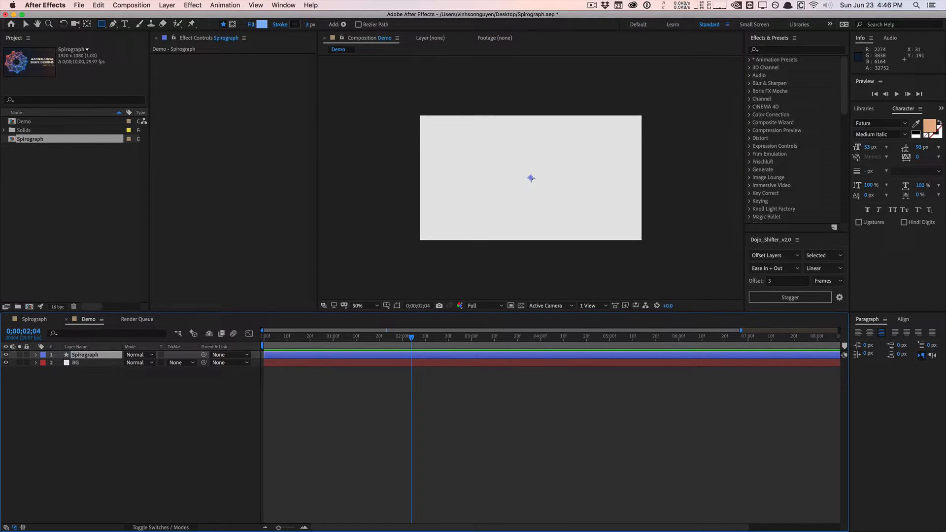
{"action": "mouse_move", "coordinate": [617, 244]}
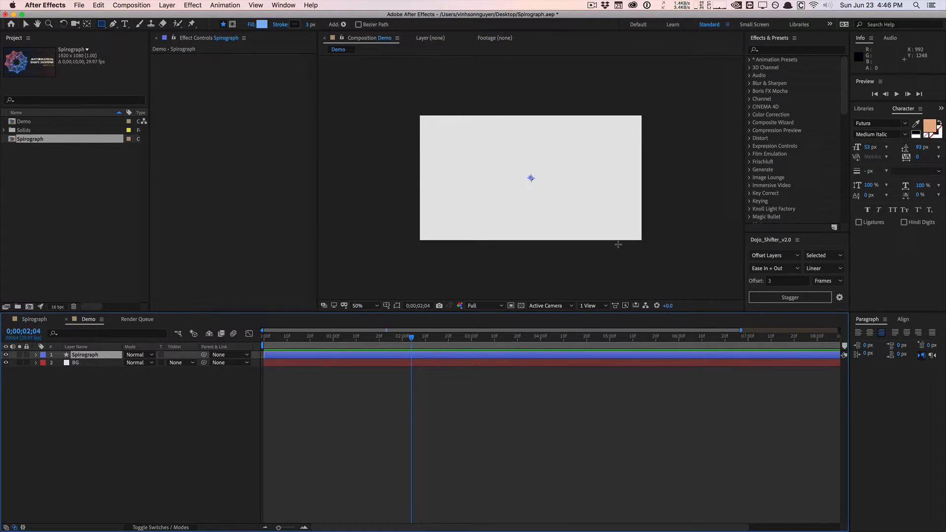
Search 'spi' in Effects & Presets and apply Spirograph v1 to the Spirograph layer
{"action": "left_click", "coordinate": [792, 49]}
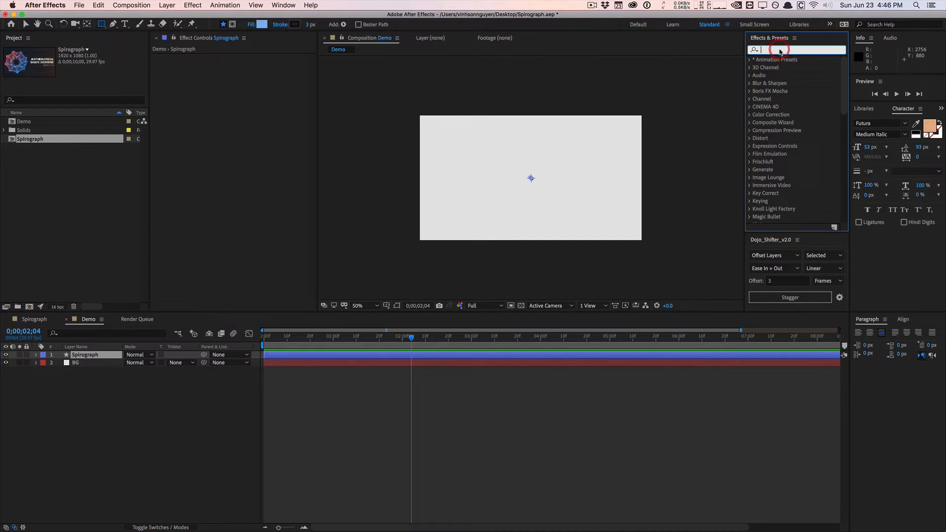
{"action": "type", "text": "spiro"}
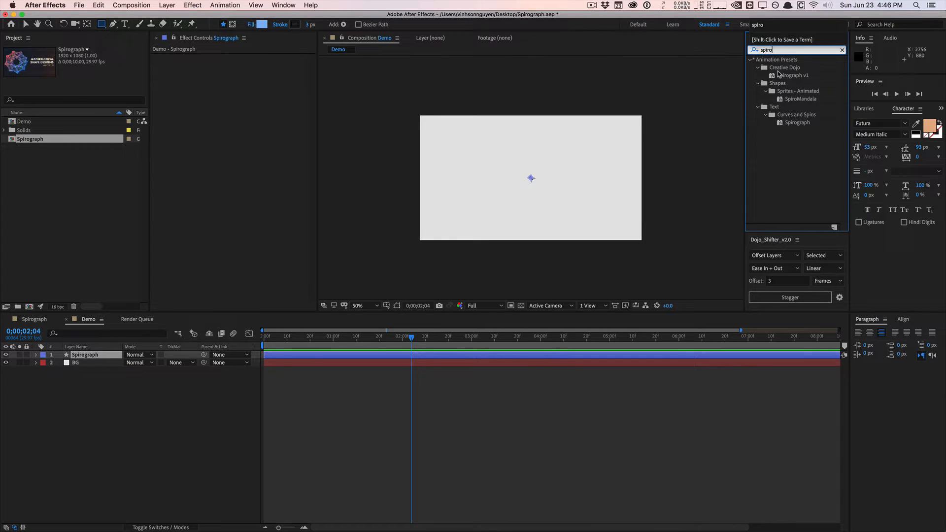
{"action": "left_click", "coordinate": [793, 75]}
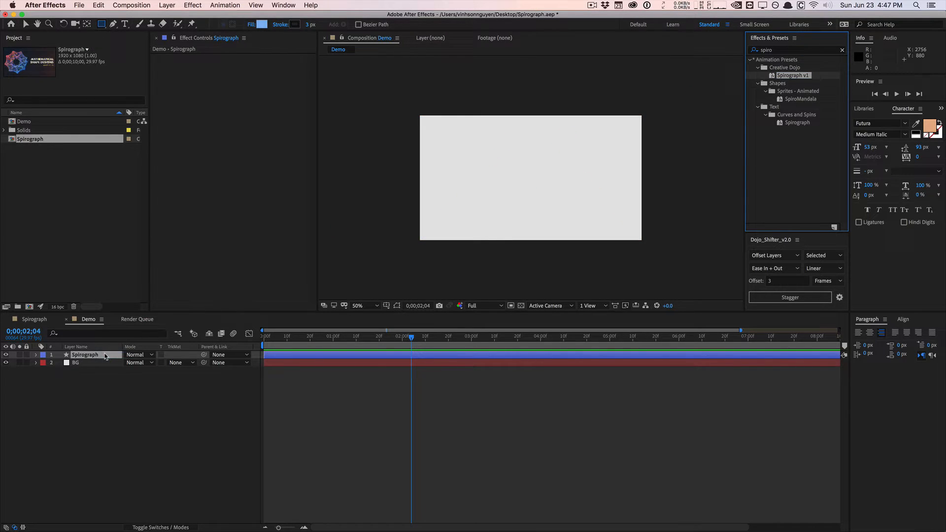
{"action": "left_click", "coordinate": [85, 355]}
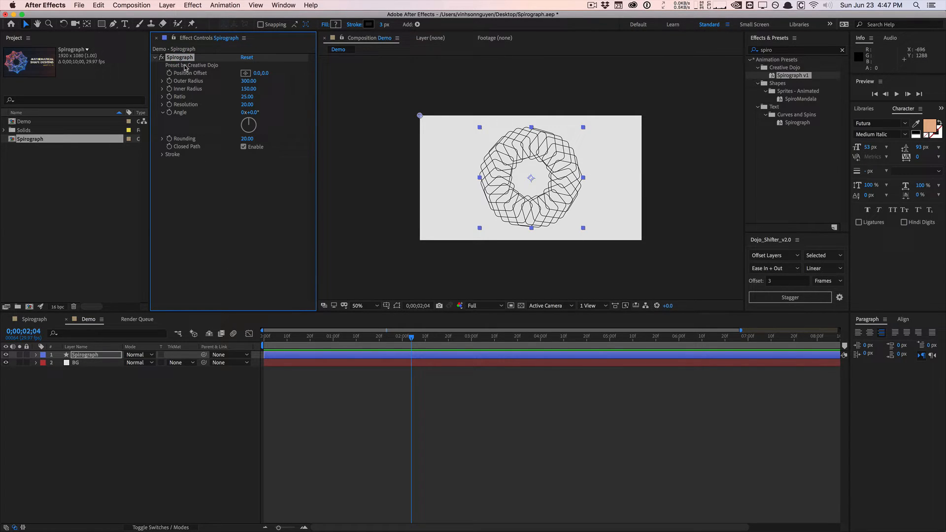
{"action": "mouse_move", "coordinate": [134, 354]}
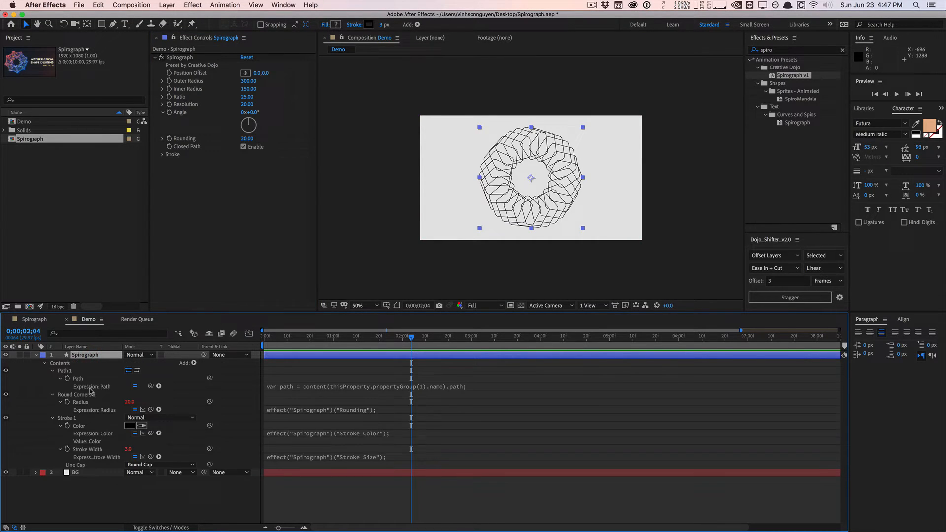
{"action": "left_click", "coordinate": [65, 370]}
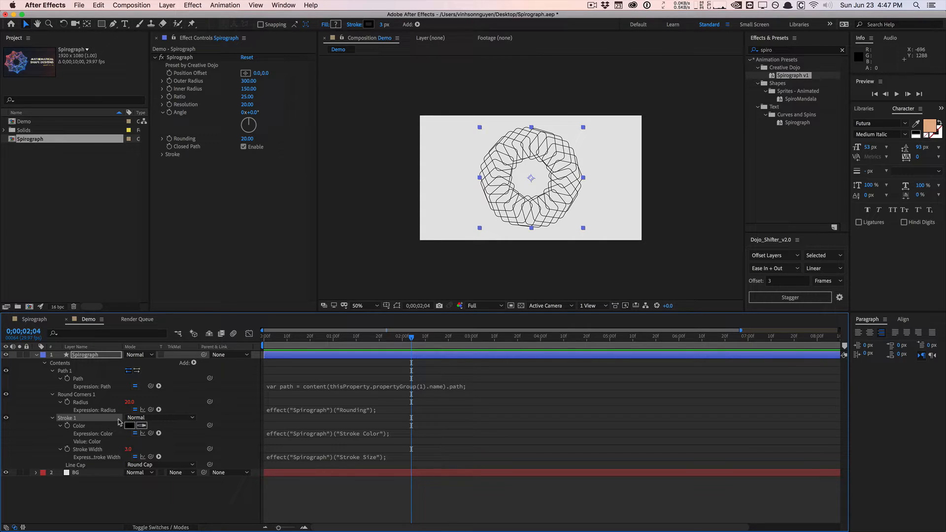
{"action": "left_click", "coordinate": [65, 371]}
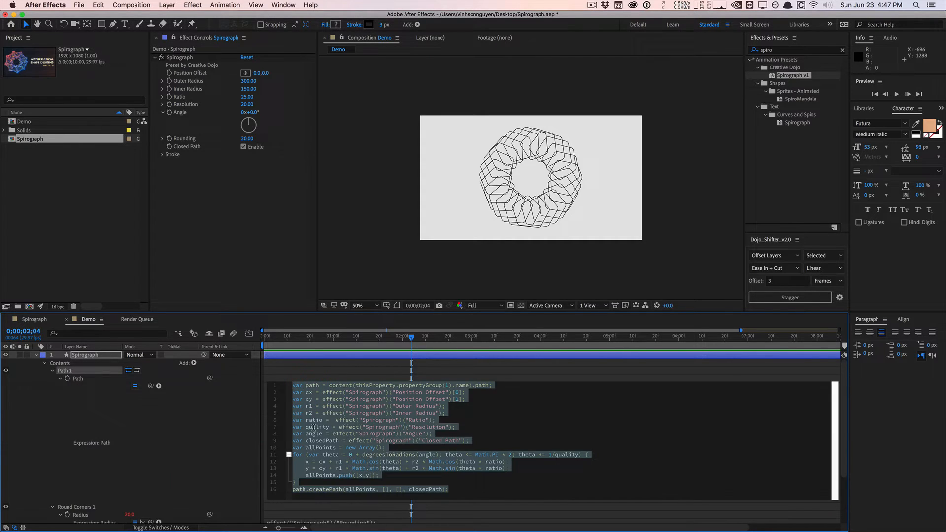
Expand the Path expression and highlight the empty points array and final path-building line
{"action": "left_click", "coordinate": [343, 433]}
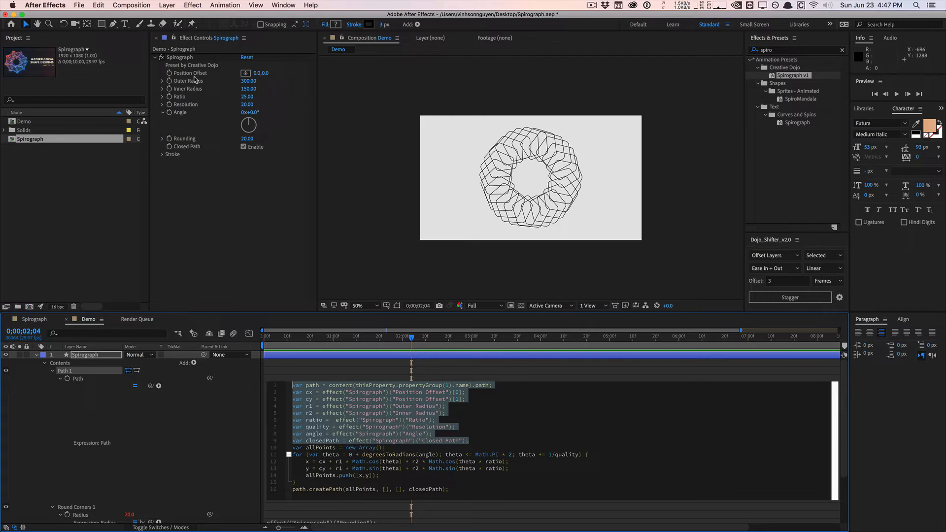
{"action": "left_click", "coordinate": [313, 386]}
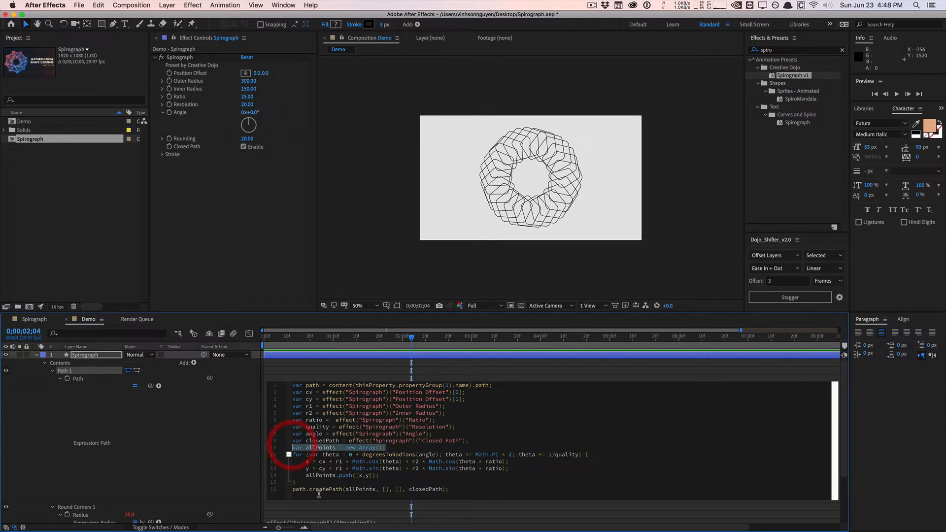
{"action": "left_click", "coordinate": [368, 489]}
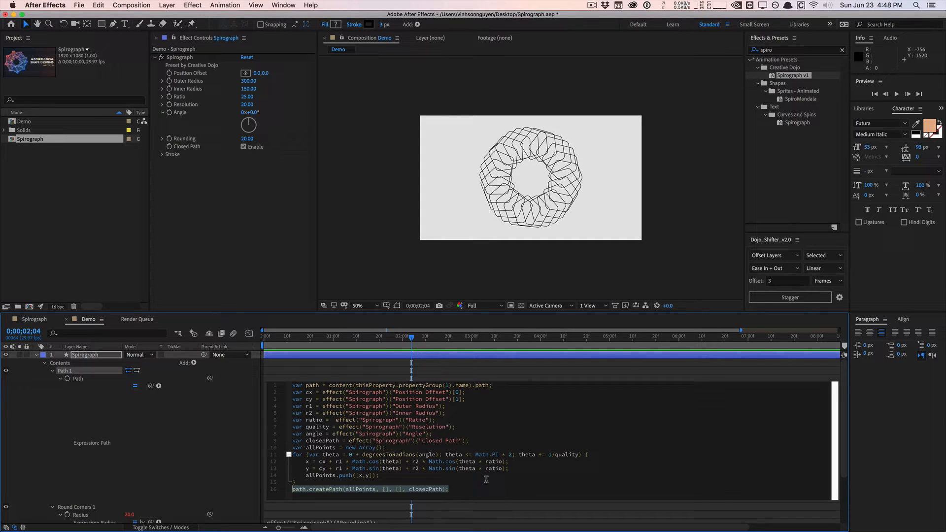
{"action": "left_click", "coordinate": [310, 489]}
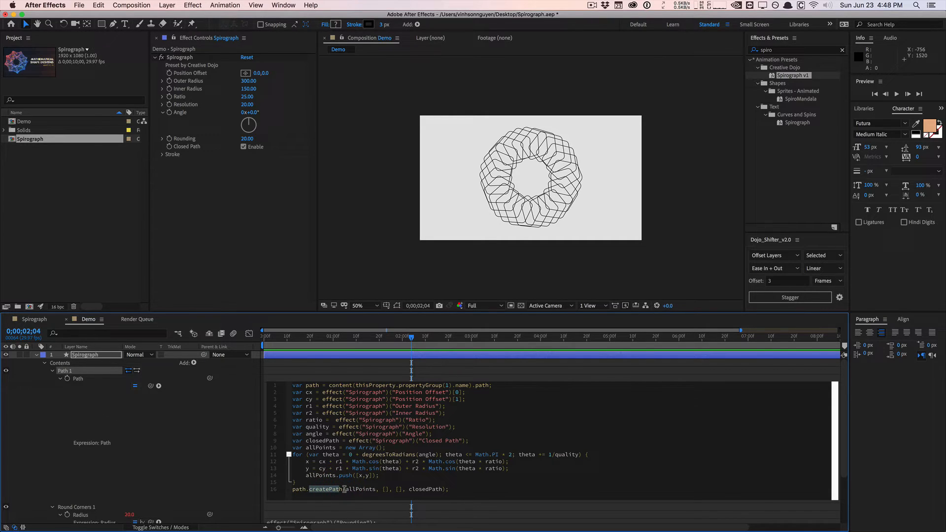
Highlight createPath, its empty tangent arguments, and the loop's step size and quality variable
{"action": "double_click", "coordinate": [362, 489]}
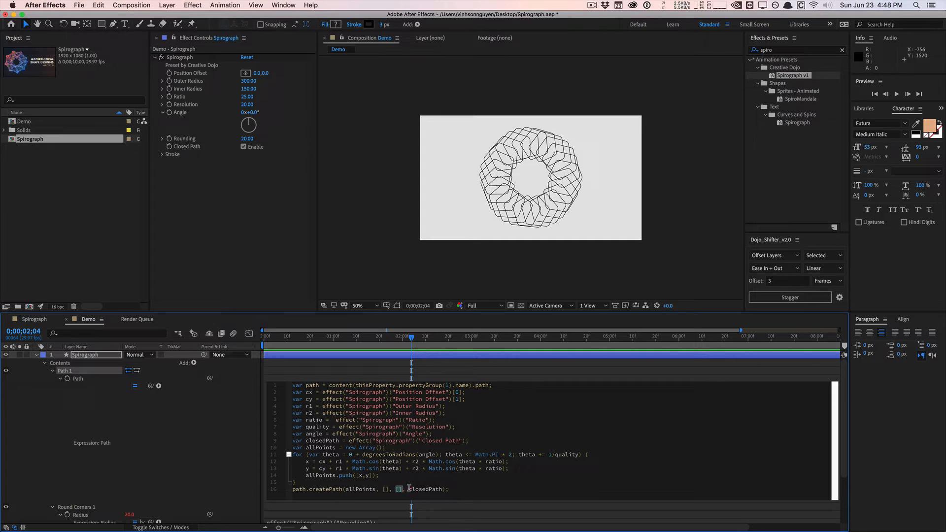
{"action": "double_click", "coordinate": [419, 488]}
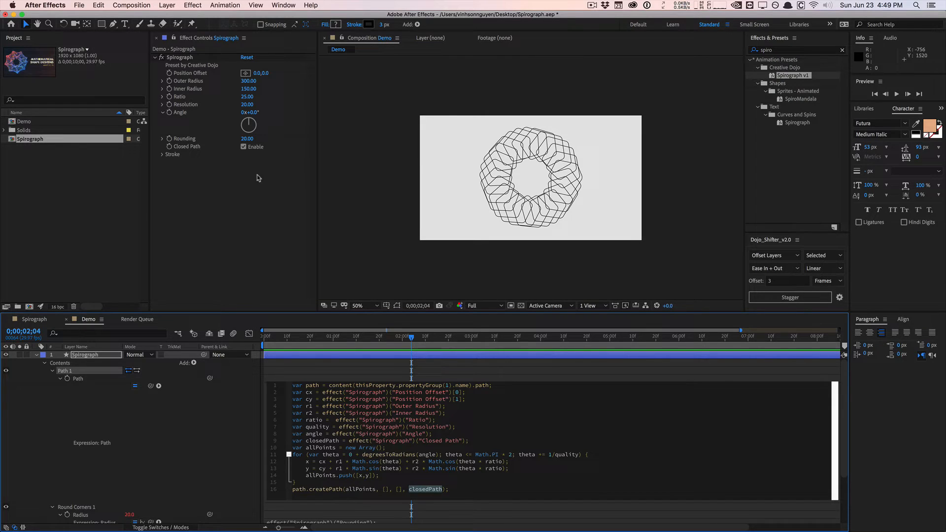
{"action": "mouse_move", "coordinate": [336, 370]}
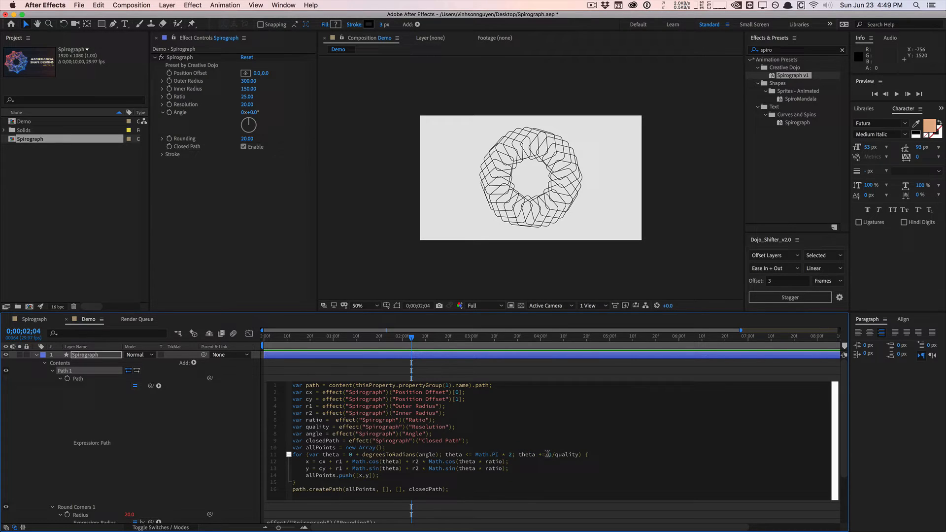
{"action": "double_click", "coordinate": [560, 454]}
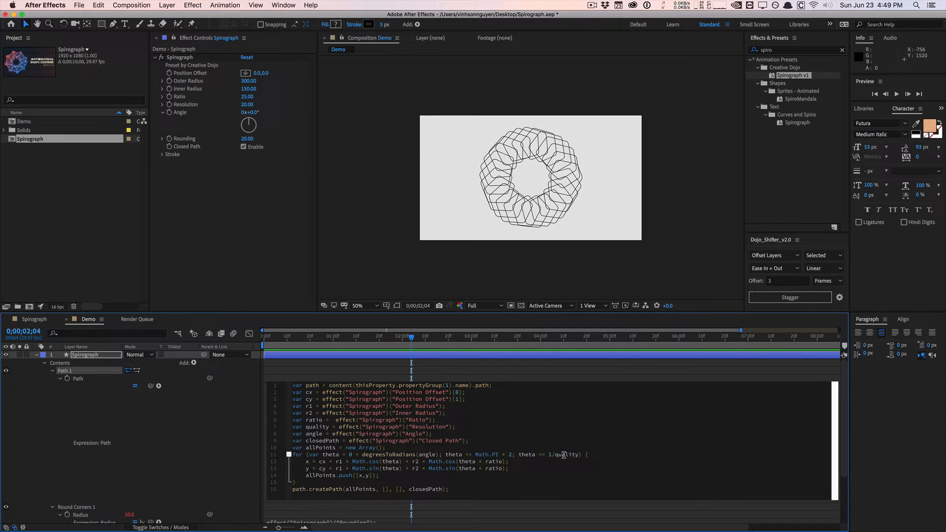
{"action": "double_click", "coordinate": [566, 454]}
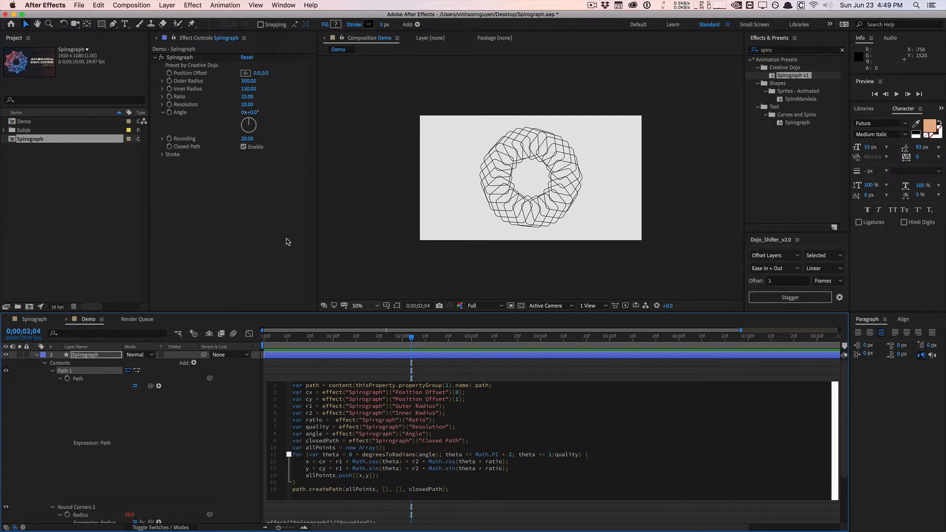
{"action": "mouse_move", "coordinate": [217, 118]}
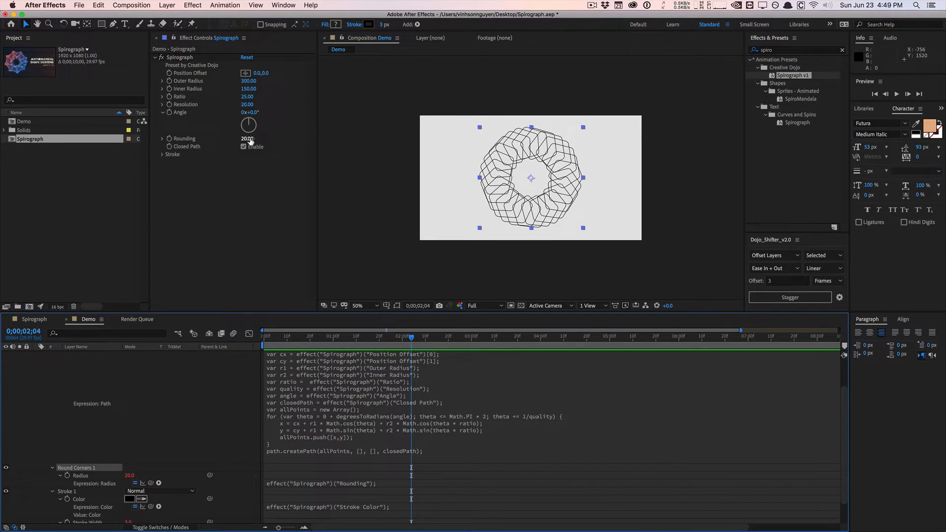
Set Rounding to 0 and back to 20, then highlight r1 in the Path expression
{"action": "left_click", "coordinate": [247, 138]}
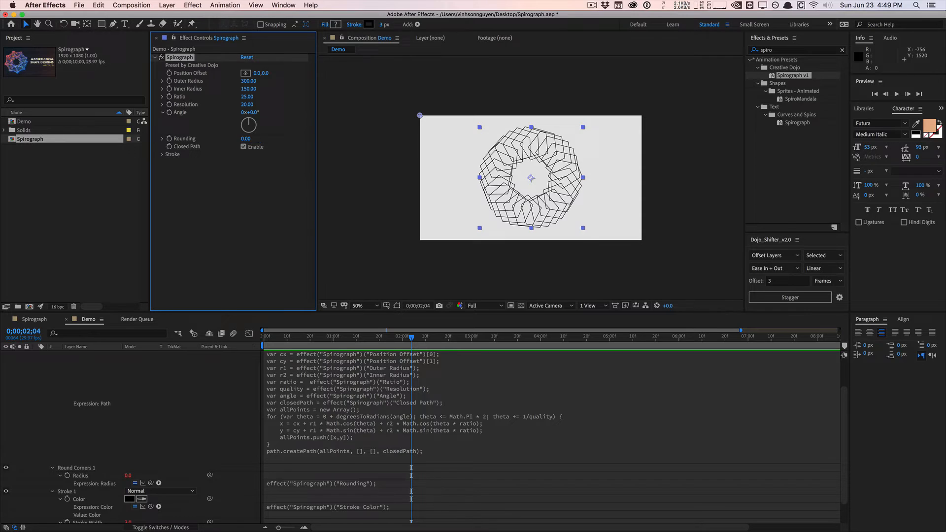
{"action": "mouse_move", "coordinate": [516, 231]}
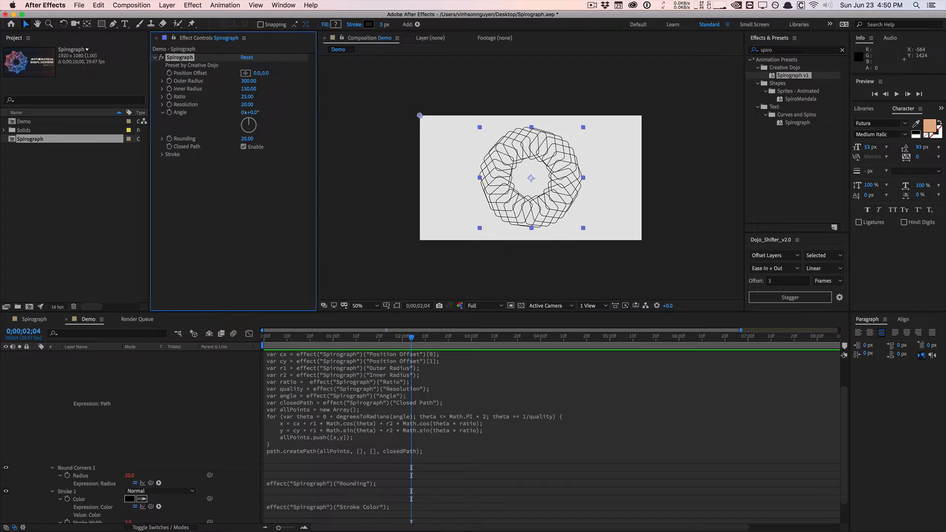
{"action": "mouse_move", "coordinate": [528, 202]}
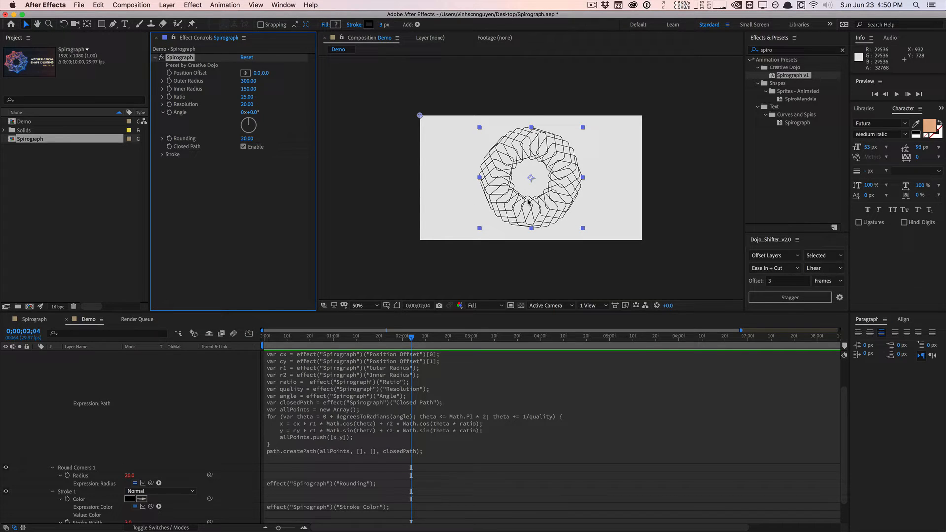
{"action": "scroll", "scroll_direction": "down", "scroll_amount": 3}
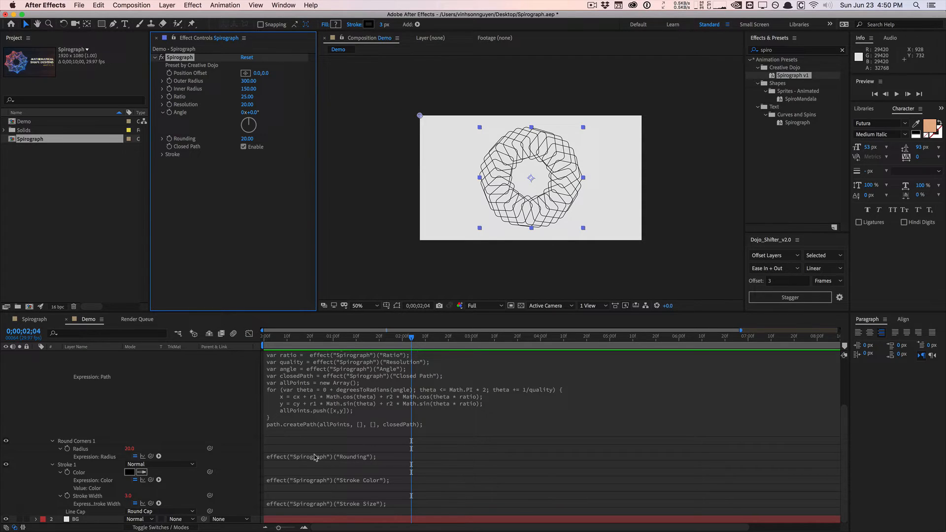
{"action": "left_click", "coordinate": [66, 465]}
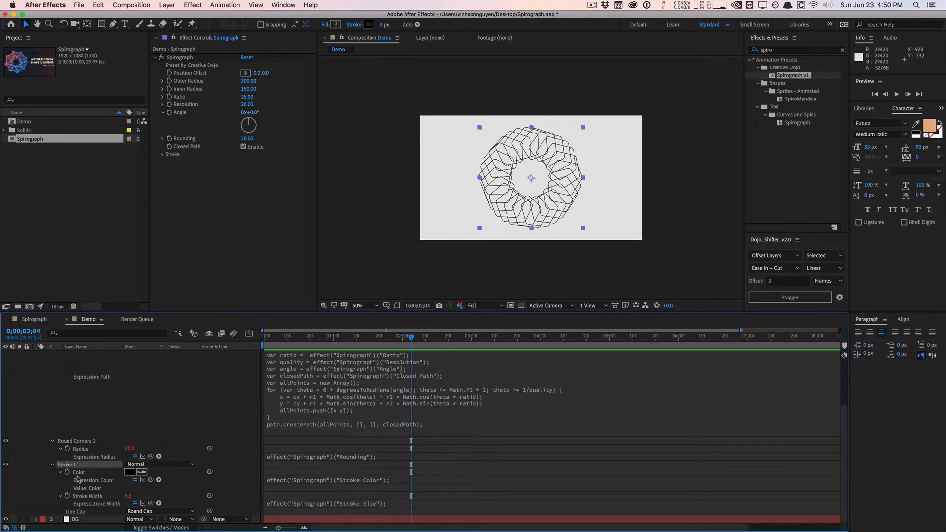
{"action": "mouse_move", "coordinate": [103, 418]}
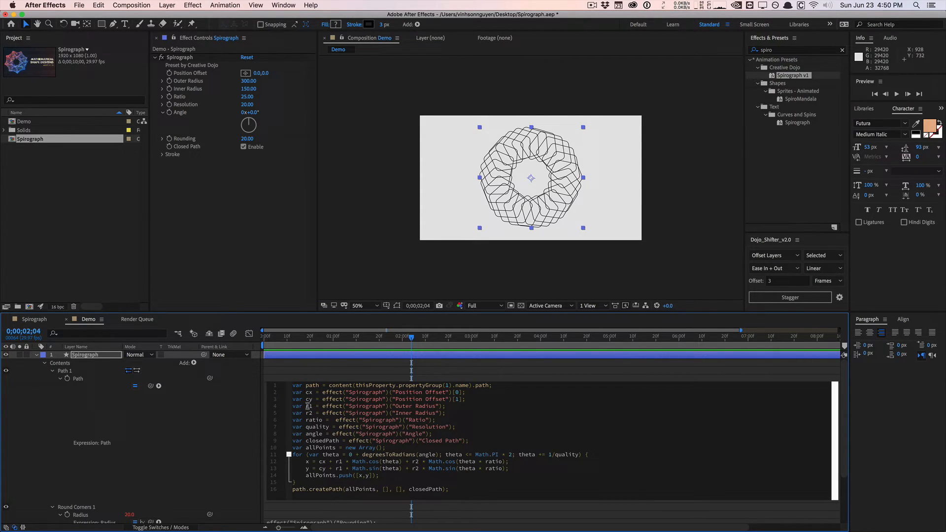
{"action": "double_click", "coordinate": [344, 413]}
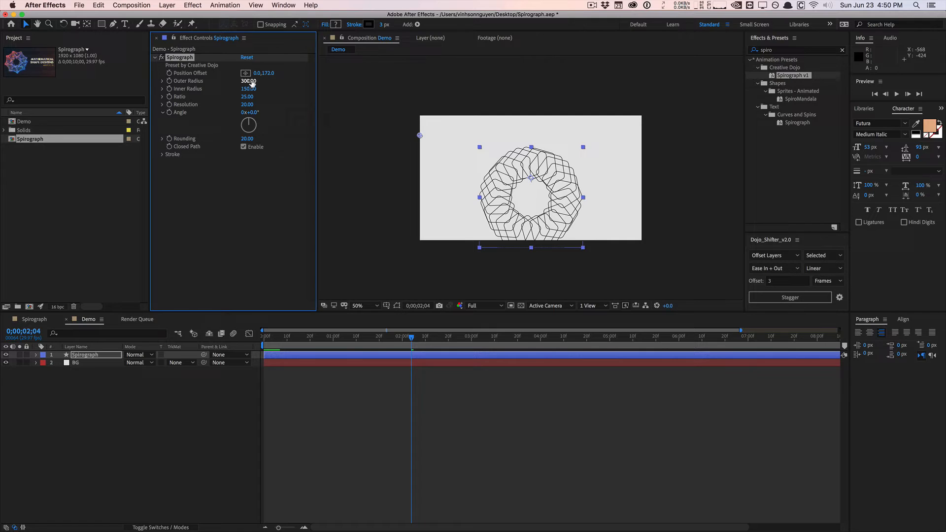
Set Outer Radius 270 and Inner Radius 220, then scrub Ratio through 31 and 41 to 26
{"action": "left_click_drag", "start_coordinate": [248, 81], "coordinate": [263, 81]}
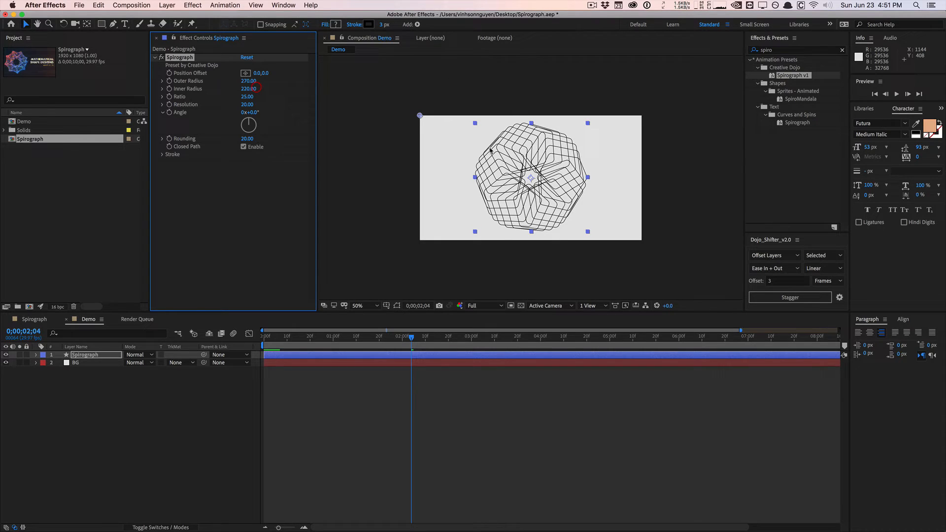
{"action": "left_click", "coordinate": [247, 96]}
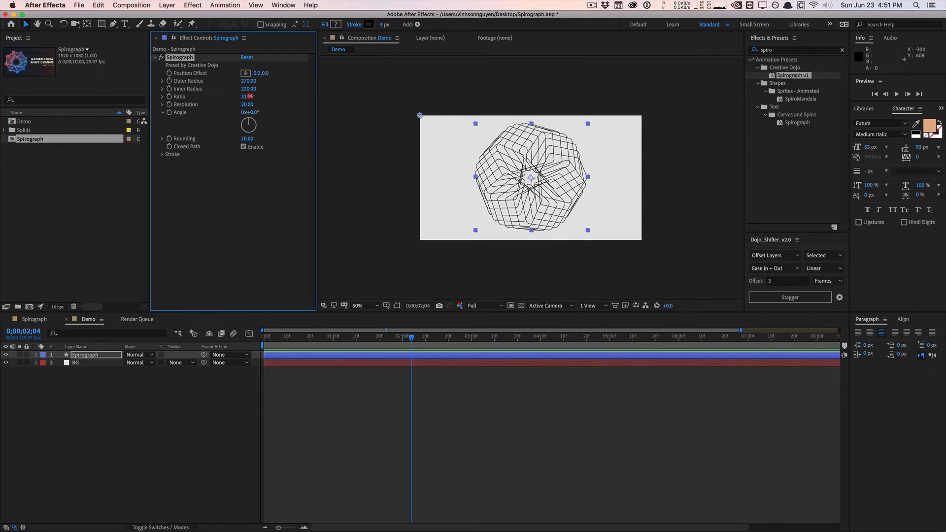
{"action": "left_click_drag", "start_coordinate": [247, 96], "coordinate": [253, 96]}
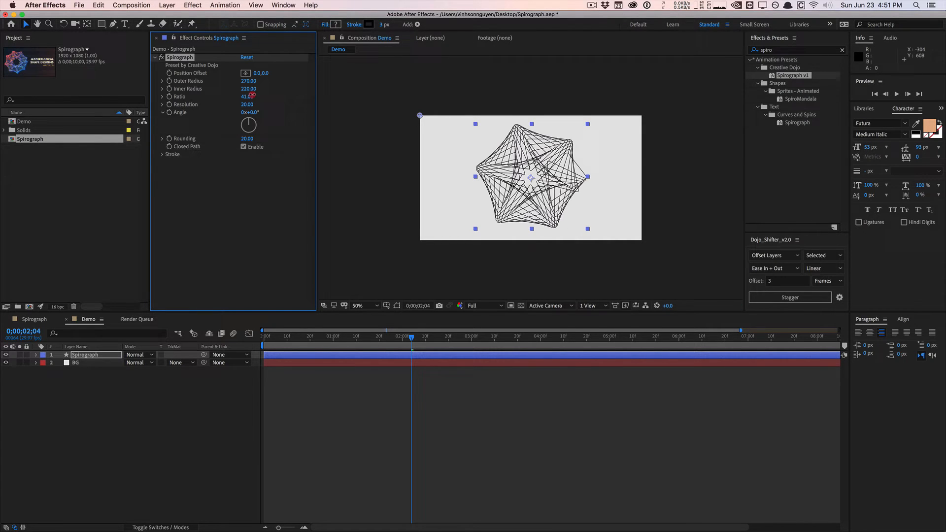
{"action": "left_click_drag", "start_coordinate": [247, 96], "coordinate": [236, 96]}
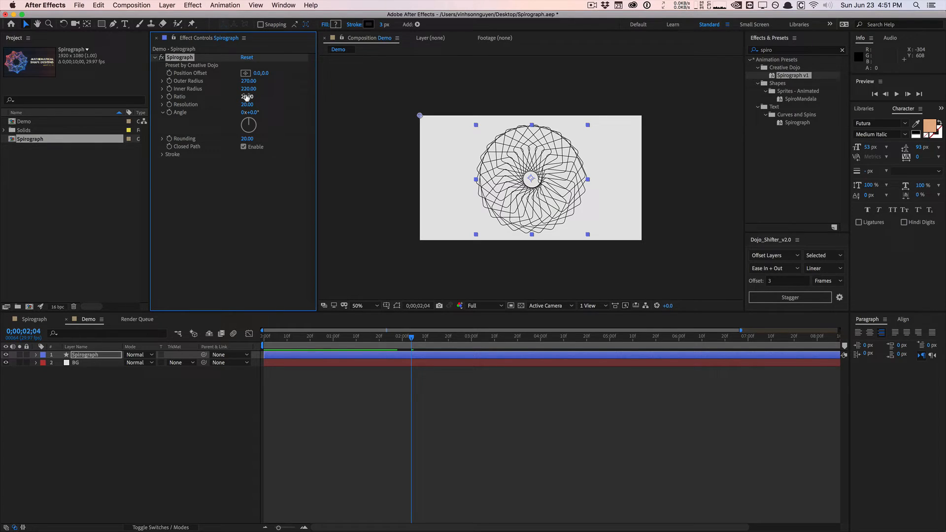
{"action": "left_click_drag", "start_coordinate": [247, 97], "coordinate": [205, 102]}
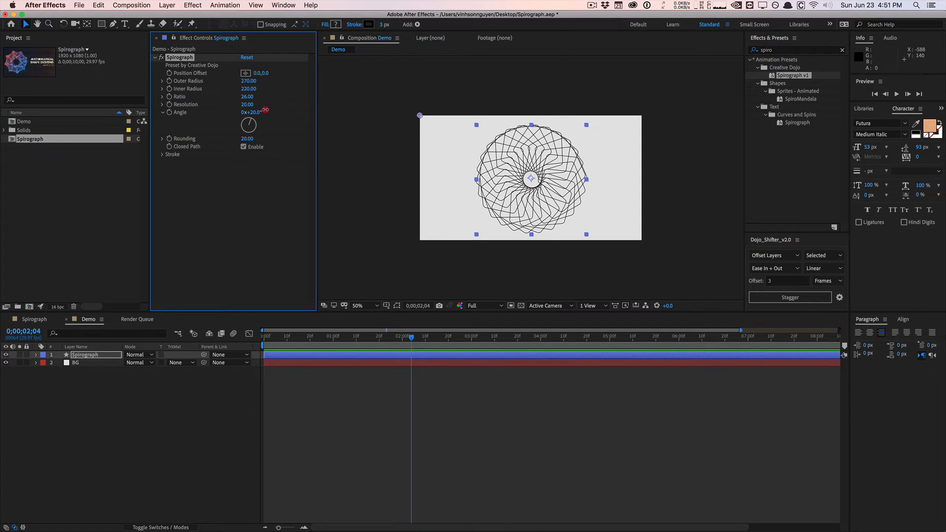
Scrub the Spirograph Angle to −22° and set Rounding to 40
{"action": "left_click_drag", "start_coordinate": [266, 112], "coordinate": [314, 112]}
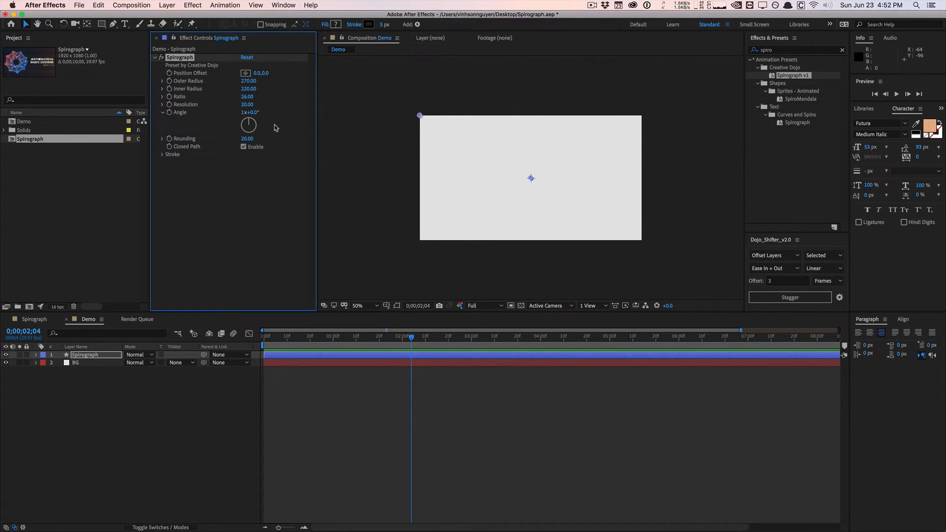
{"action": "mouse_move", "coordinate": [259, 115]}
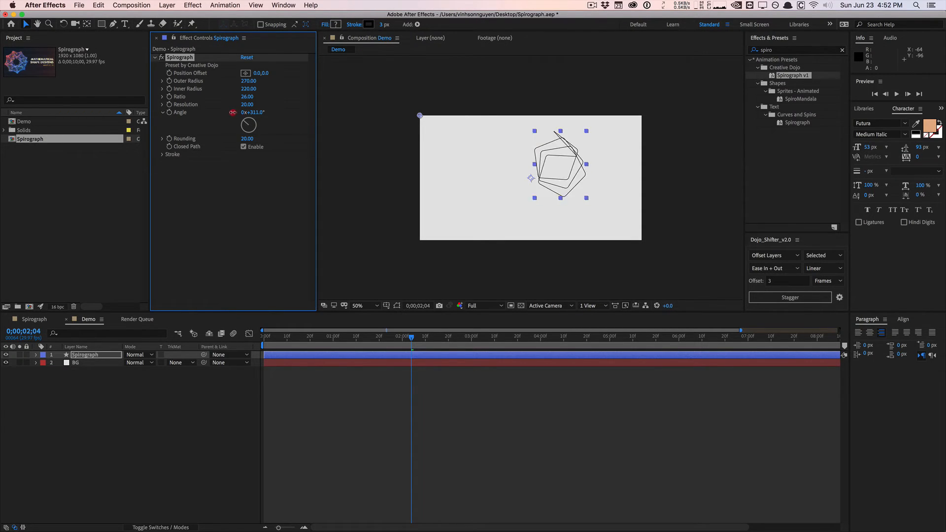
{"action": "left_click_drag", "start_coordinate": [252, 112], "coordinate": [252, 112]}
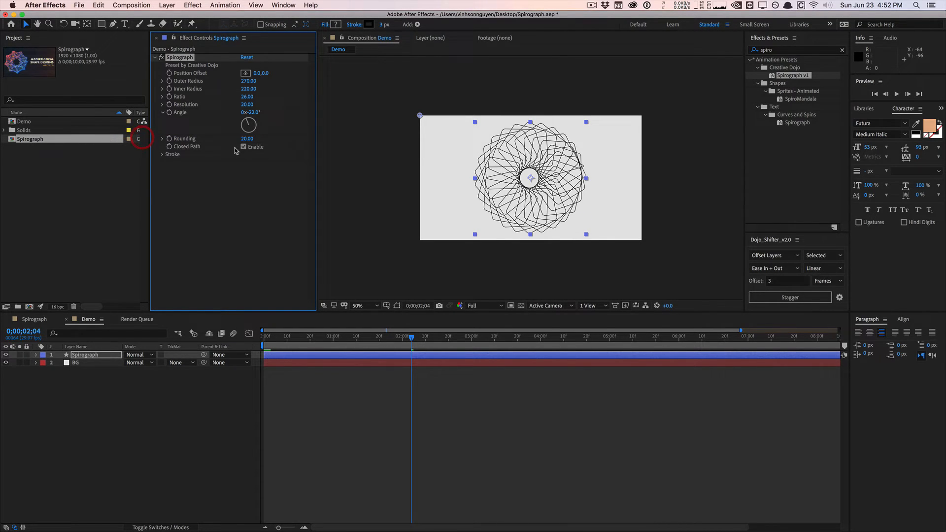
{"action": "double_click", "coordinate": [247, 138]}
{"action": "type", "text": "40"}
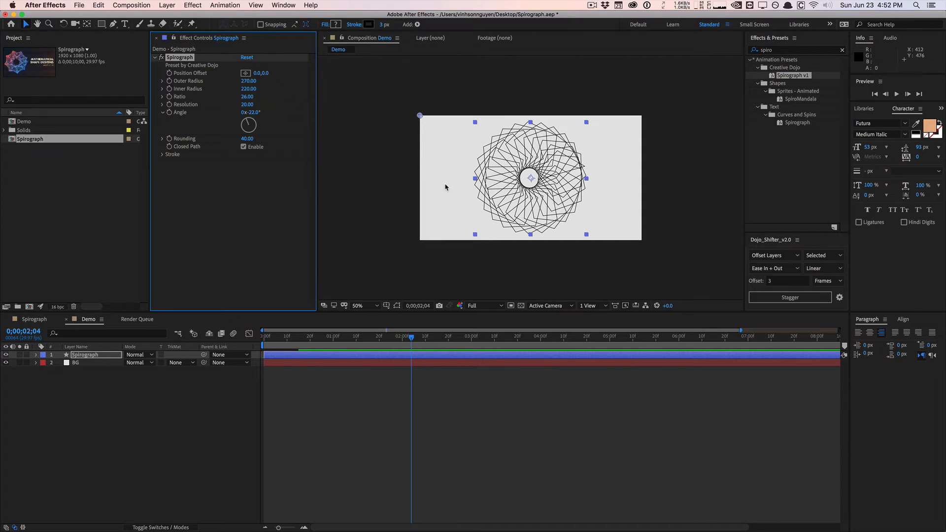
{"action": "mouse_move", "coordinate": [510, 188]}
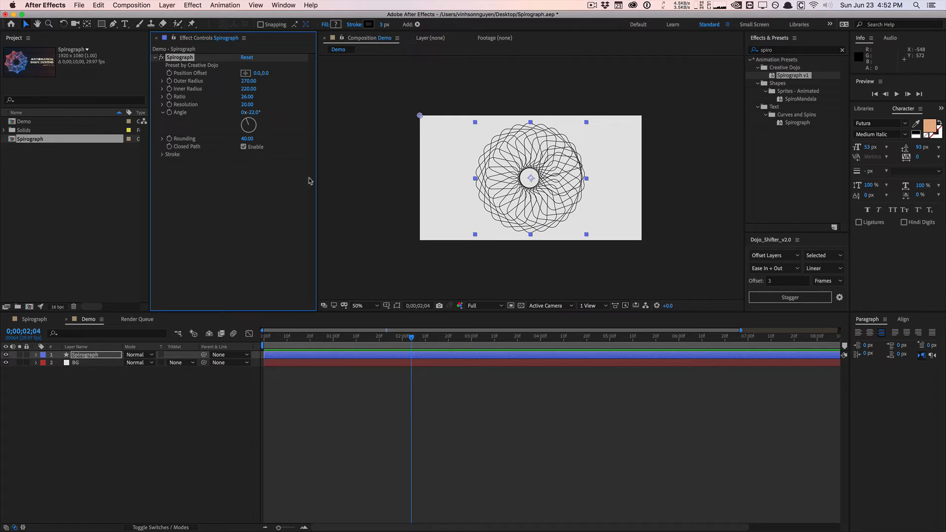
{"action": "mouse_move", "coordinate": [479, 163]}
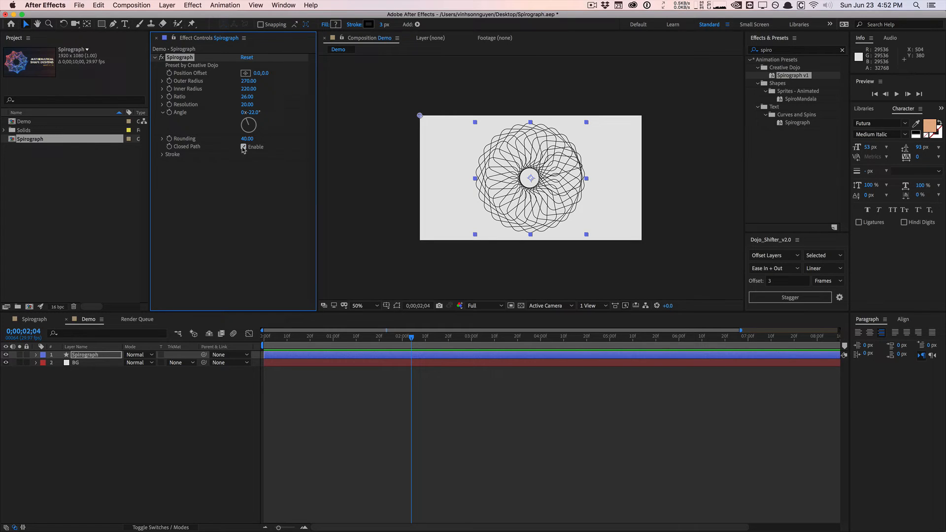
Enable Closed Path and expand the Stroke group to show Stroke Size and Stroke Color
{"action": "left_click", "coordinate": [244, 147]}
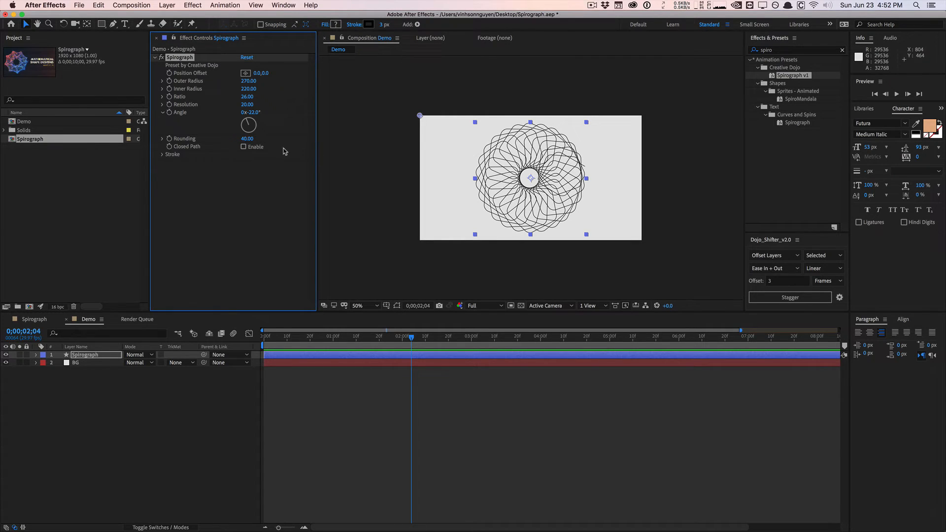
{"action": "mouse_move", "coordinate": [583, 169]}
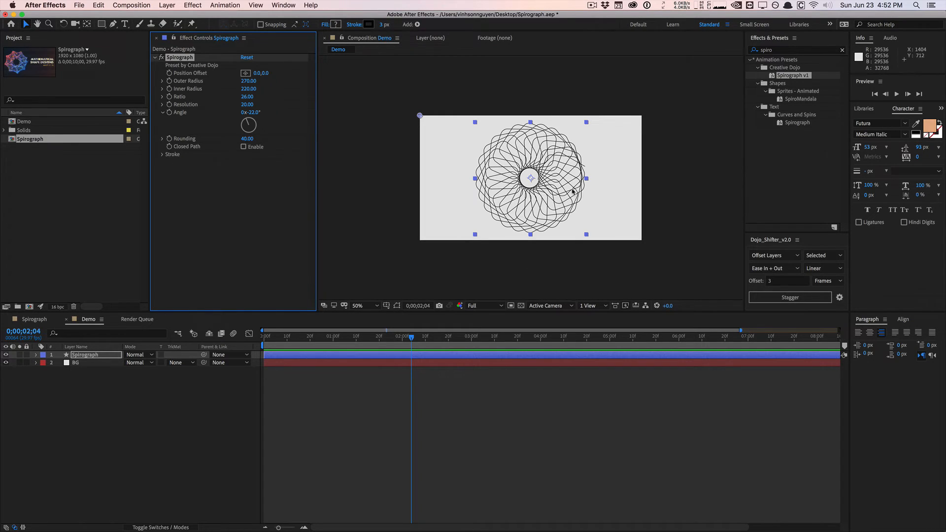
{"action": "mouse_move", "coordinate": [285, 170]}
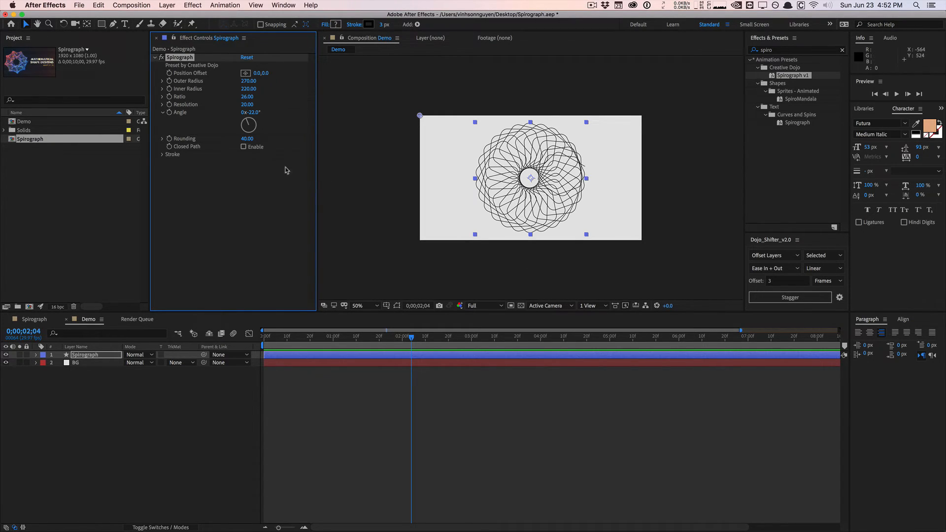
{"action": "left_click", "coordinate": [243, 147]}
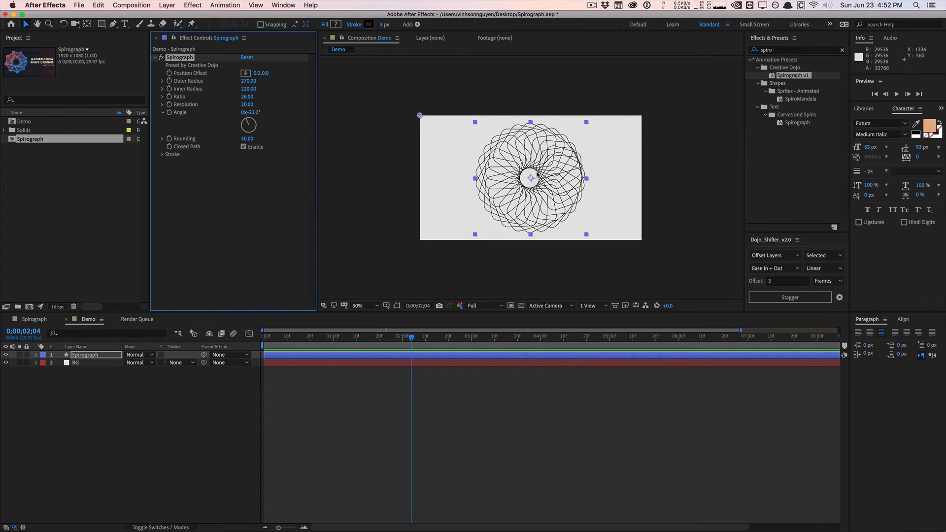
{"action": "left_click", "coordinate": [162, 154]}
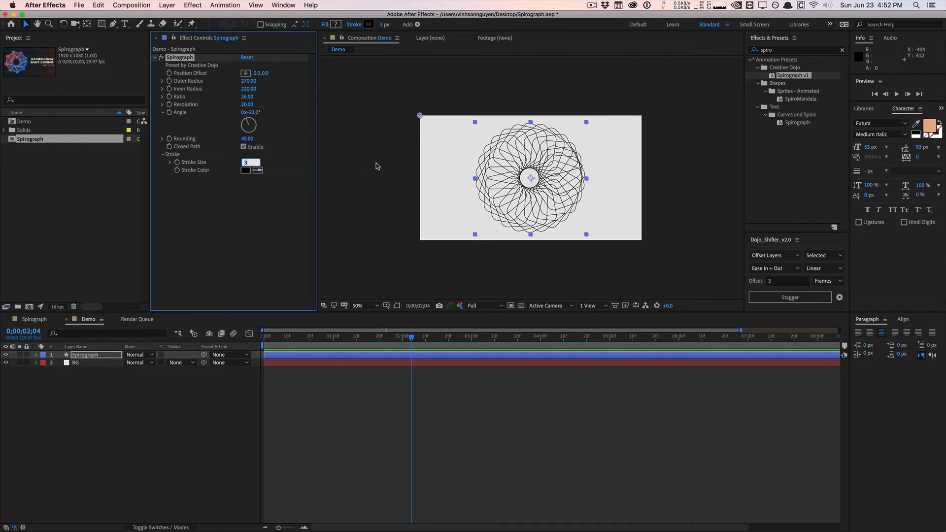
{"action": "type", "text": "5.00"}
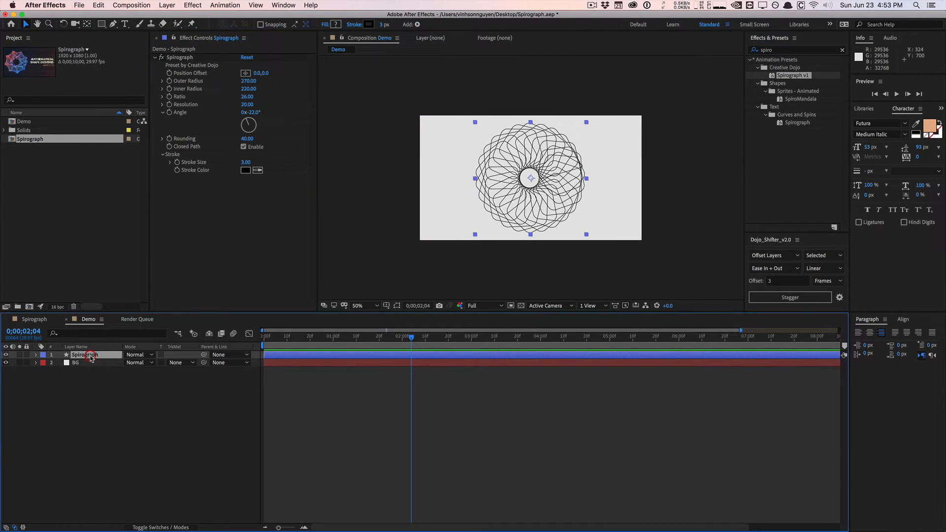
Twirl open the Spirograph layer's path expression and scrub the time indicator through the animation
{"action": "left_click", "coordinate": [35, 355]}
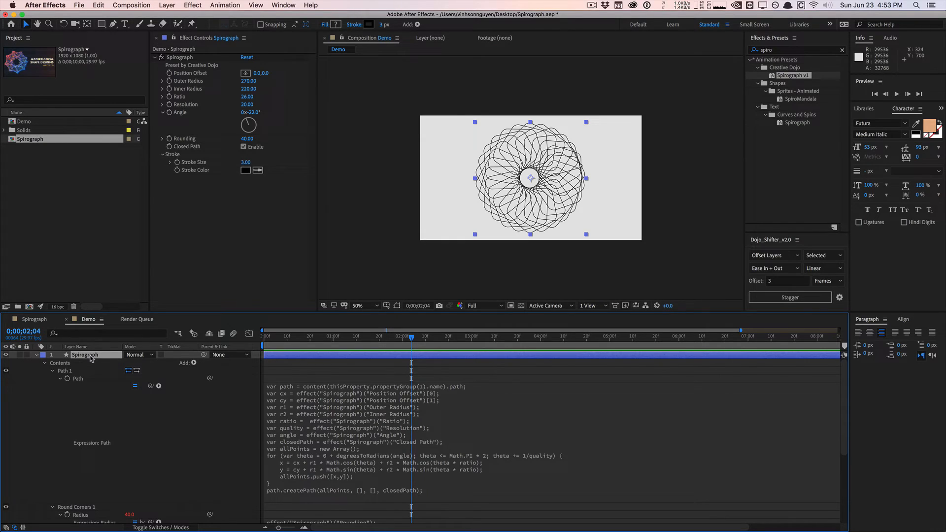
{"action": "mouse_move", "coordinate": [304, 344]}
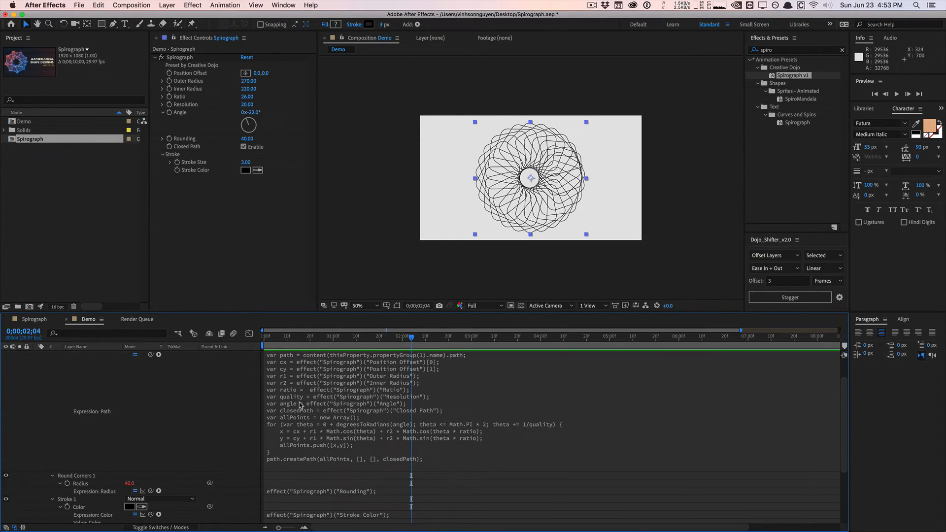
{"action": "scroll", "scroll_direction": "down", "scroll_amount": 3}
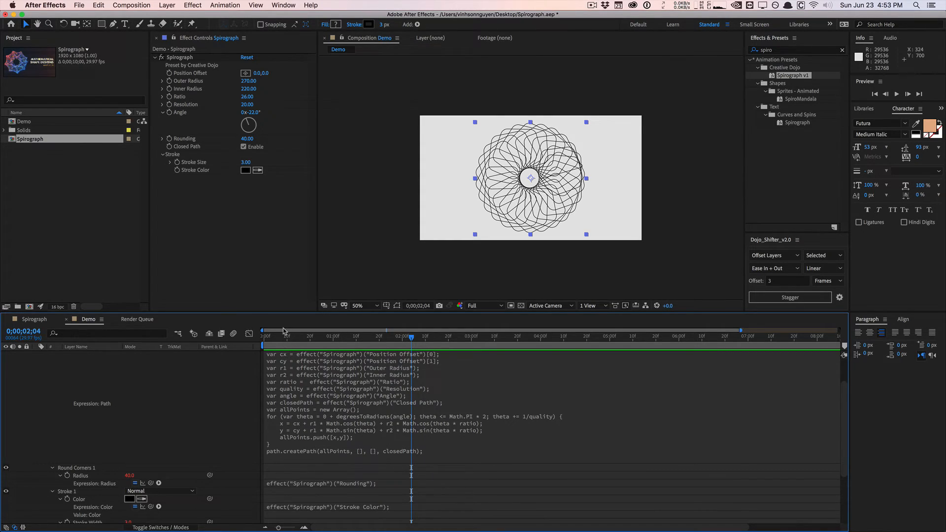
{"action": "left_click", "coordinate": [516, 336]}
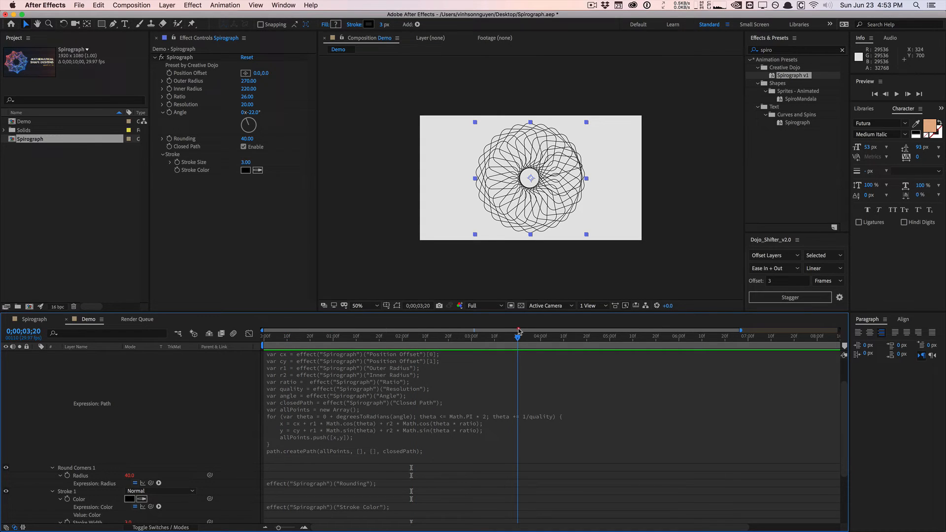
{"action": "left_click", "coordinate": [612, 336]}
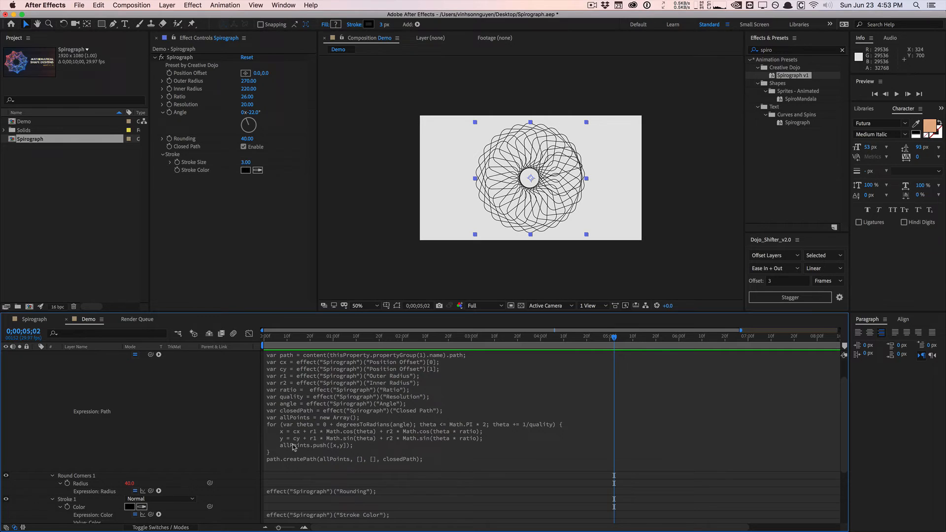
{"action": "mouse_move", "coordinate": [291, 338]}
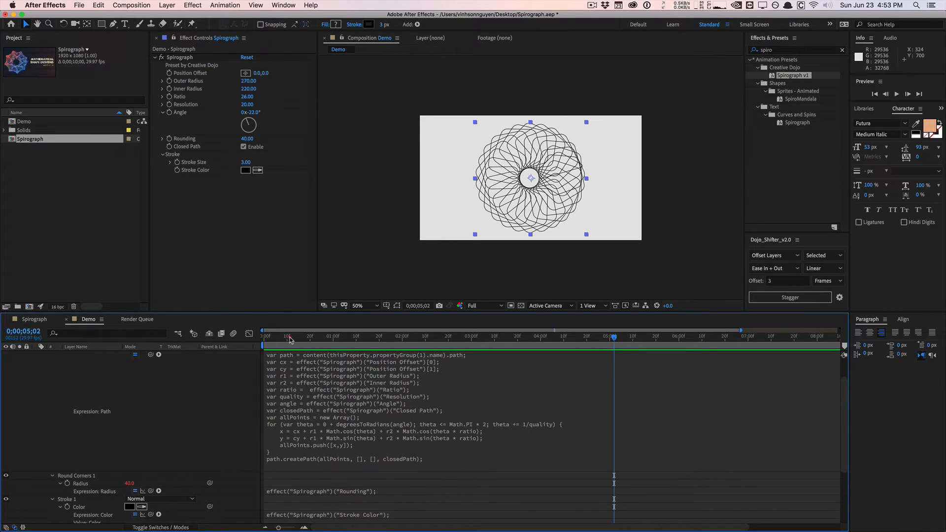
{"action": "left_click", "coordinate": [586, 335]}
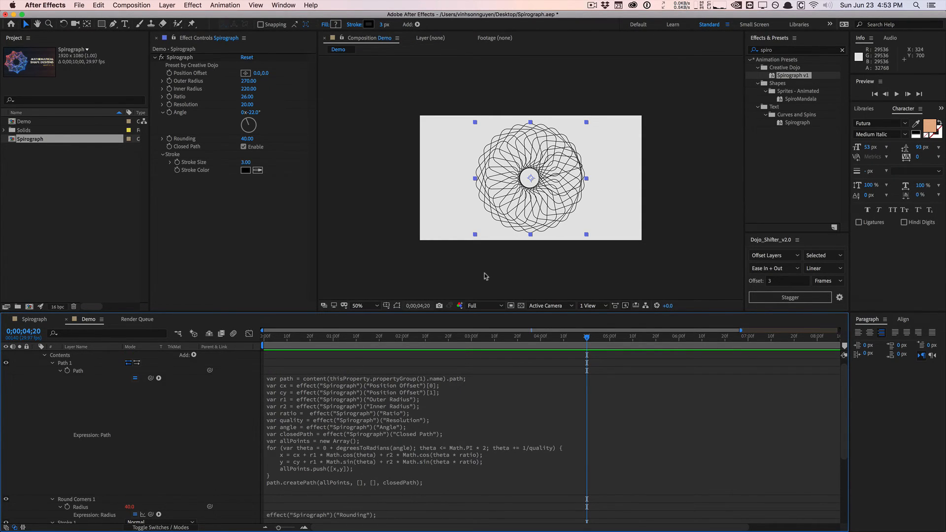
{"action": "mouse_move", "coordinate": [486, 357]}
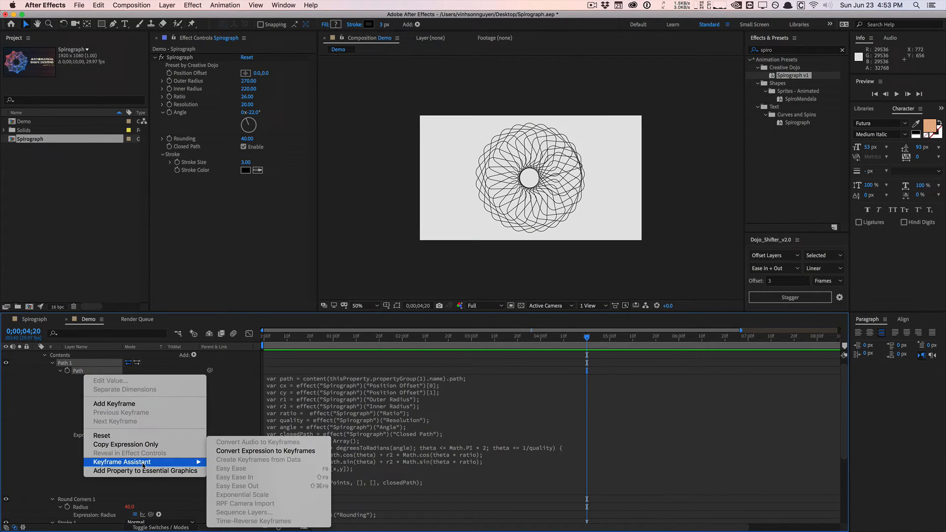
{"action": "mouse_move", "coordinate": [266, 451]}
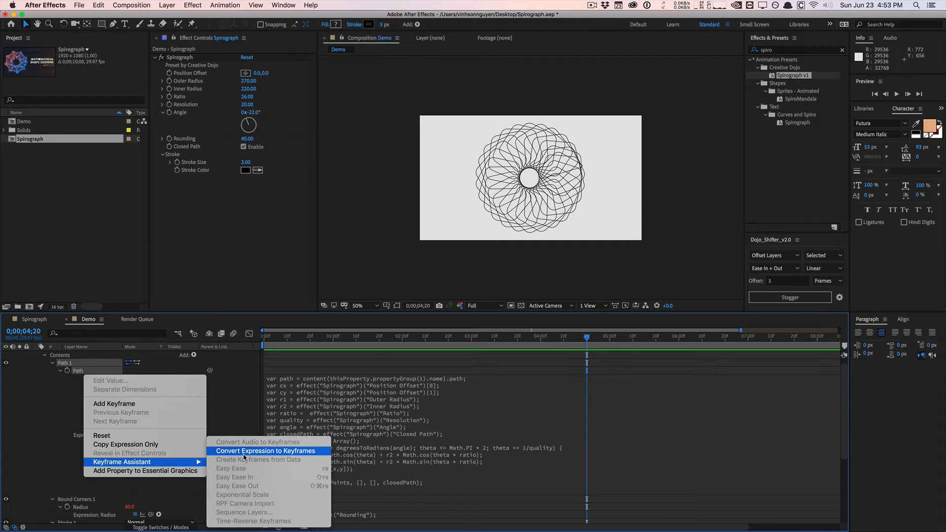
{"action": "left_click", "coordinate": [266, 451]}
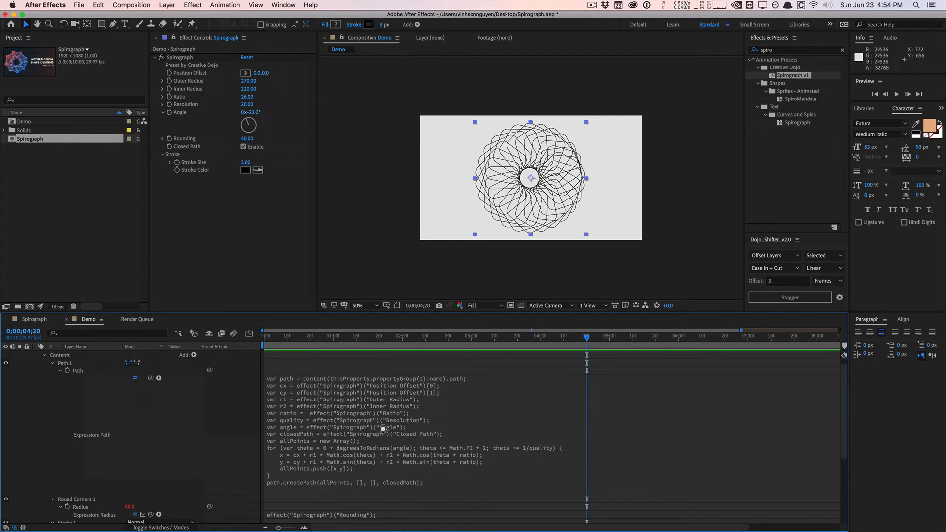
{"action": "left_click", "coordinate": [86, 371]}
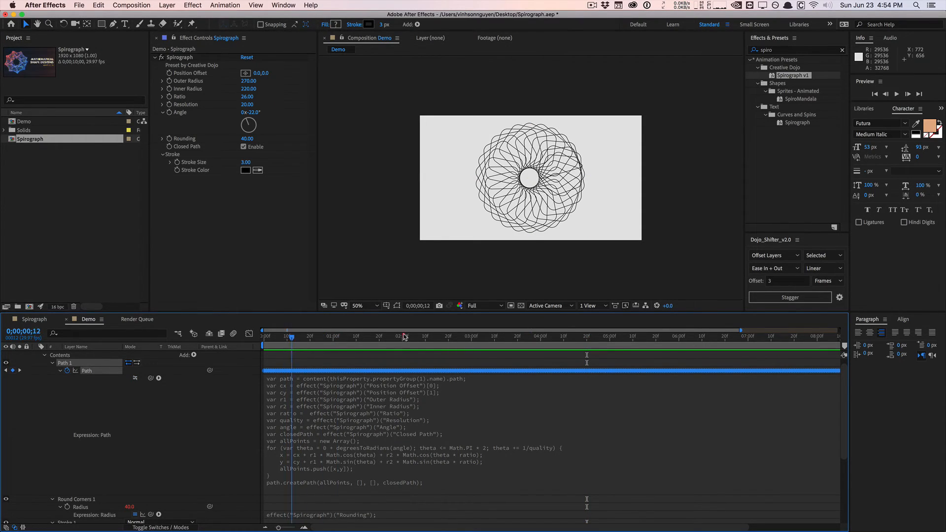
{"action": "left_click", "coordinate": [346, 336]}
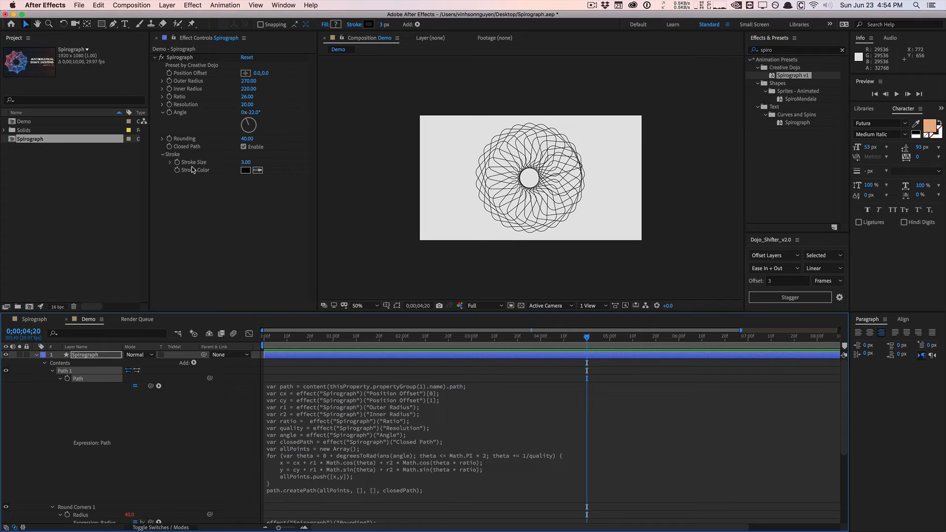
{"action": "left_click", "coordinate": [85, 354]}
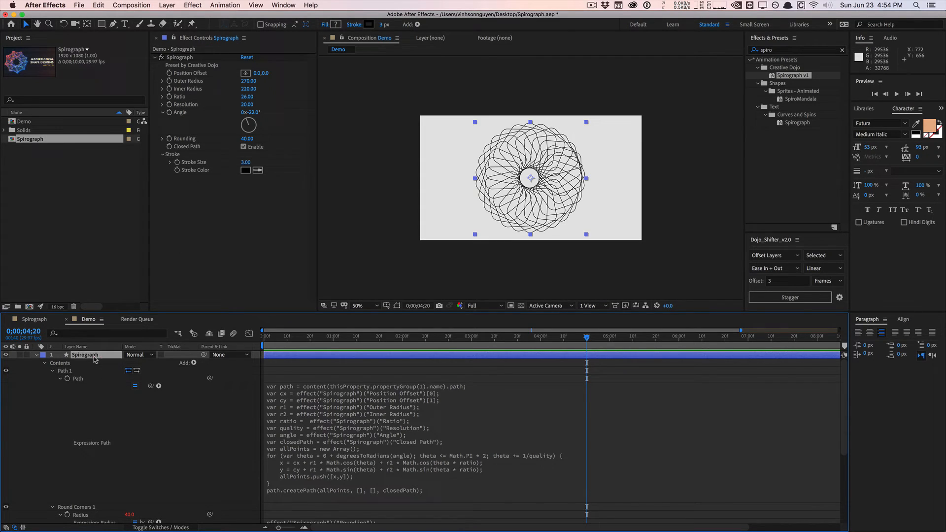
{"action": "mouse_move", "coordinate": [313, 116]}
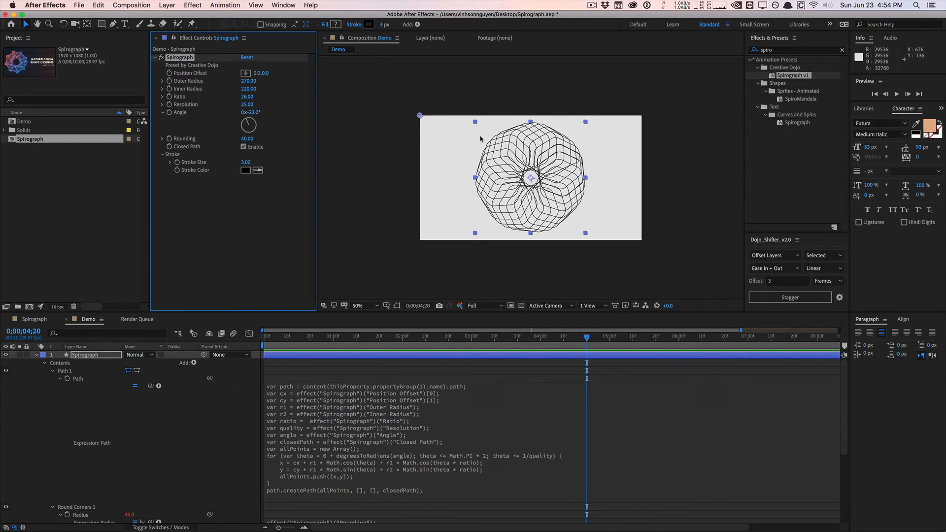
{"action": "mouse_move", "coordinate": [500, 190]}
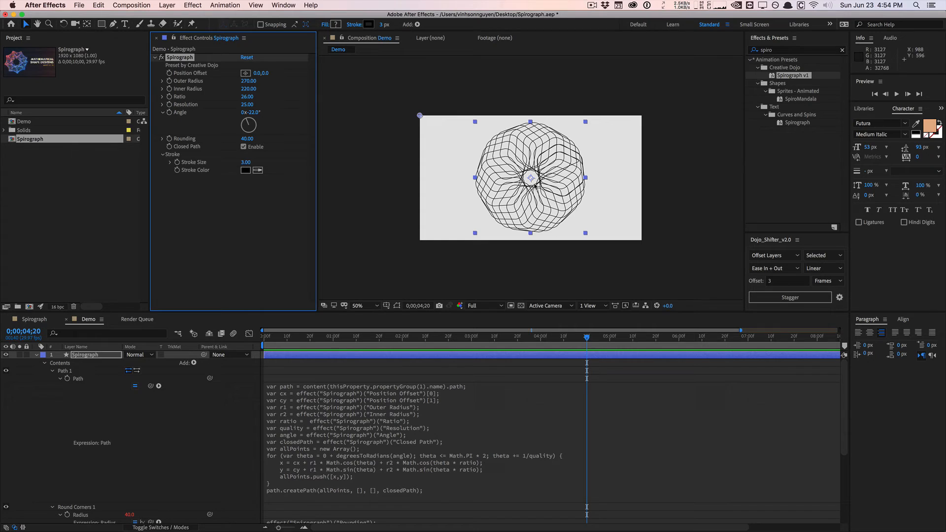
{"action": "mouse_move", "coordinate": [199, 104]}
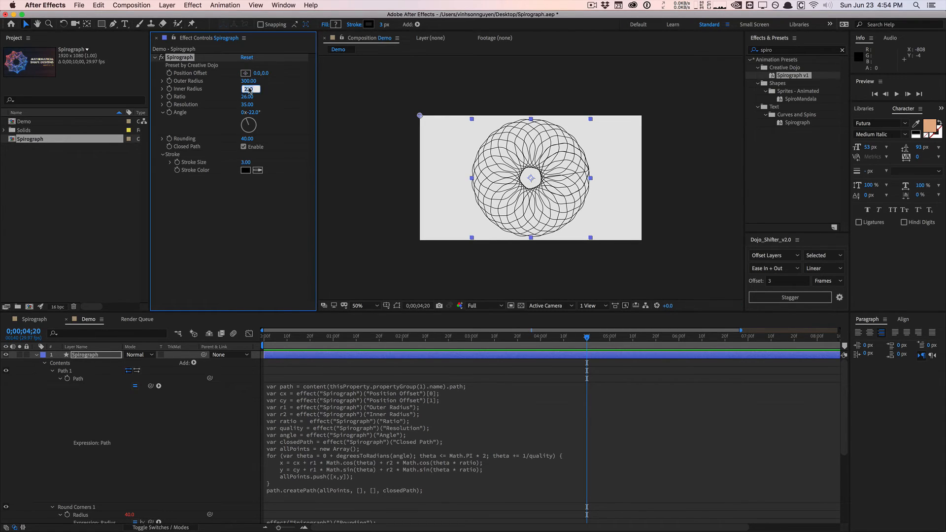
Enter 150 in a Spirograph field, then scrub Ratio up through 62 and 125 to 138
{"action": "type", "text": "150"}
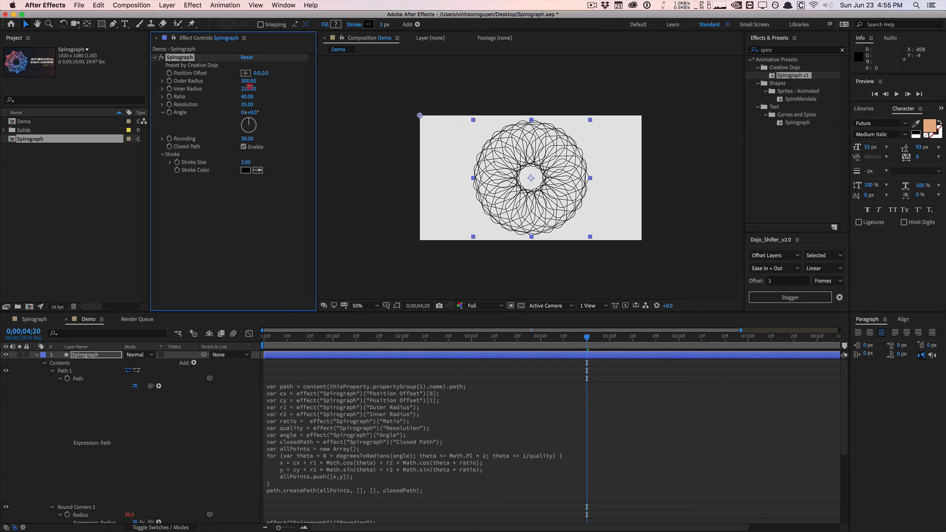
{"action": "left_click_drag", "start_coordinate": [247, 96], "coordinate": [260, 97]}
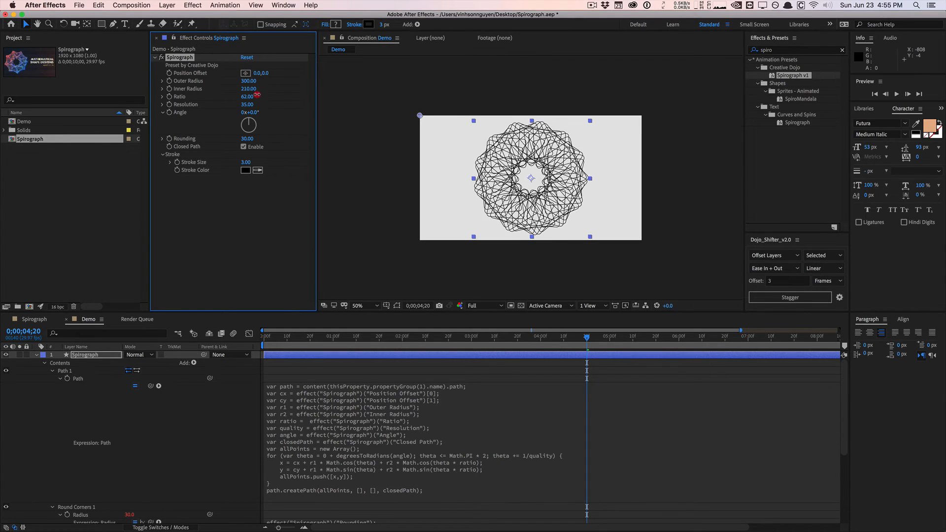
{"action": "left_click_drag", "start_coordinate": [248, 96], "coordinate": [274, 96]}
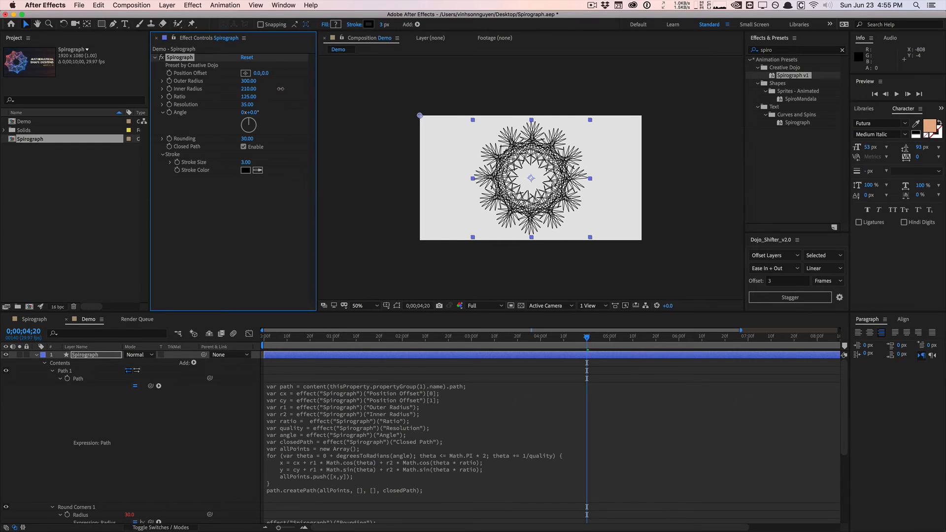
{"action": "left_click_drag", "start_coordinate": [248, 96], "coordinate": [256, 97]}
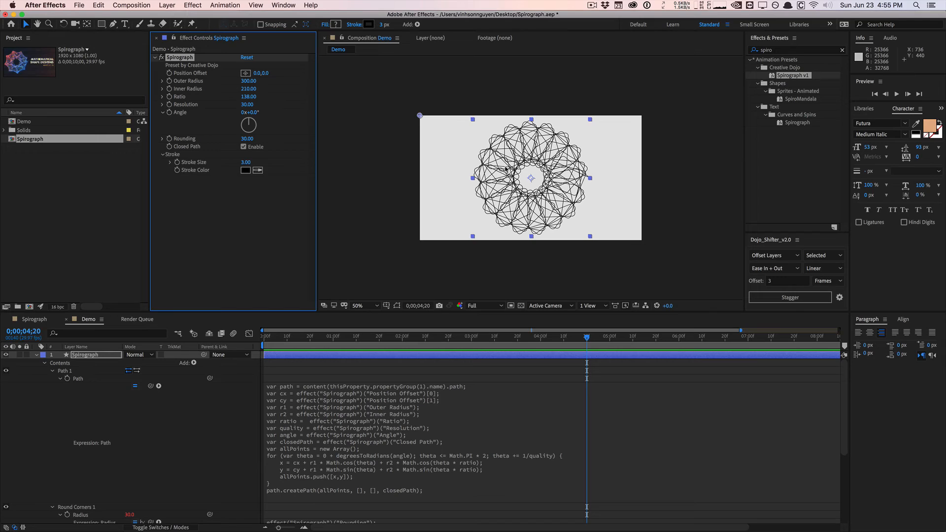
{"action": "mouse_move", "coordinate": [227, 178]}
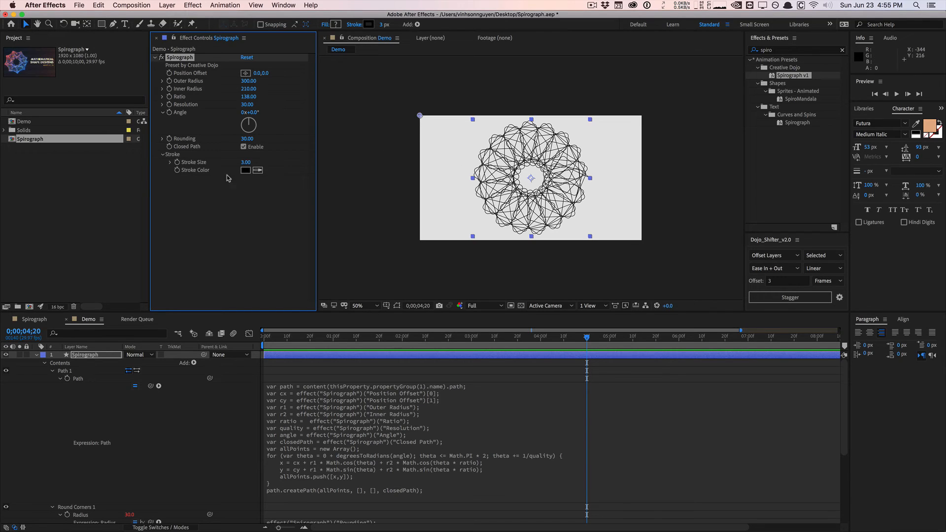
{"action": "mouse_move", "coordinate": [295, 276]}
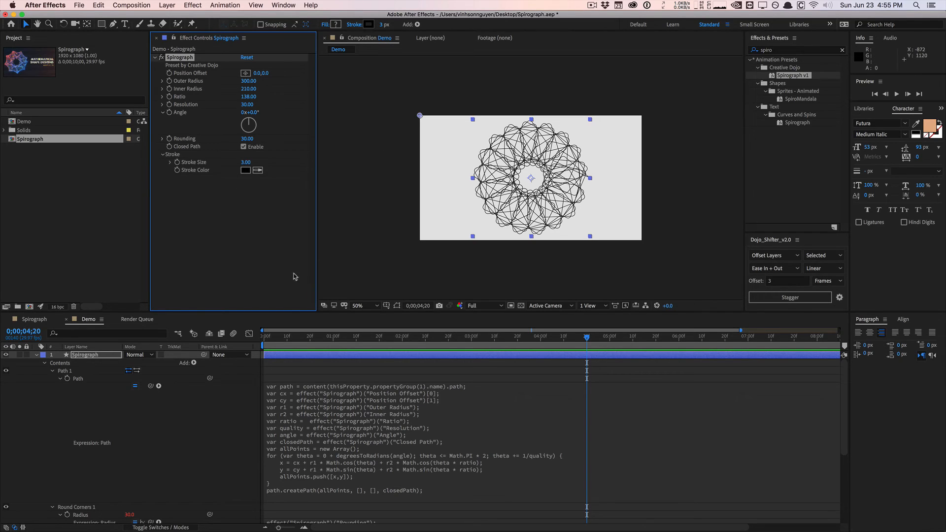
{"action": "mouse_move", "coordinate": [379, 194]}
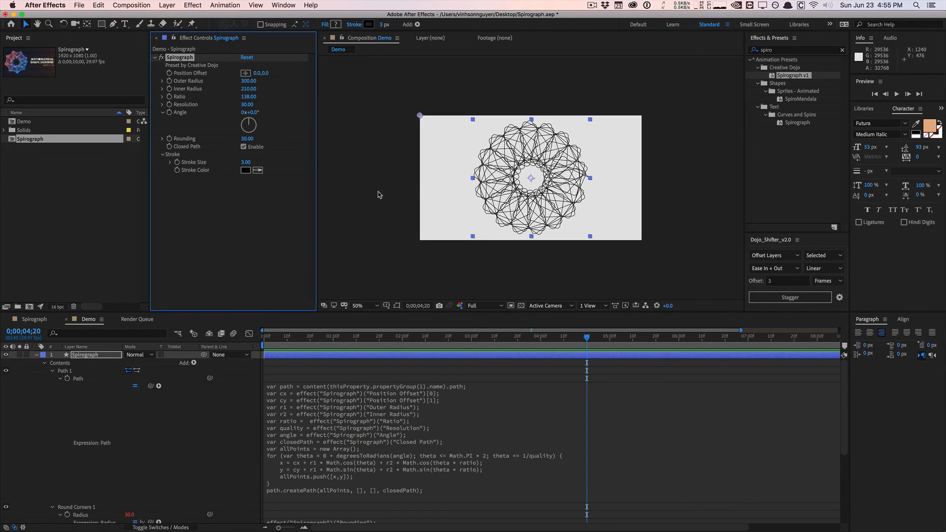
{"action": "mouse_move", "coordinate": [362, 206]}
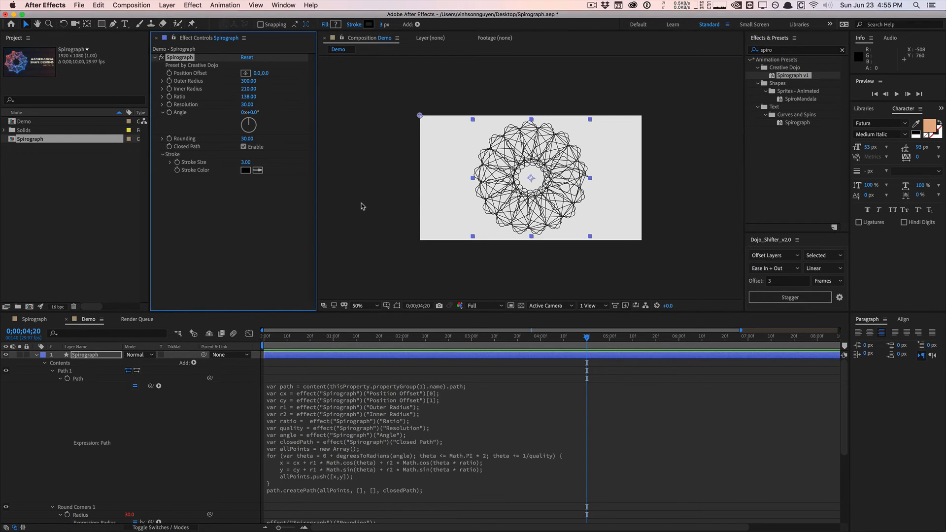
{"action": "mouse_move", "coordinate": [291, 208]}
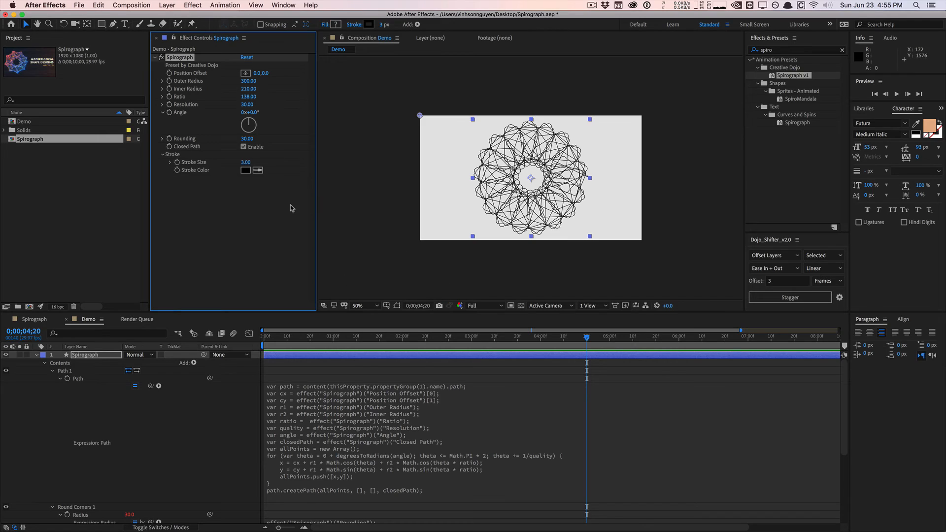
{"action": "mouse_move", "coordinate": [309, 303]}
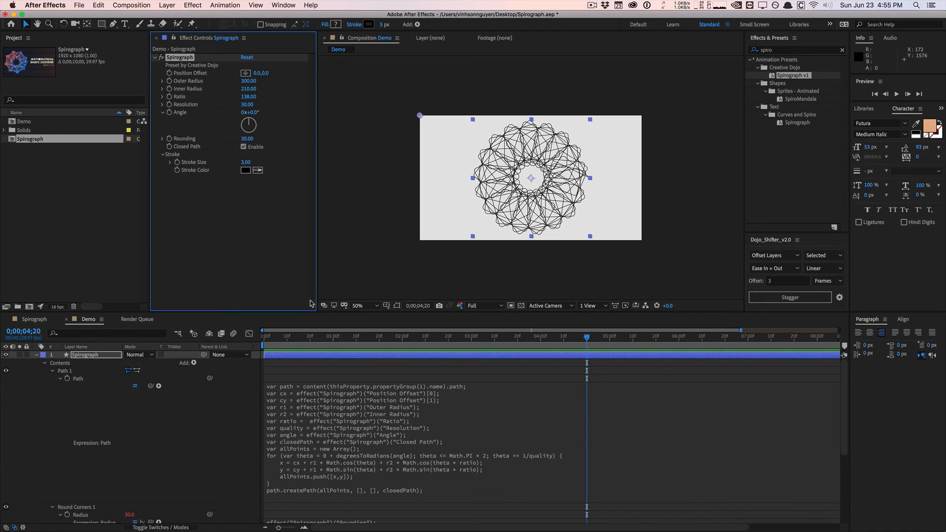
{"action": "mouse_move", "coordinate": [317, 344]}
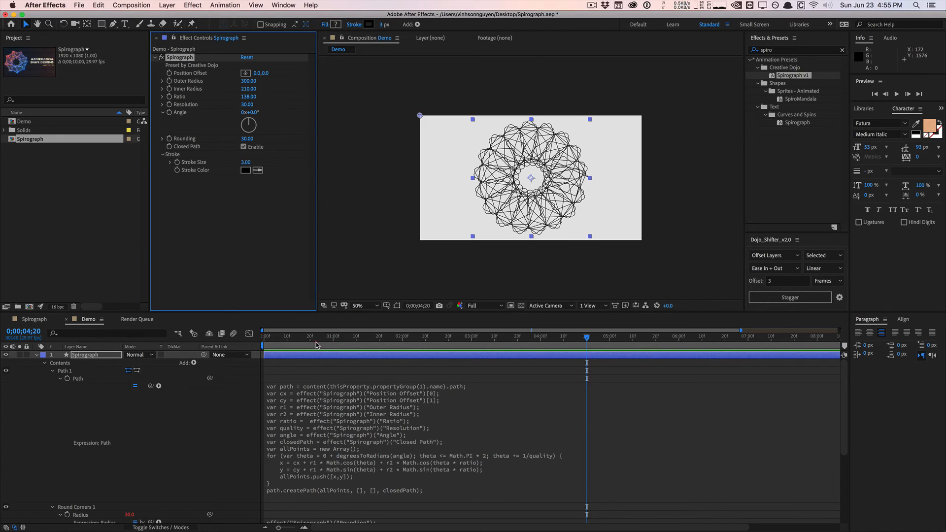
{"action": "mouse_move", "coordinate": [504, 339]}
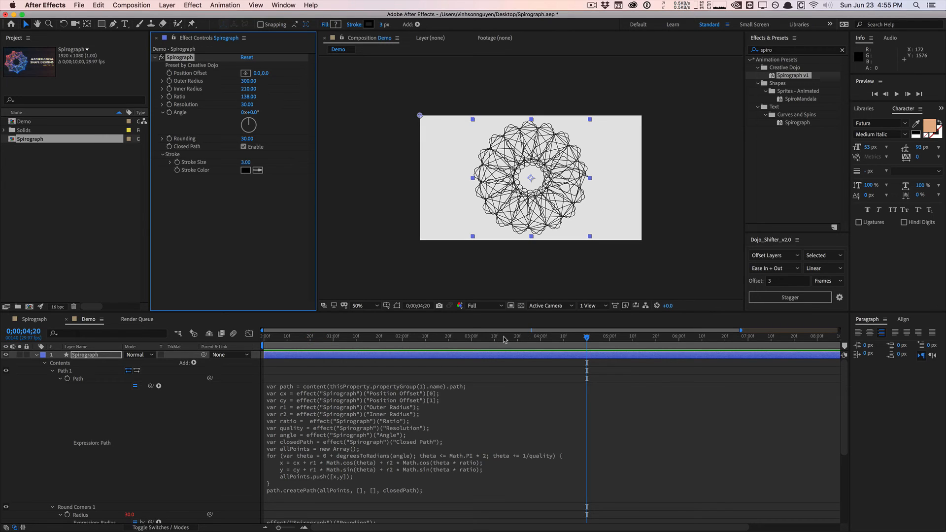
{"action": "mouse_move", "coordinate": [392, 343]}
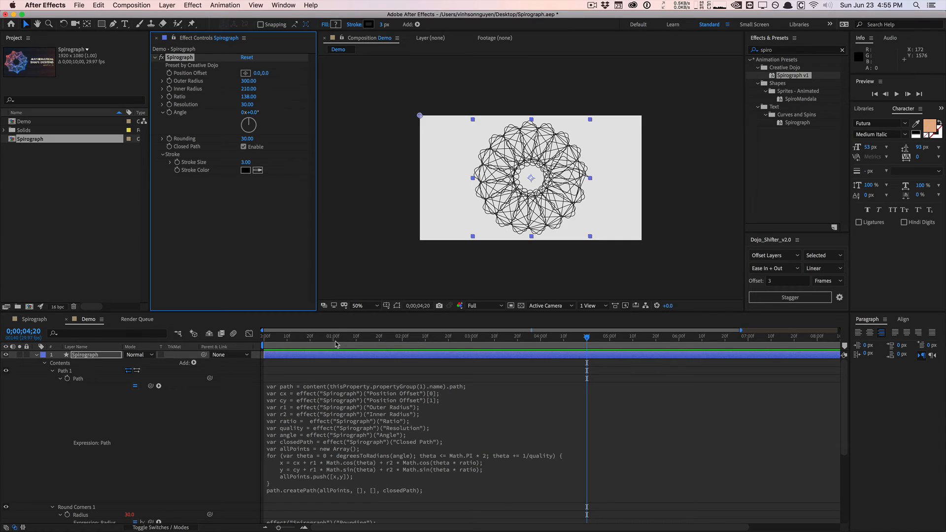
Move the current-time indicator to about 01:00f to show the star-shaped figure
{"action": "left_click", "coordinate": [335, 335]}
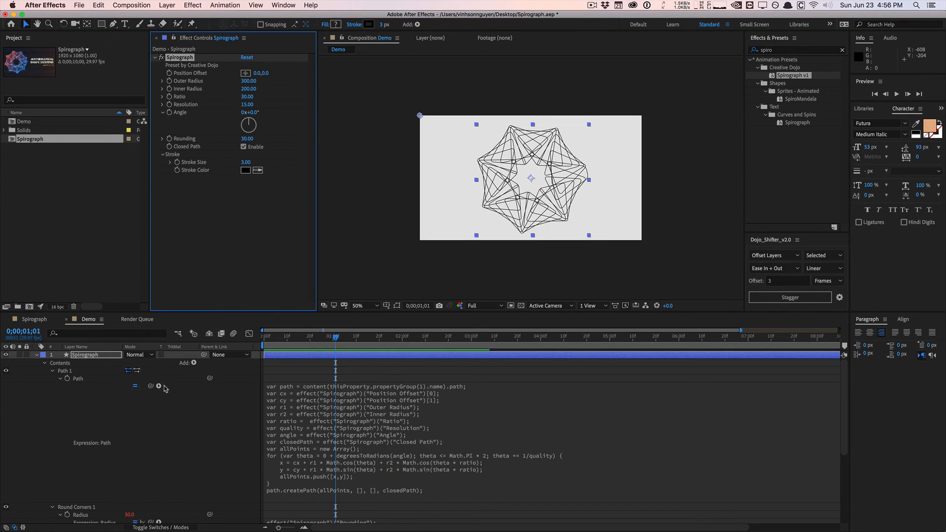
{"action": "left_click", "coordinate": [194, 362]}
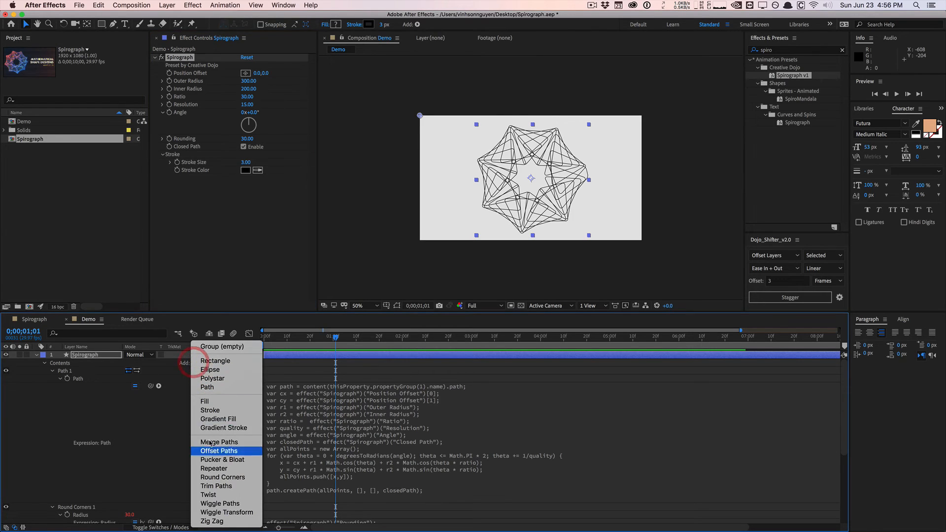
{"action": "mouse_move", "coordinate": [208, 495]}
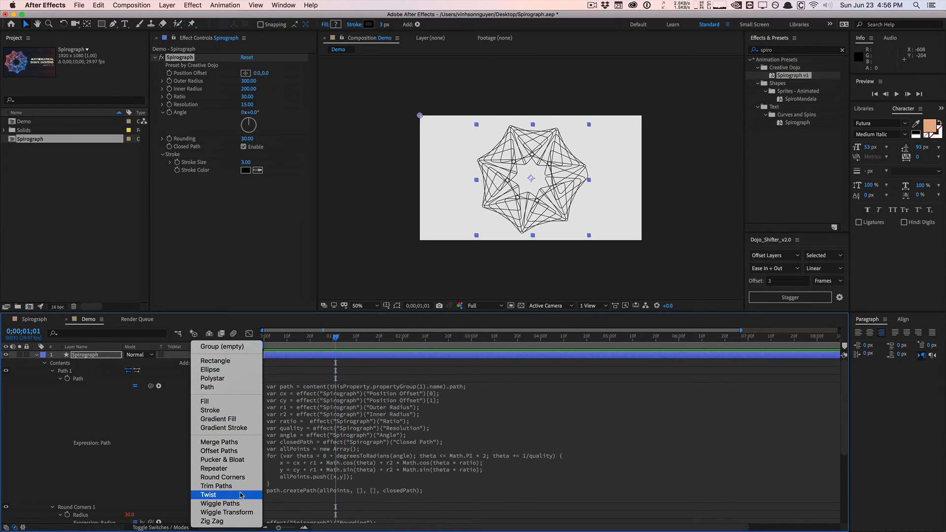
{"action": "mouse_move", "coordinate": [226, 477]}
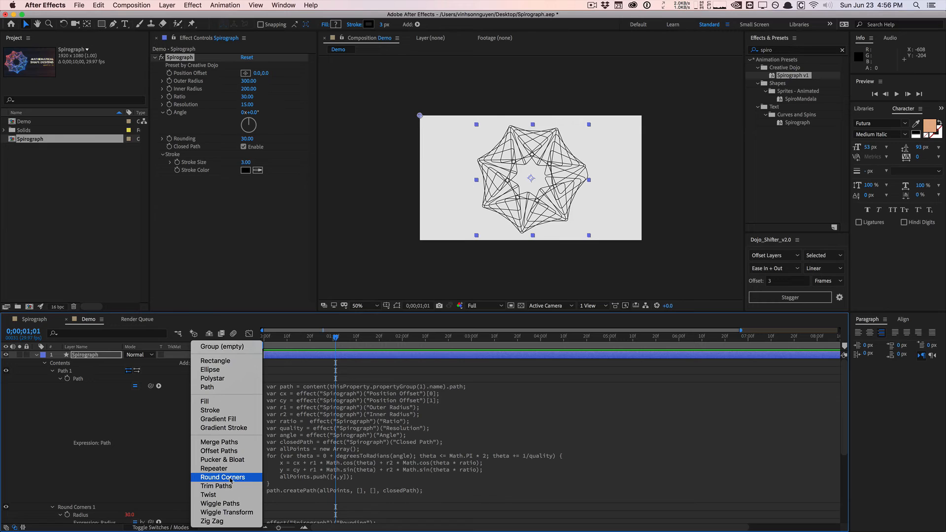
{"action": "mouse_move", "coordinate": [223, 428]}
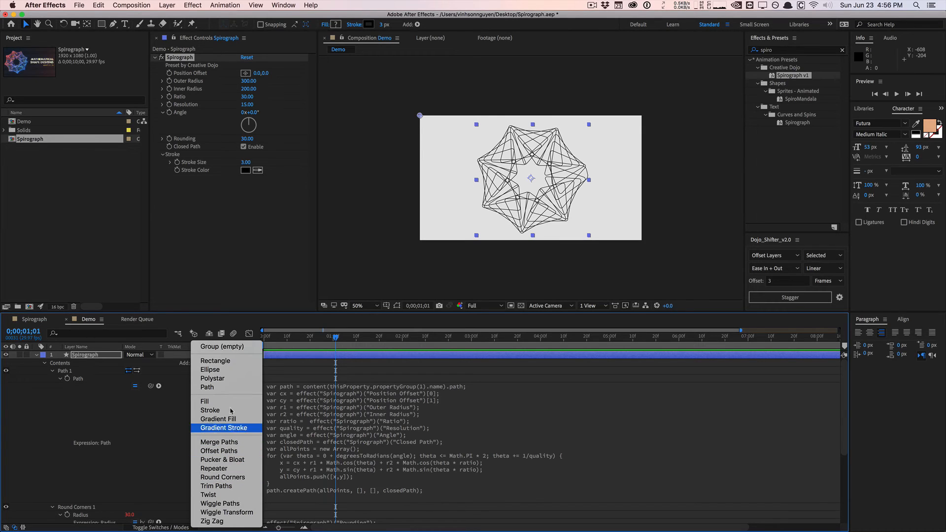
{"action": "mouse_move", "coordinate": [231, 405]}
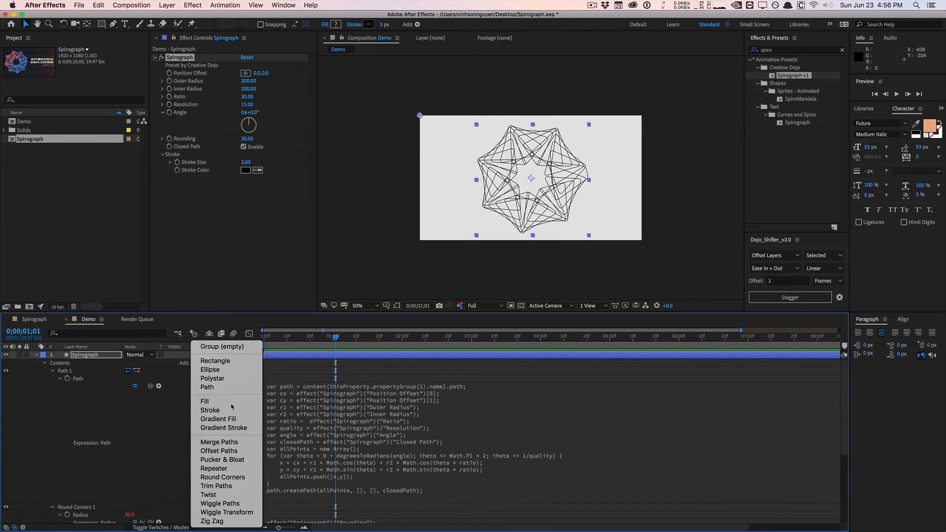
{"action": "left_click", "coordinate": [204, 401]}
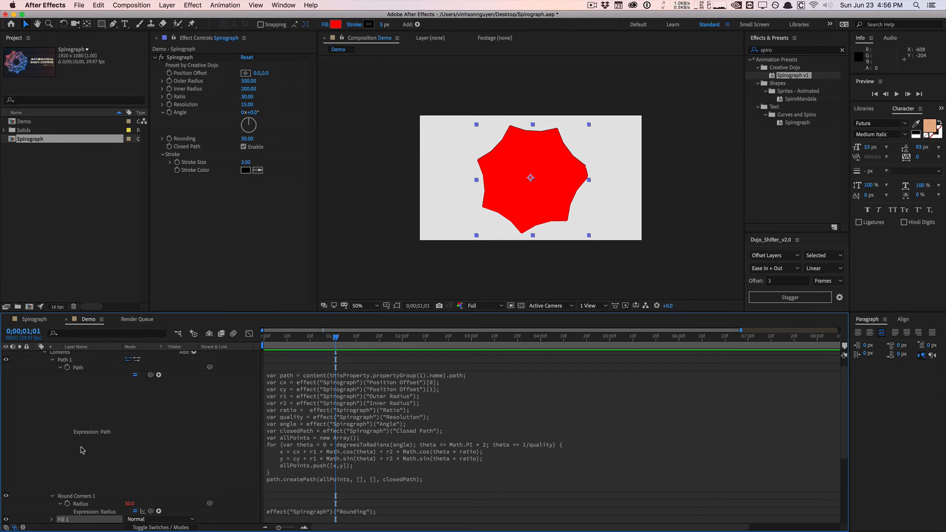
{"action": "scroll", "scroll_direction": "down", "scroll_amount": 3}
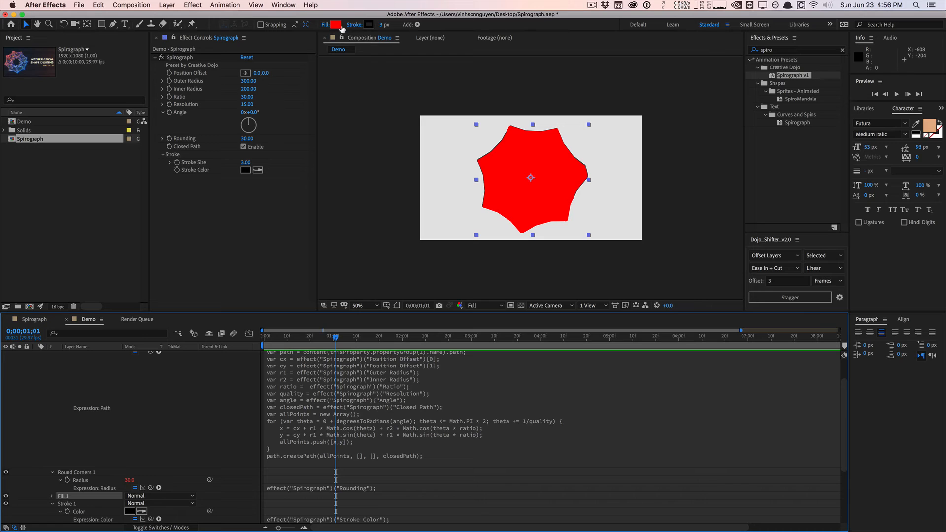
{"action": "left_click", "coordinate": [336, 24]}
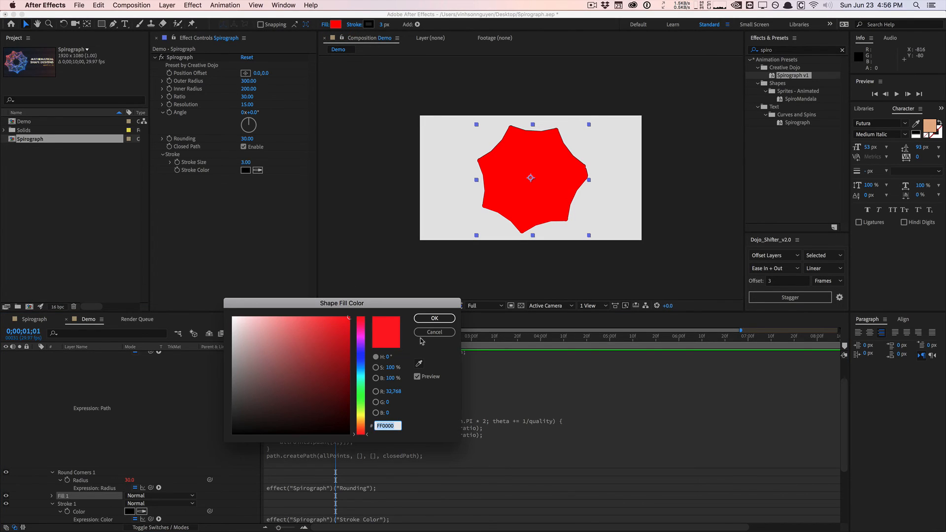
{"action": "left_click", "coordinate": [433, 318]}
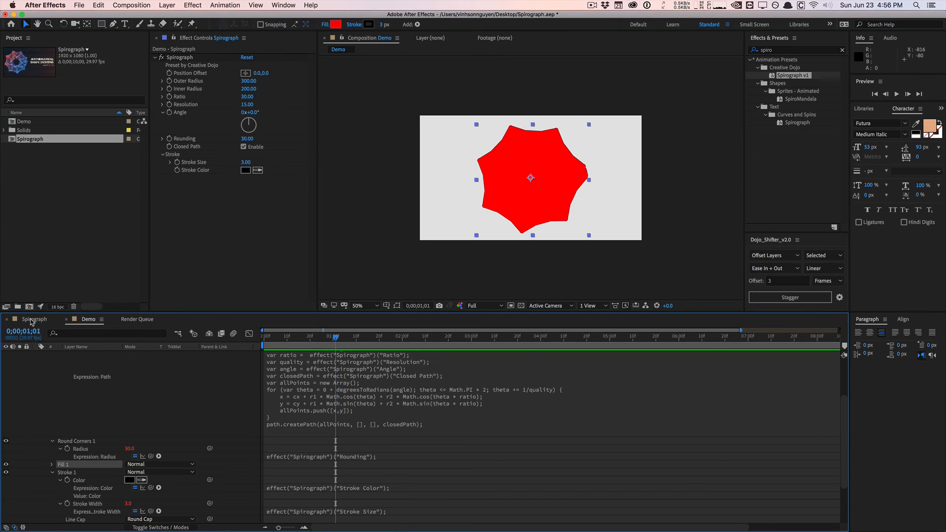
{"action": "left_click", "coordinate": [34, 319]}
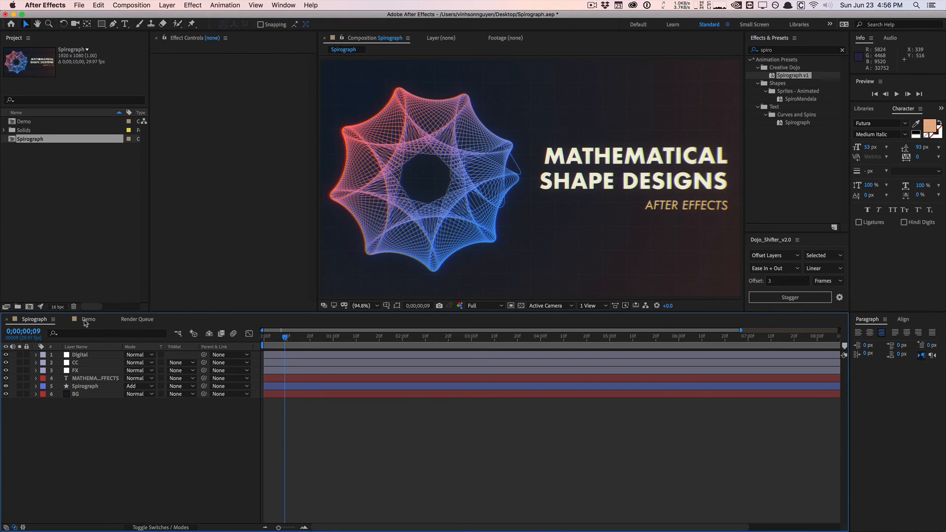
{"action": "left_click", "coordinate": [88, 319]}
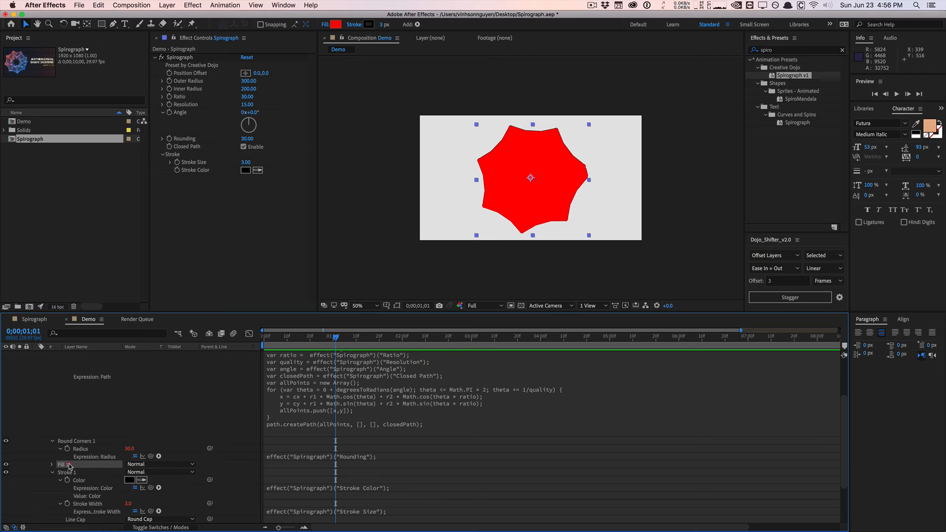
{"action": "left_click", "coordinate": [160, 463]}
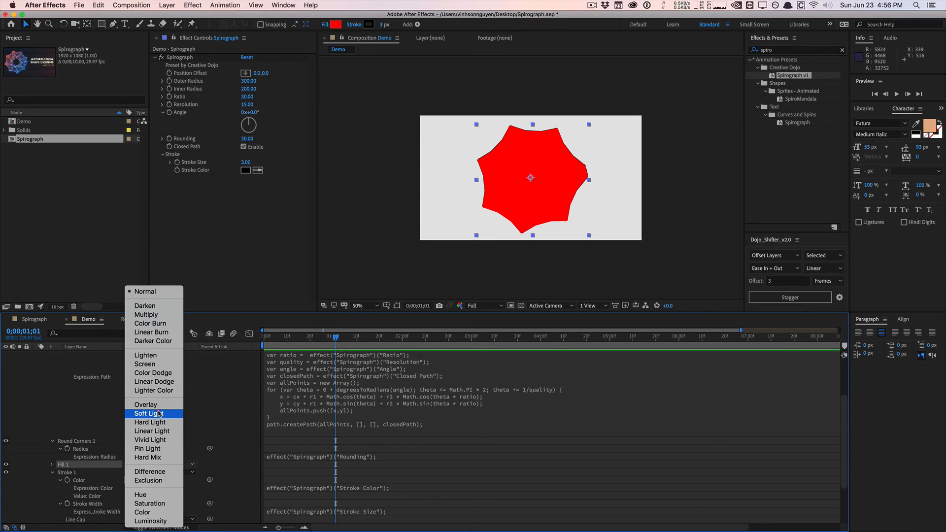
{"action": "mouse_move", "coordinate": [152, 373]}
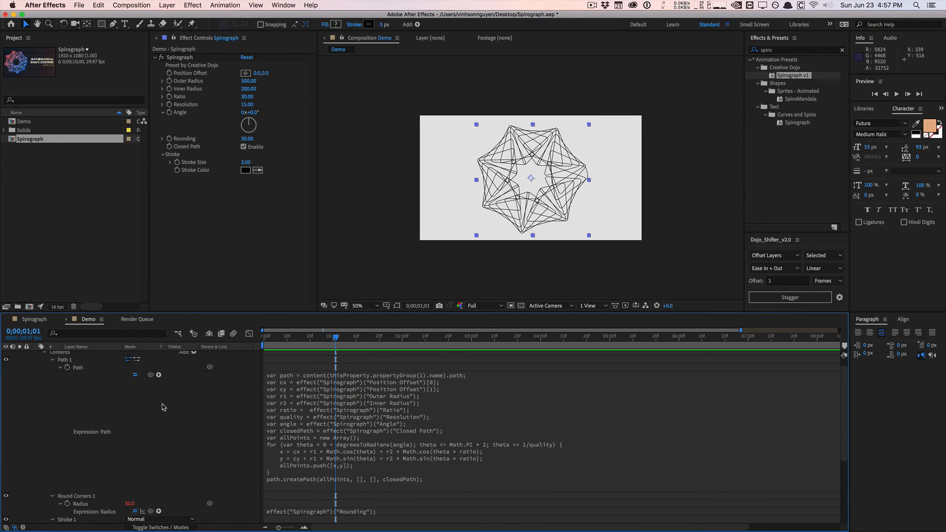
{"action": "left_click", "coordinate": [192, 360]}
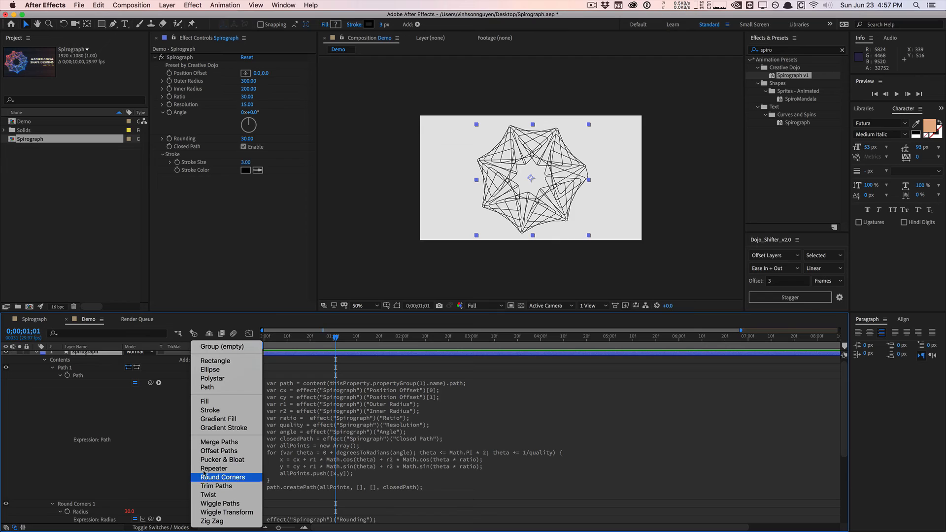
{"action": "mouse_move", "coordinate": [219, 451]}
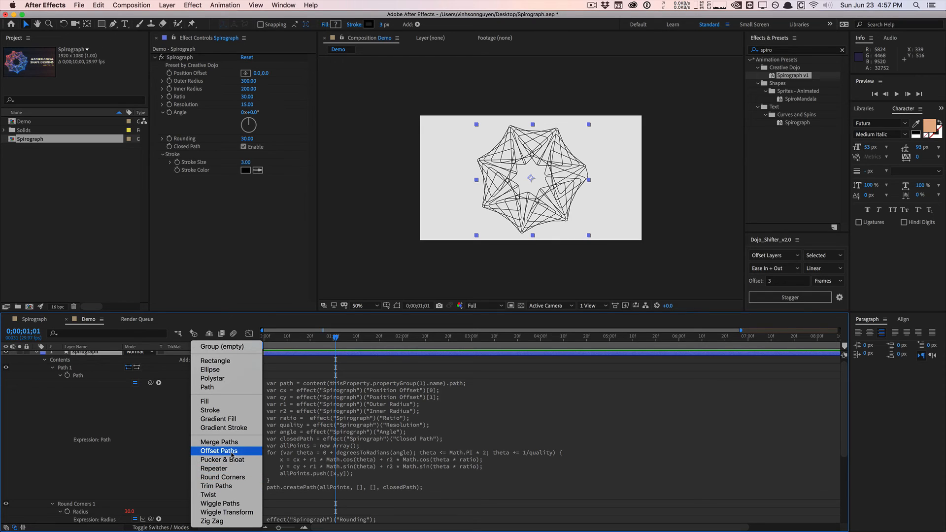
{"action": "left_click", "coordinate": [207, 494]}
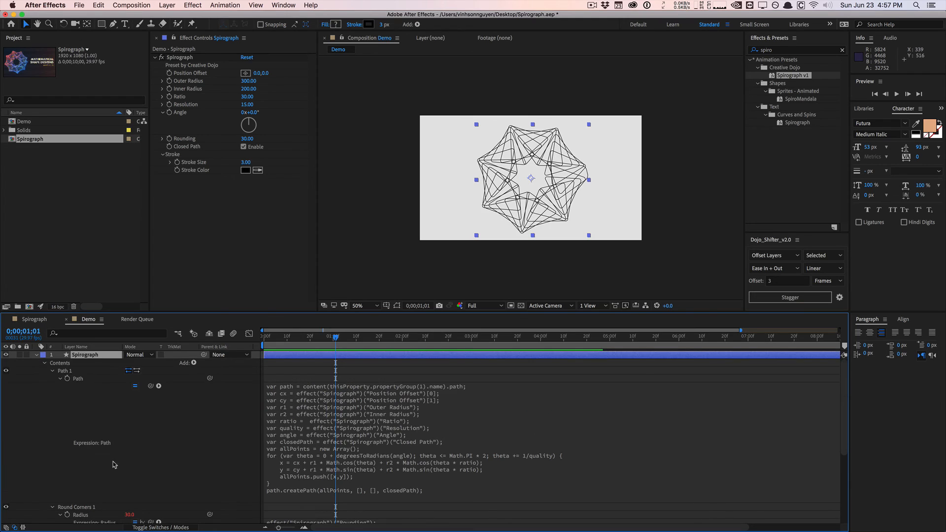
{"action": "left_click", "coordinate": [191, 363]}
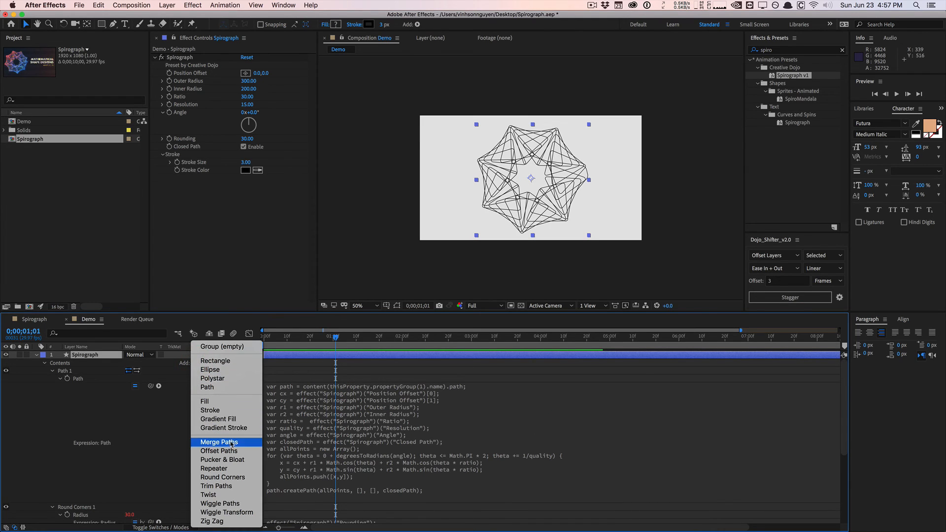
{"action": "mouse_move", "coordinate": [223, 476]}
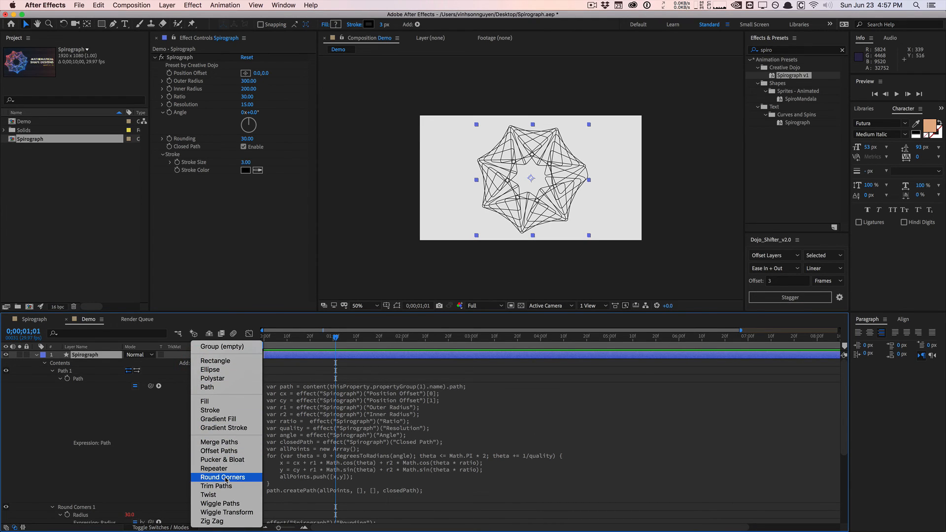
{"action": "mouse_move", "coordinate": [216, 486]}
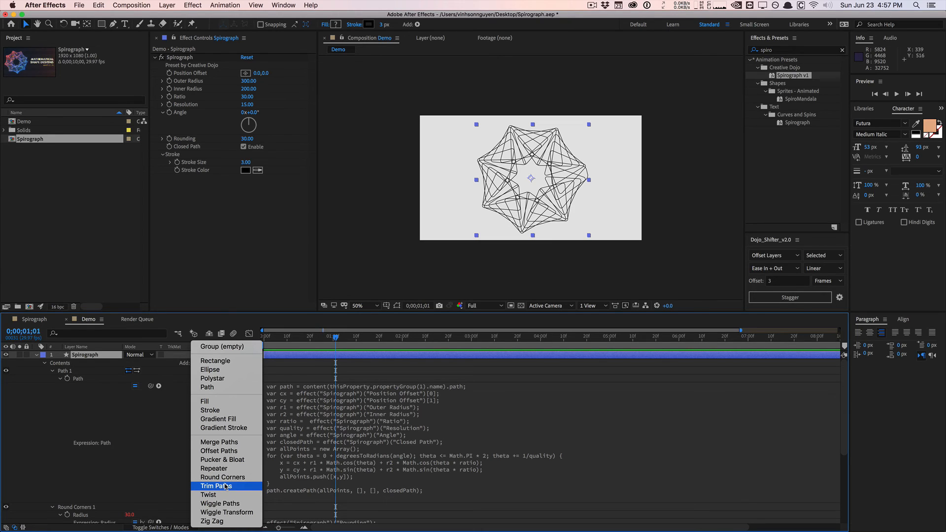
{"action": "mouse_move", "coordinate": [218, 503]}
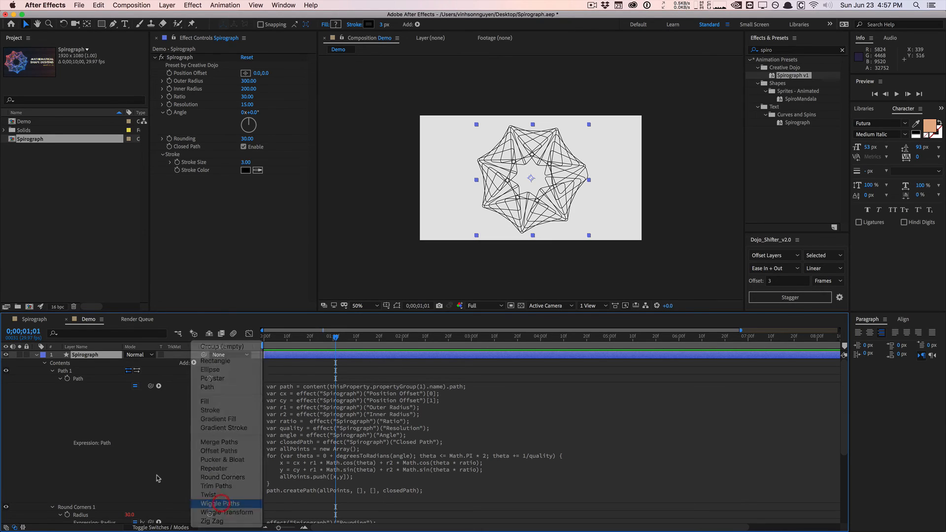
{"action": "left_click", "coordinate": [219, 503]}
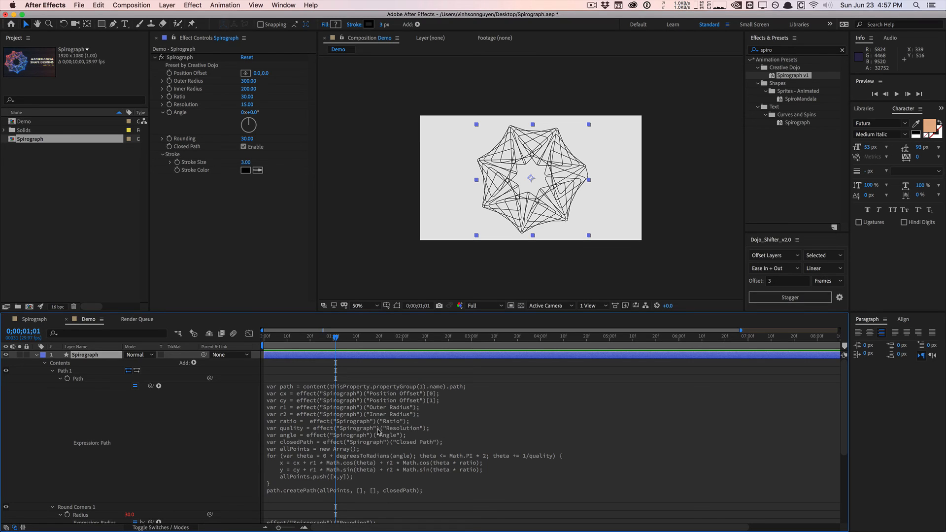
{"action": "left_click", "coordinate": [65, 371]}
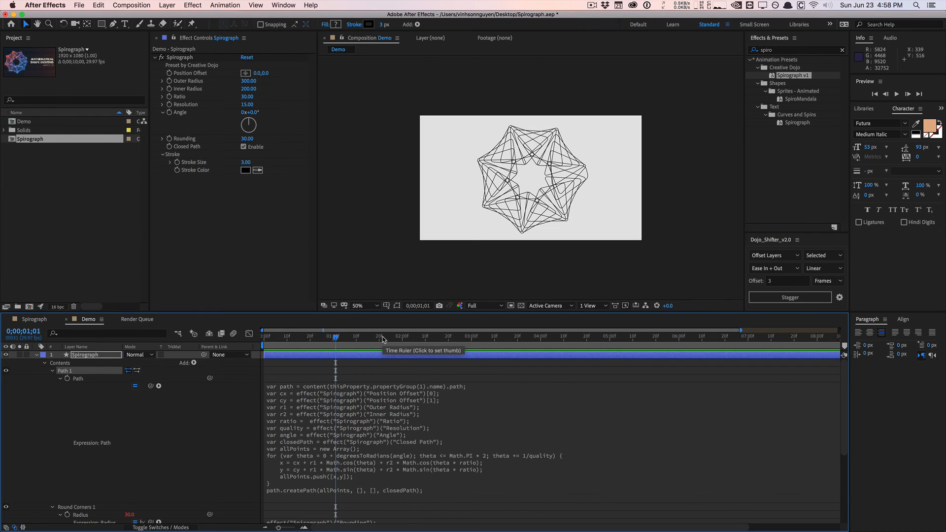
{"action": "mouse_move", "coordinate": [664, 265]}
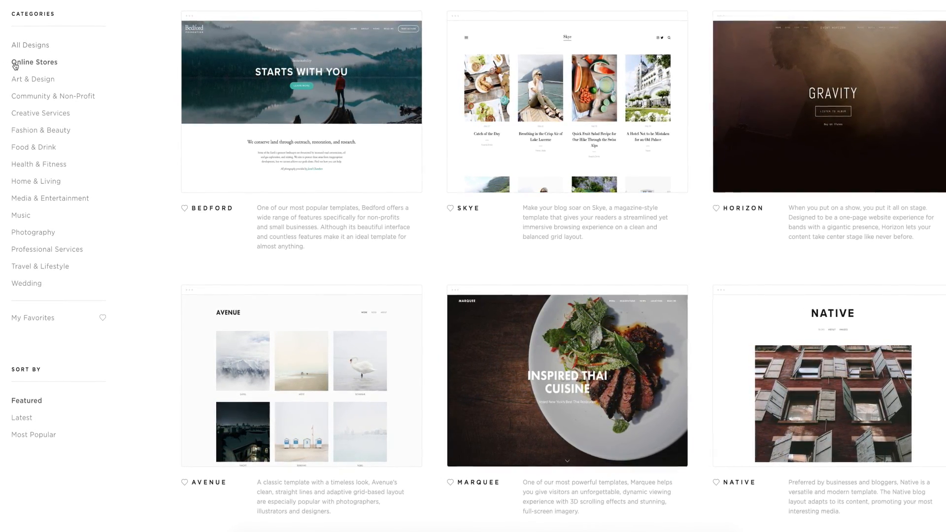
Browse the Online Stores category, then the Art & Design template category
{"action": "left_click", "coordinate": [34, 62]}
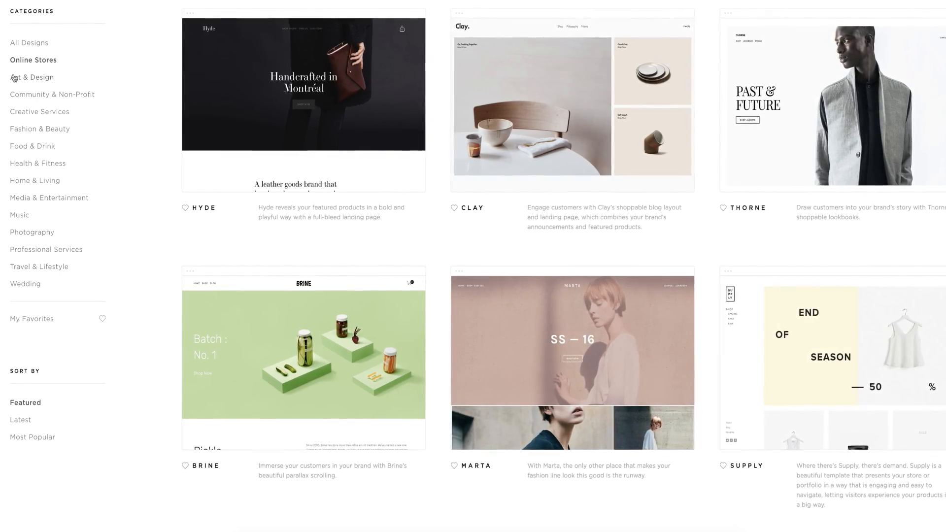
{"action": "left_click", "coordinate": [31, 75]}
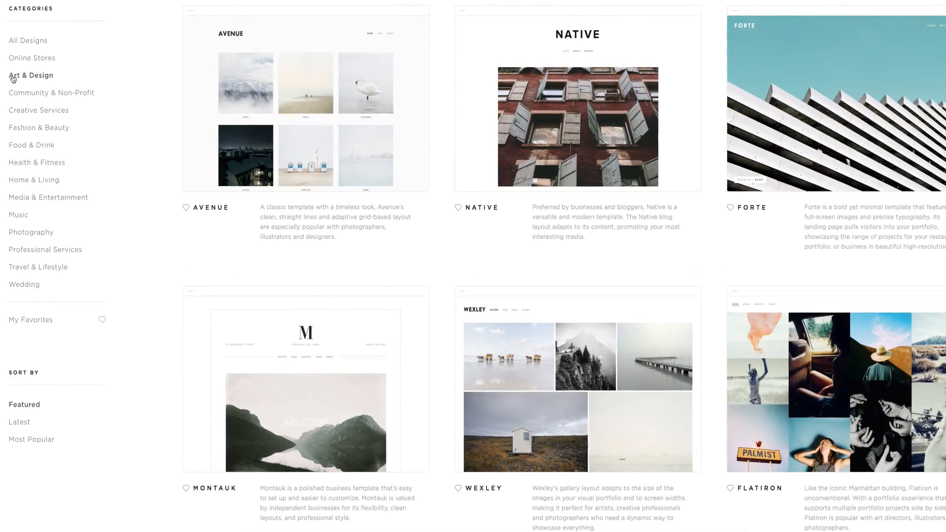